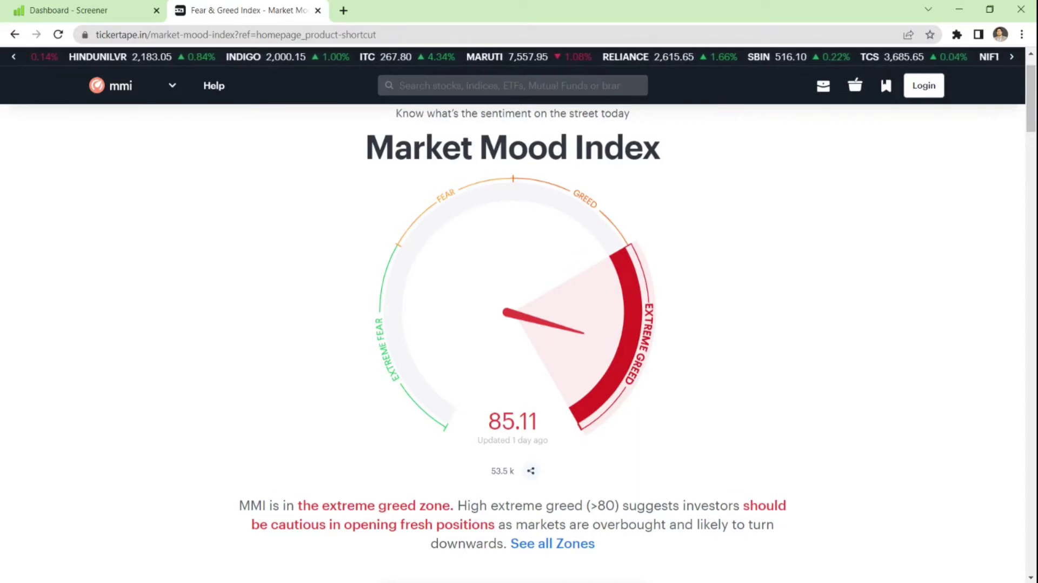
- Switch from the Market Mood Index page back to the Screener dashboard tab
{"action": "scroll", "scroll_direction": "left", "scroll_amount": 3}
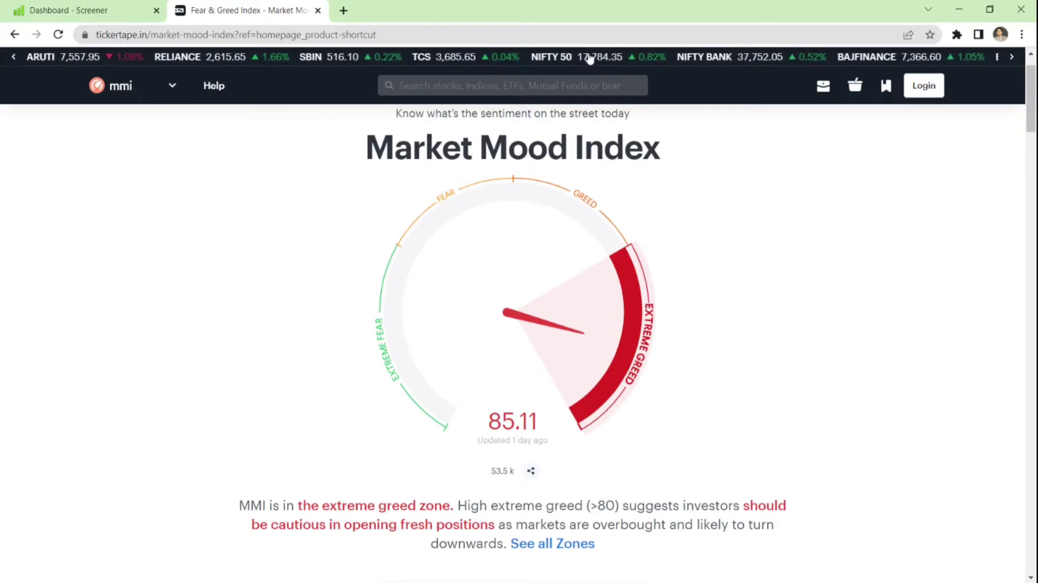
{"action": "mouse_move", "coordinate": [599, 291]}
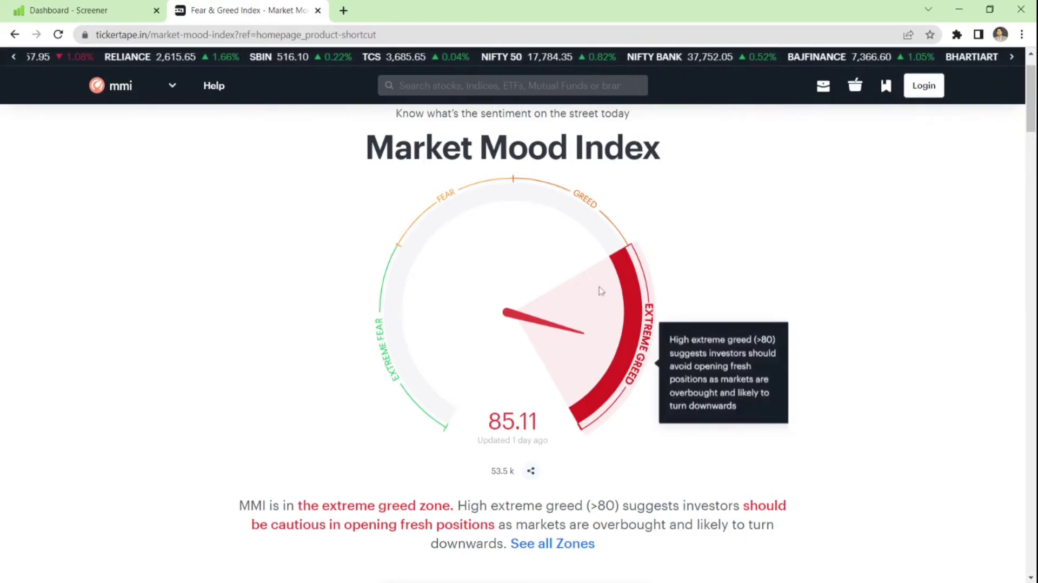
{"action": "mouse_move", "coordinate": [443, 196]}
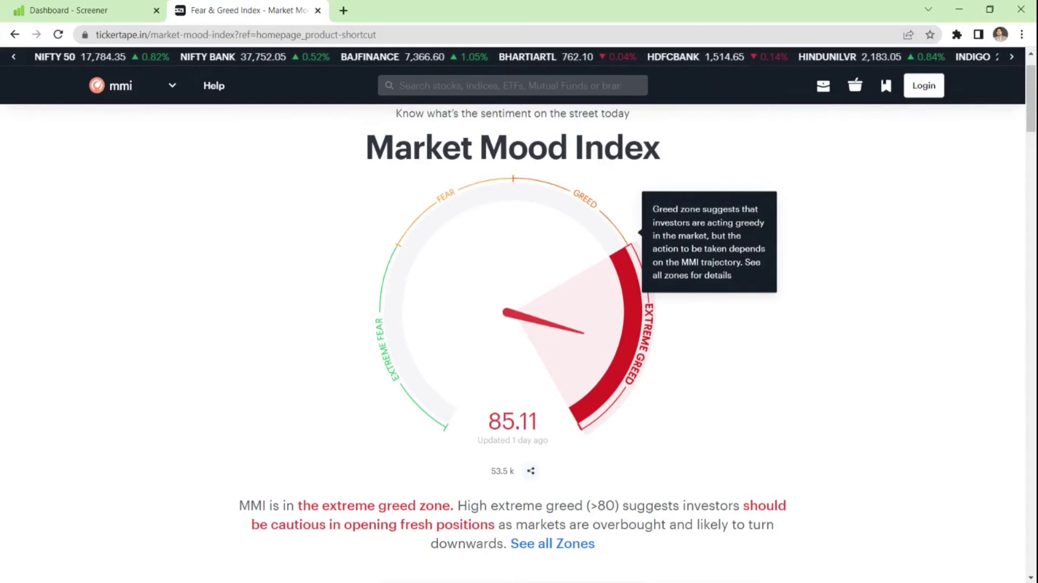
{"action": "scroll", "scroll_direction": "left", "scroll_amount": 3}
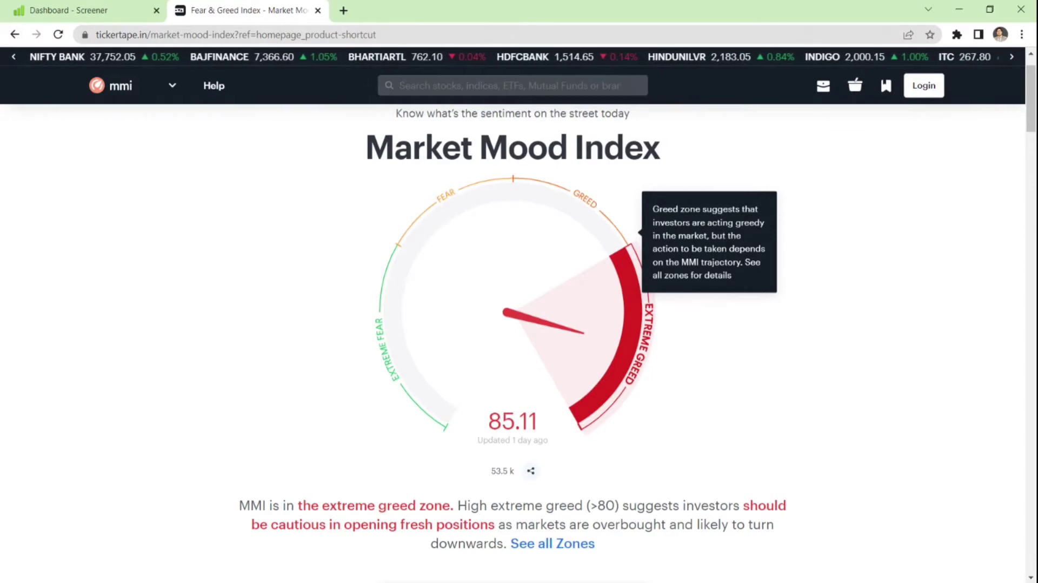
{"action": "left_click", "coordinate": [79, 9]}
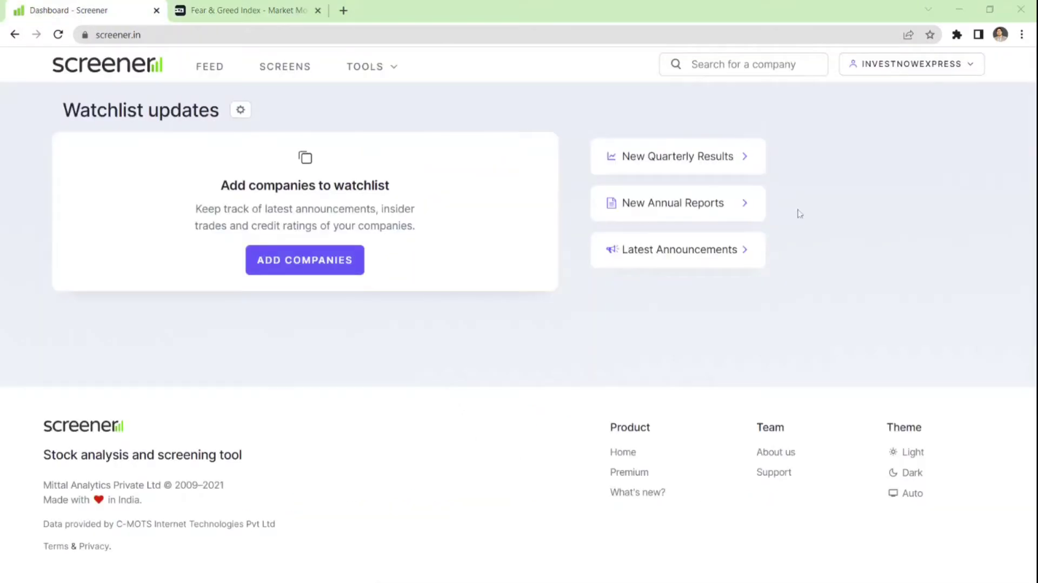
{"action": "mouse_move", "coordinate": [796, 195]}
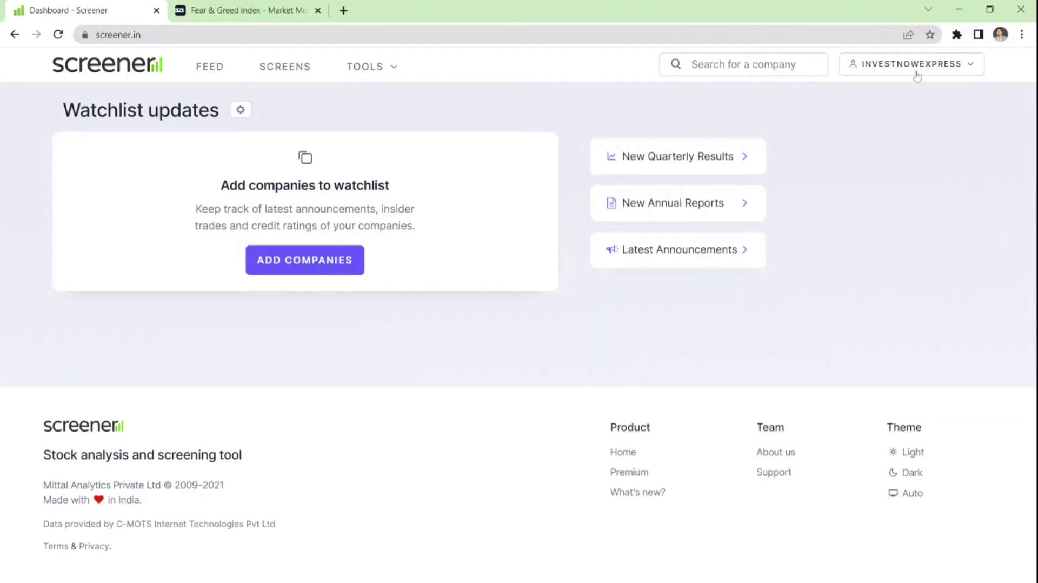
{"action": "mouse_move", "coordinate": [282, 113]}
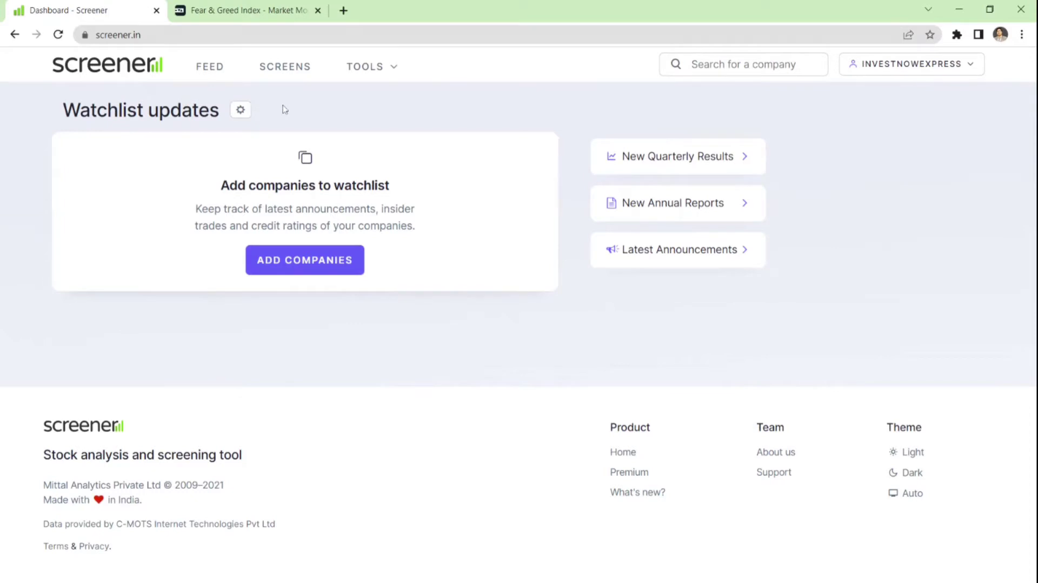
{"action": "mouse_move", "coordinate": [285, 69]}
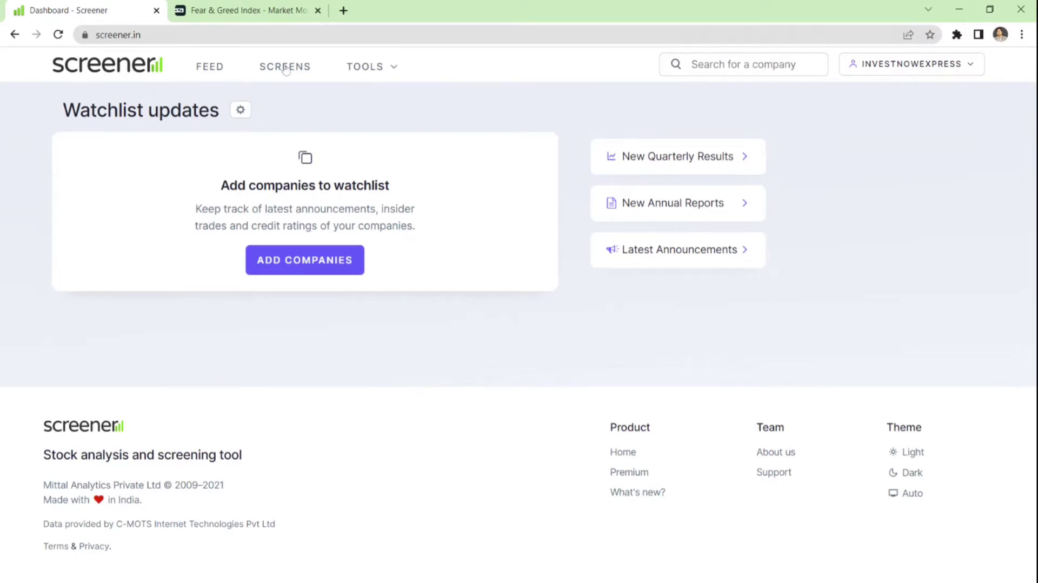
- Go to the Screens explore page listing themes, formulas and sectors
{"action": "left_click", "coordinate": [285, 66]}
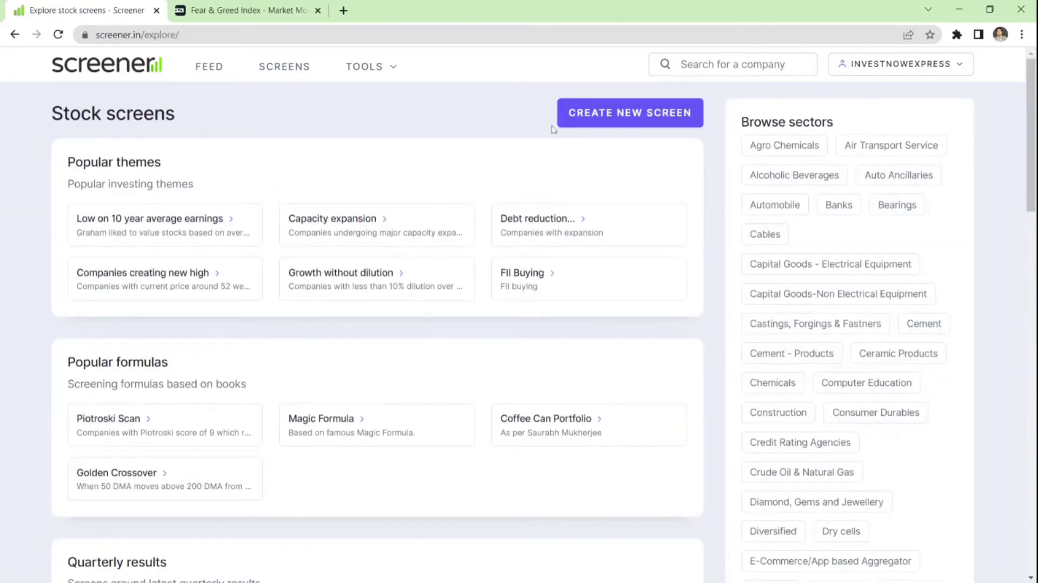
{"action": "mouse_move", "coordinate": [521, 152]}
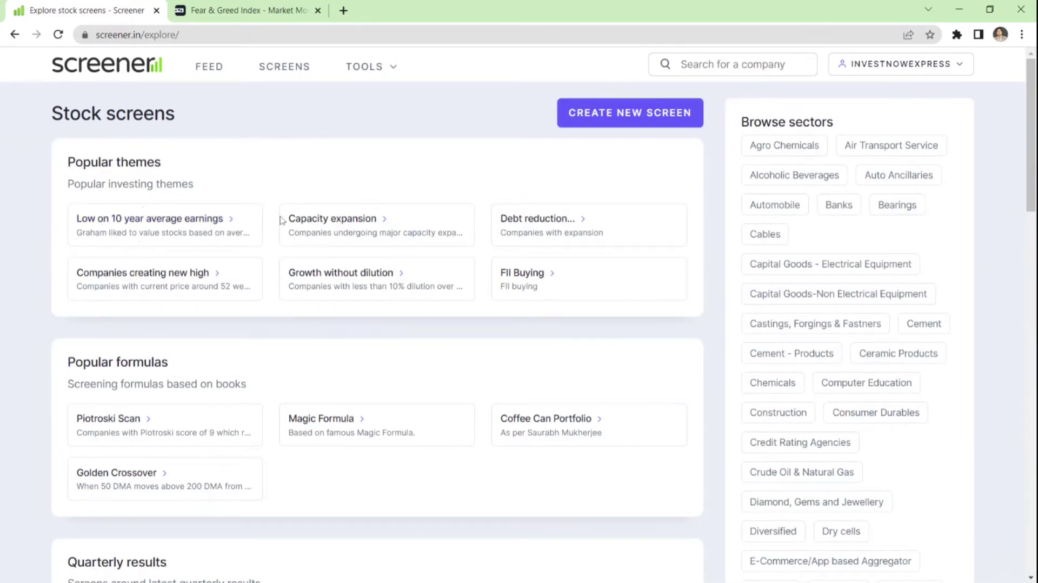
{"action": "mouse_move", "coordinate": [523, 273]}
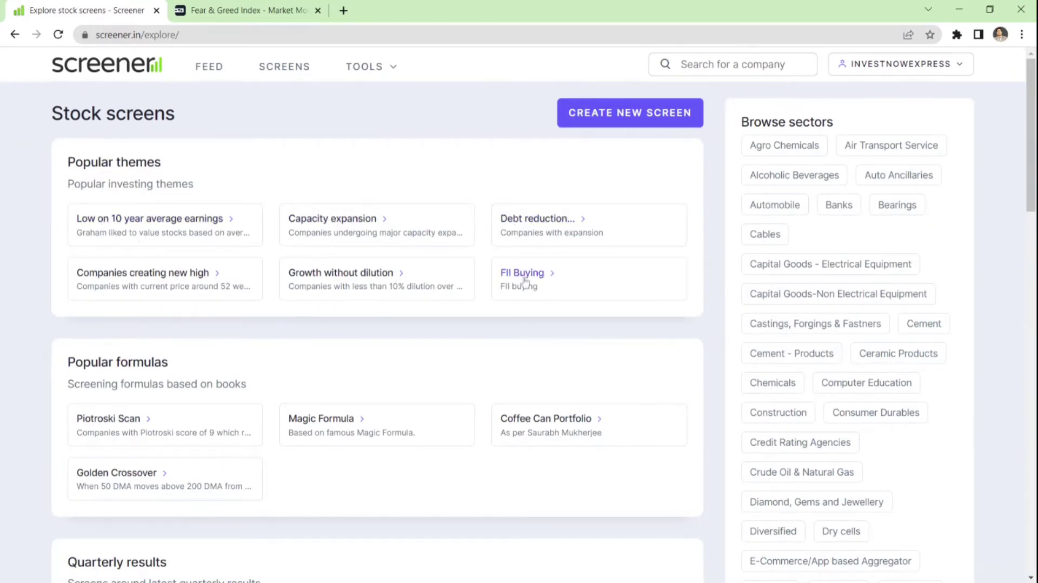
{"action": "mouse_move", "coordinate": [493, 278]}
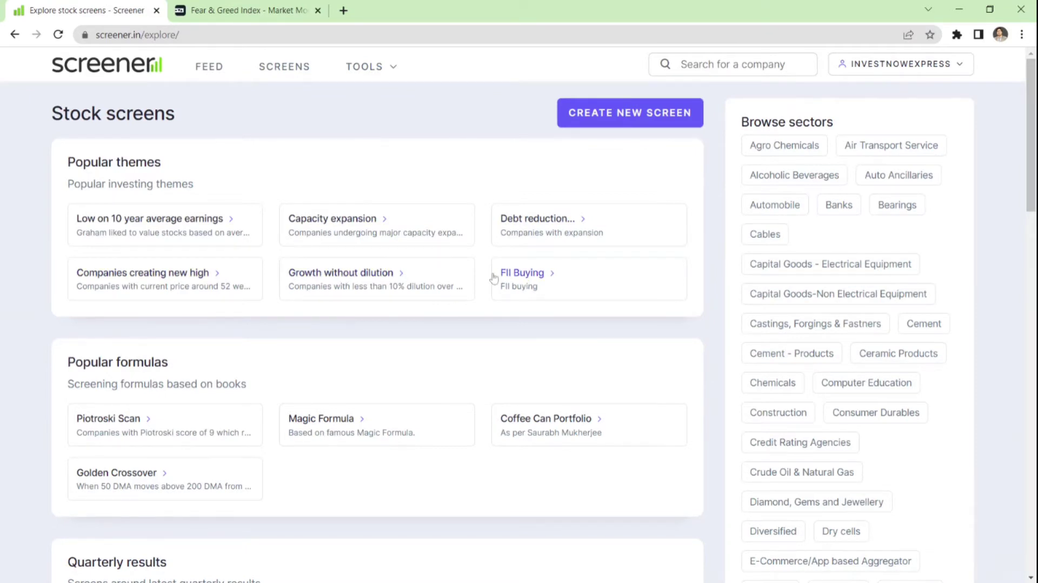
{"action": "mouse_move", "coordinate": [223, 431]}
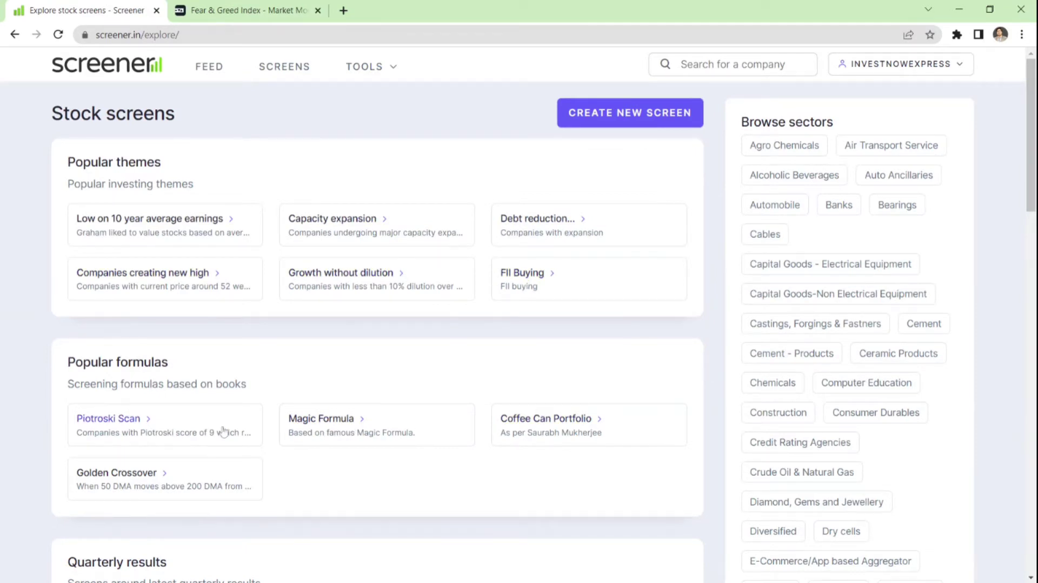
{"action": "mouse_move", "coordinate": [535, 112]}
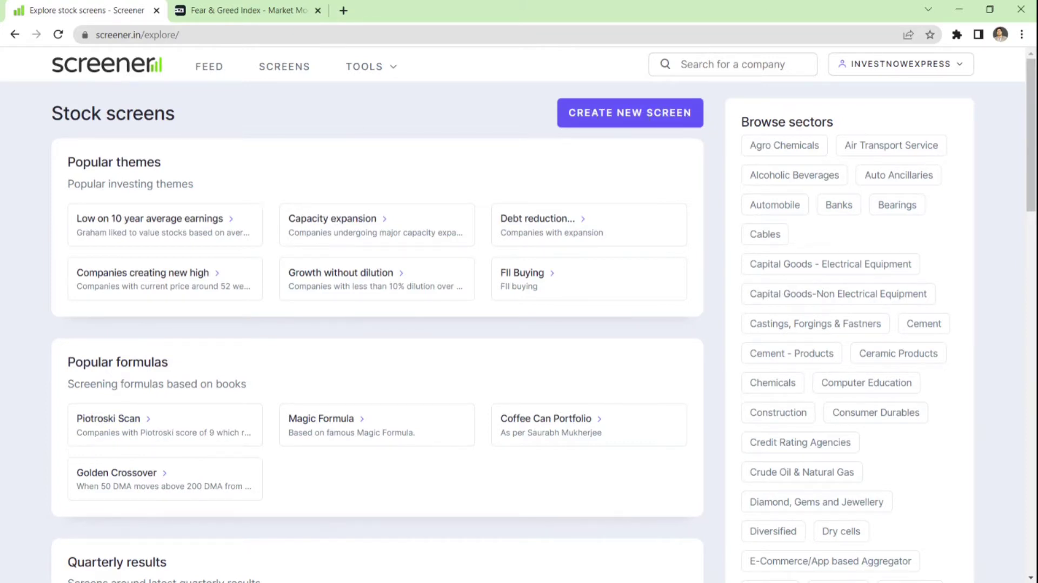
- Create a new screen and select the 'Market capitalization > 500' example condition
{"action": "left_click", "coordinate": [629, 113]}
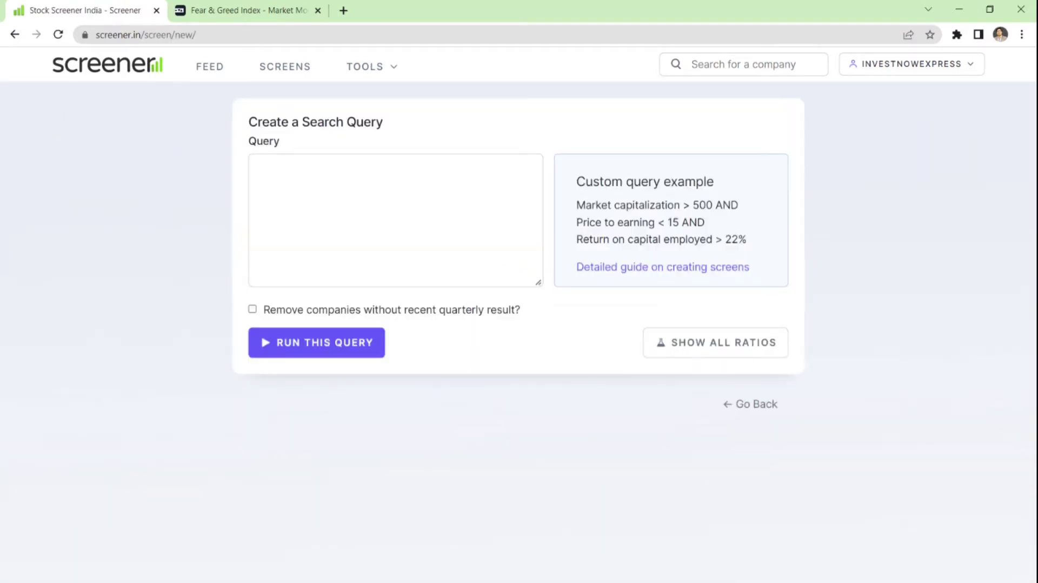
{"action": "double_click", "coordinate": [263, 140]}
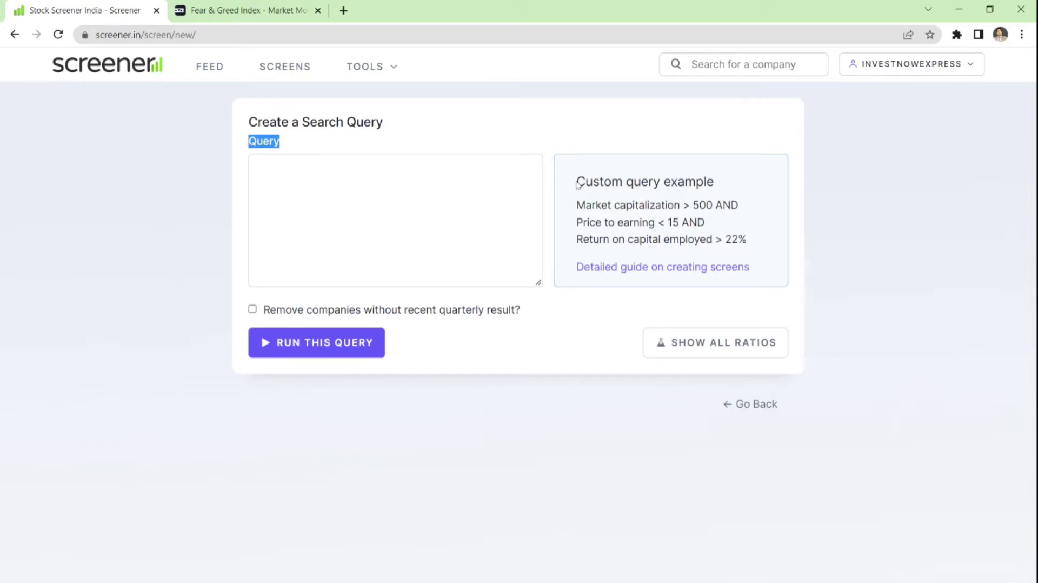
{"action": "left_click_drag", "start_coordinate": [576, 204], "coordinate": [747, 239]}
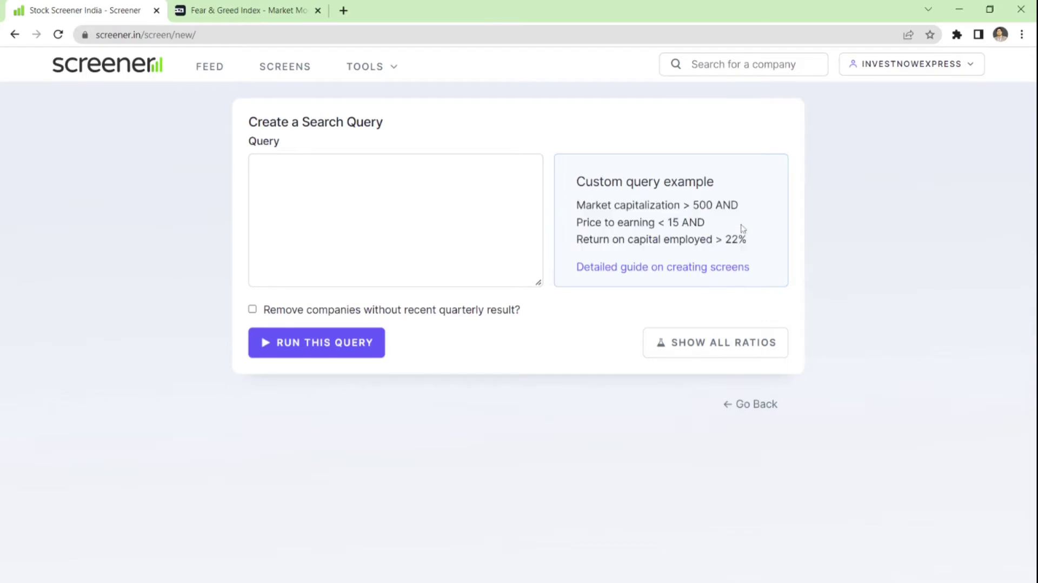
{"action": "mouse_move", "coordinate": [236, 165]}
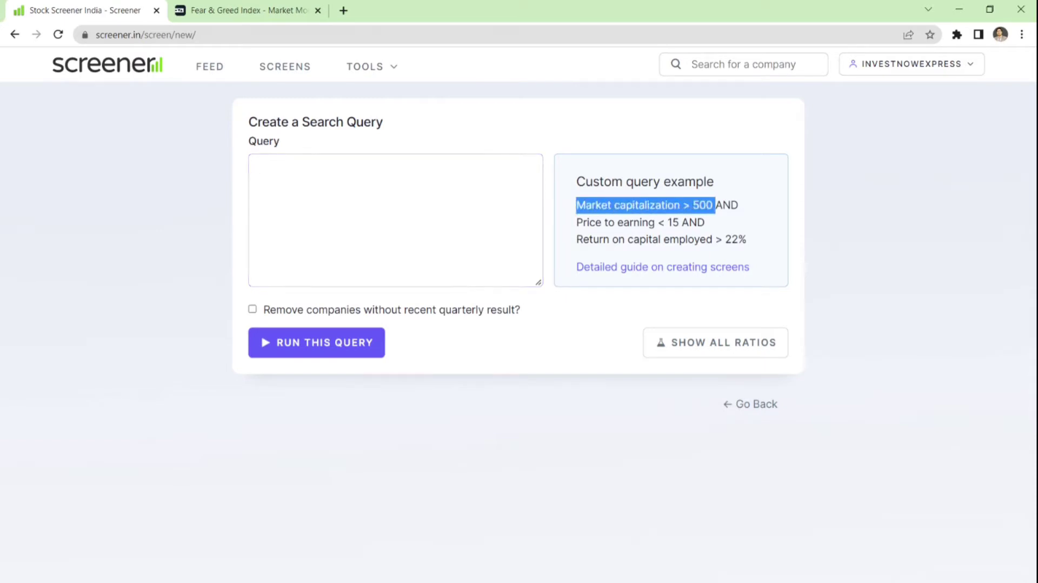
- Write the first condition 'Market capitalization > 5000 AND' in the query box
{"action": "left_click", "coordinate": [396, 220]}
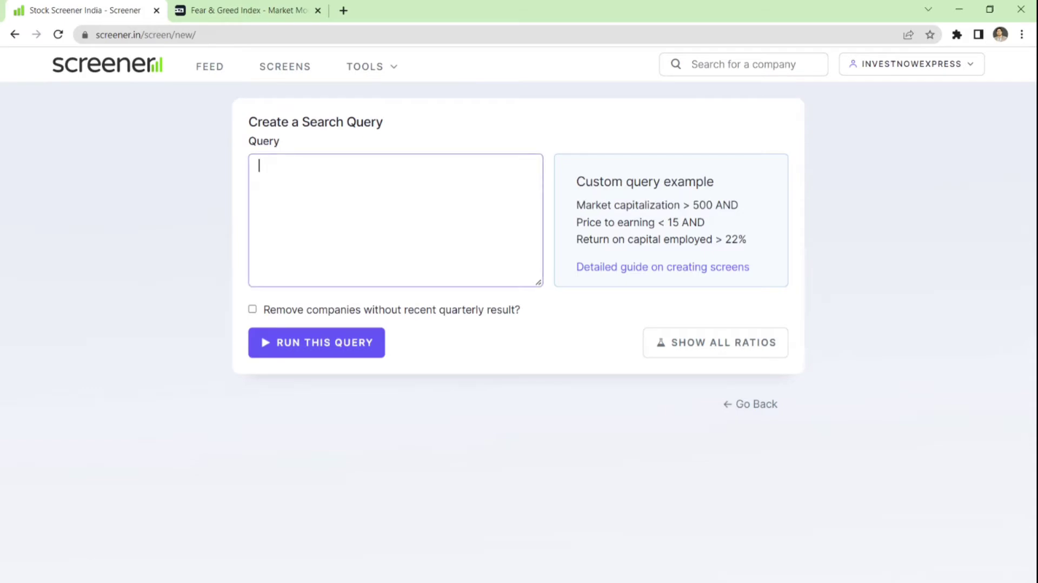
{"action": "type", "text": "Market capitalization > 500"}
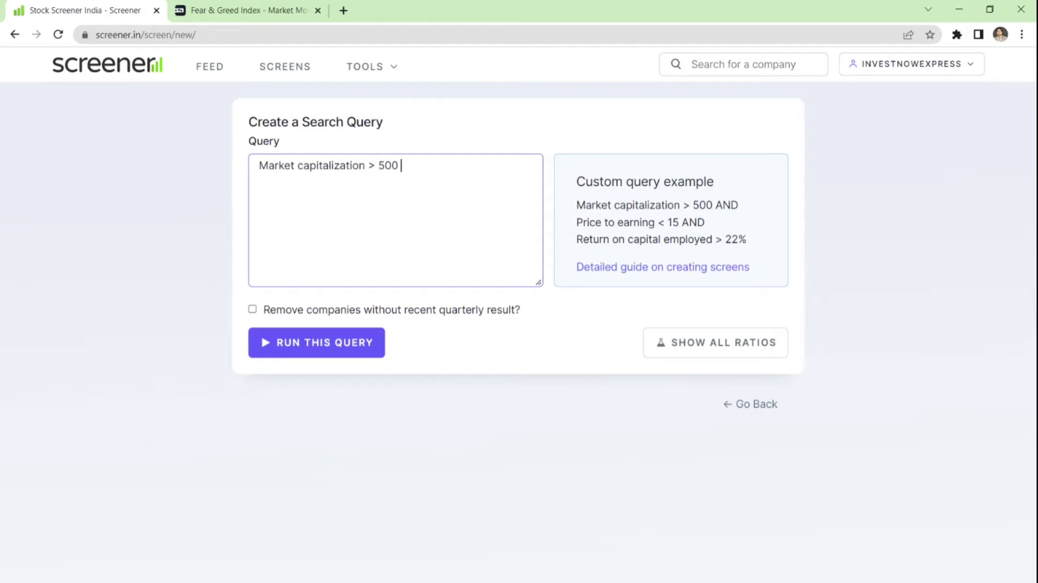
{"action": "left_click_drag", "start_coordinate": [400, 166], "coordinate": [257, 165]}
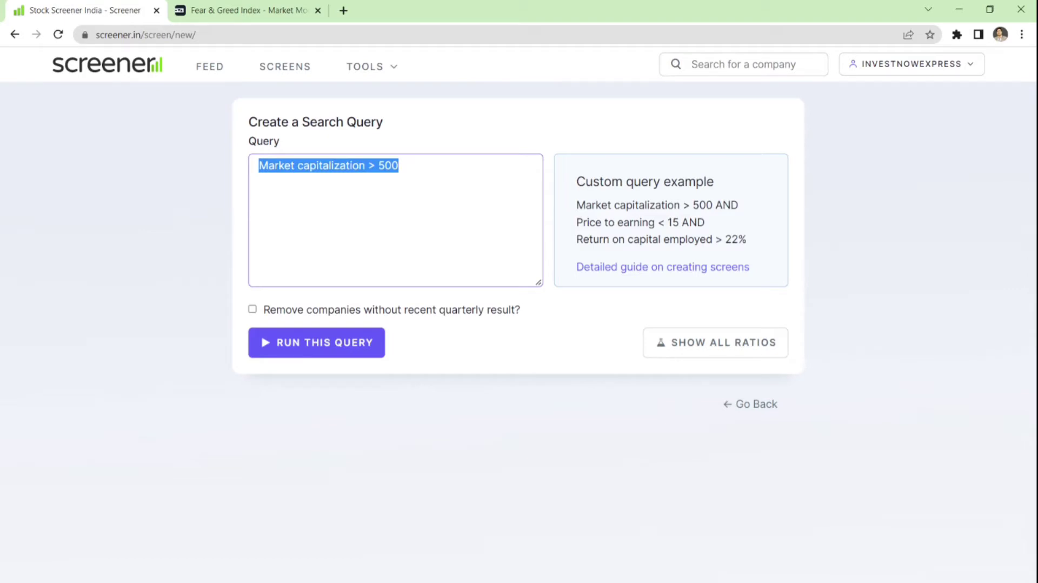
{"action": "left_click", "coordinate": [384, 165]}
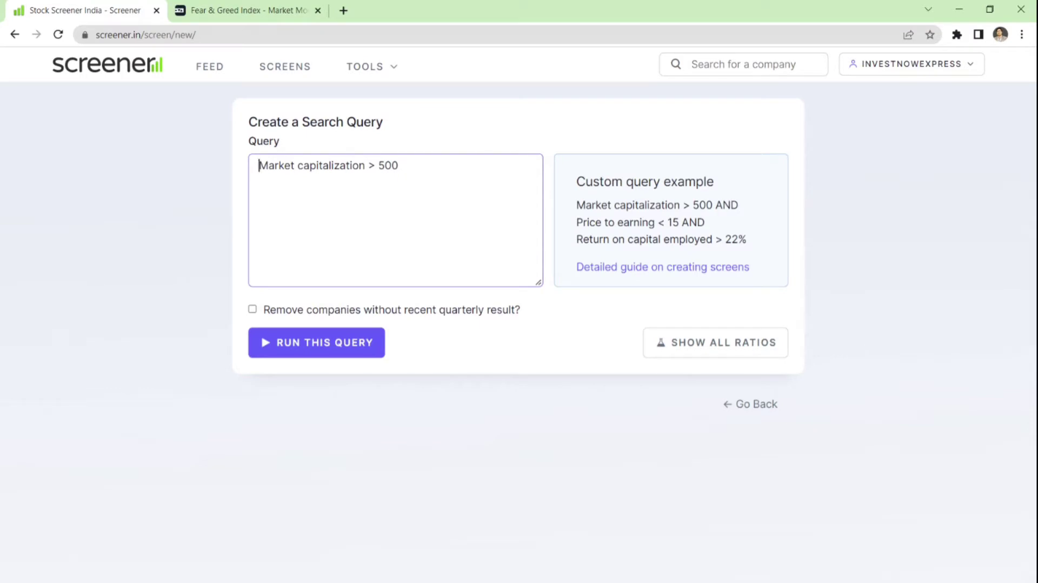
{"action": "double_click", "coordinate": [310, 166]}
{"action": "type", "text": "0"}
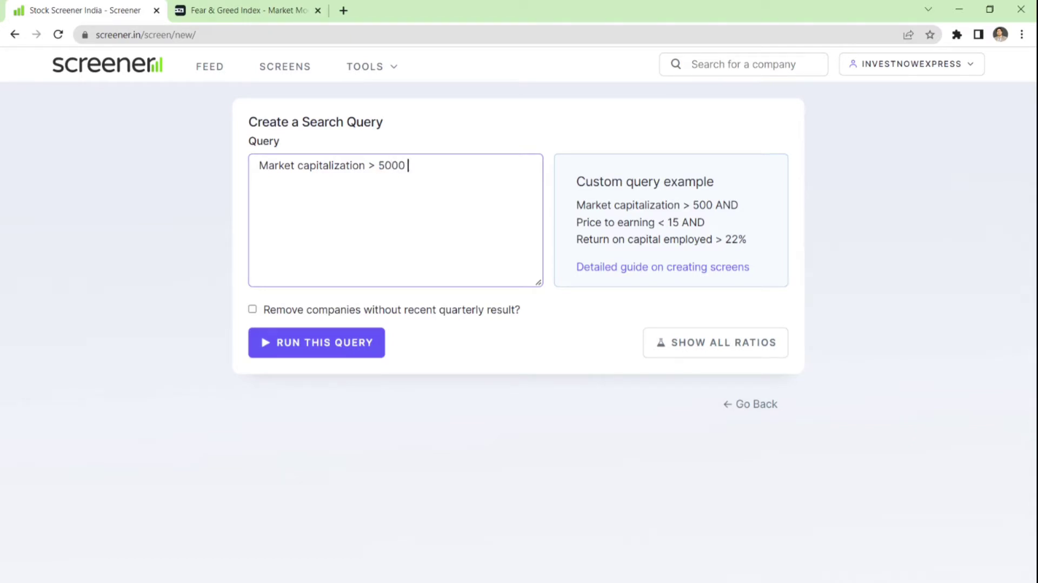
{"action": "type", "text": "AND"}
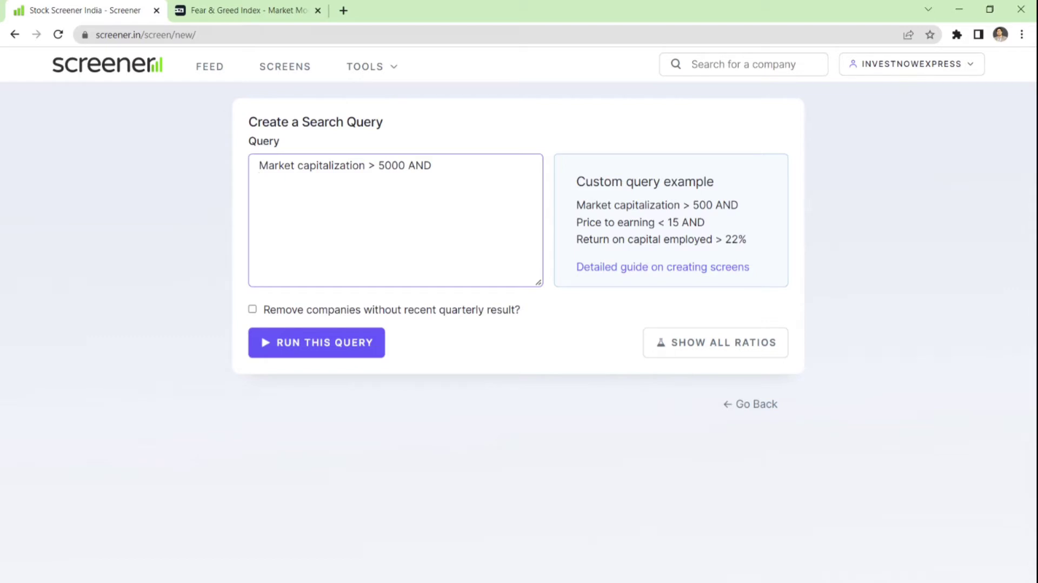
- Add the condition 'Average return on equity 3Years >= 10' to the query
{"action": "type", "text": "r"}
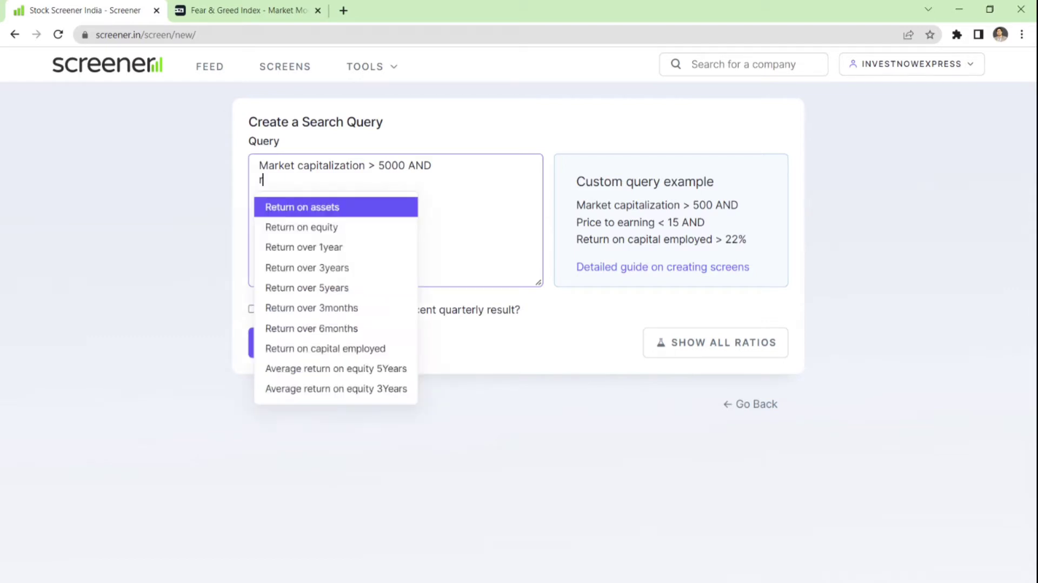
{"action": "type", "text": "oe"}
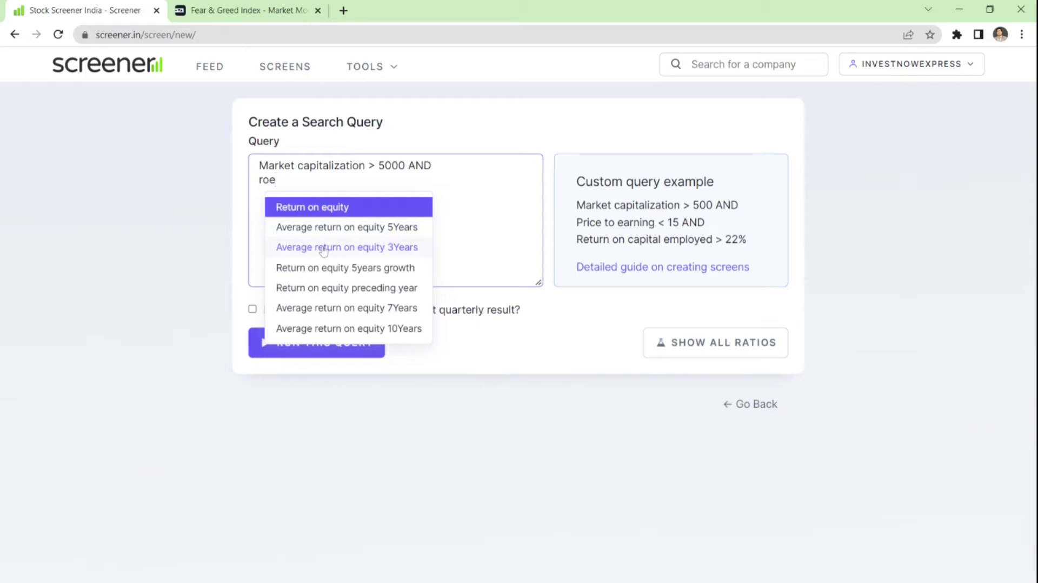
{"action": "left_click", "coordinate": [346, 246]}
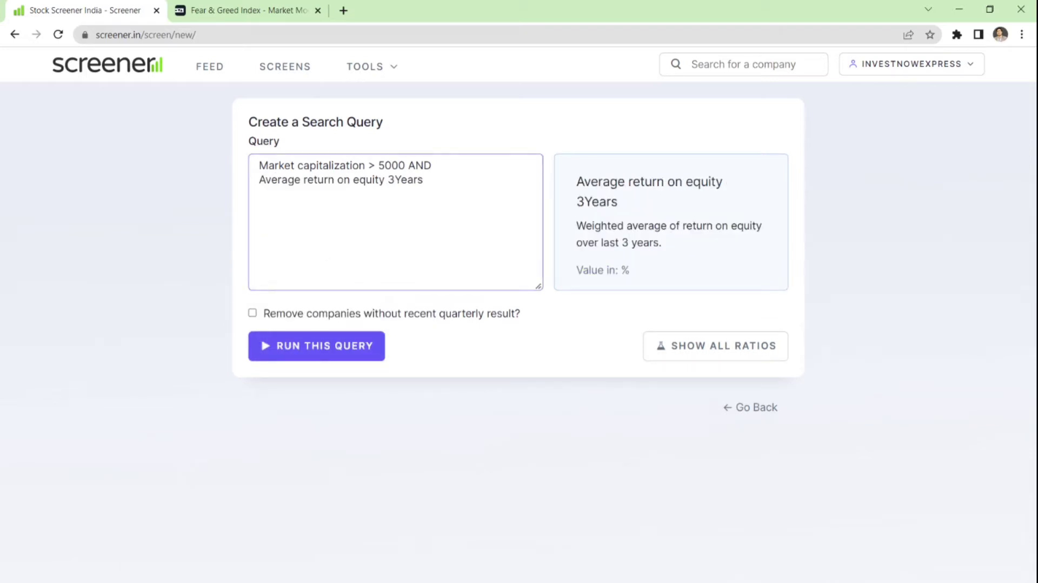
{"action": "type", "text": ">"}
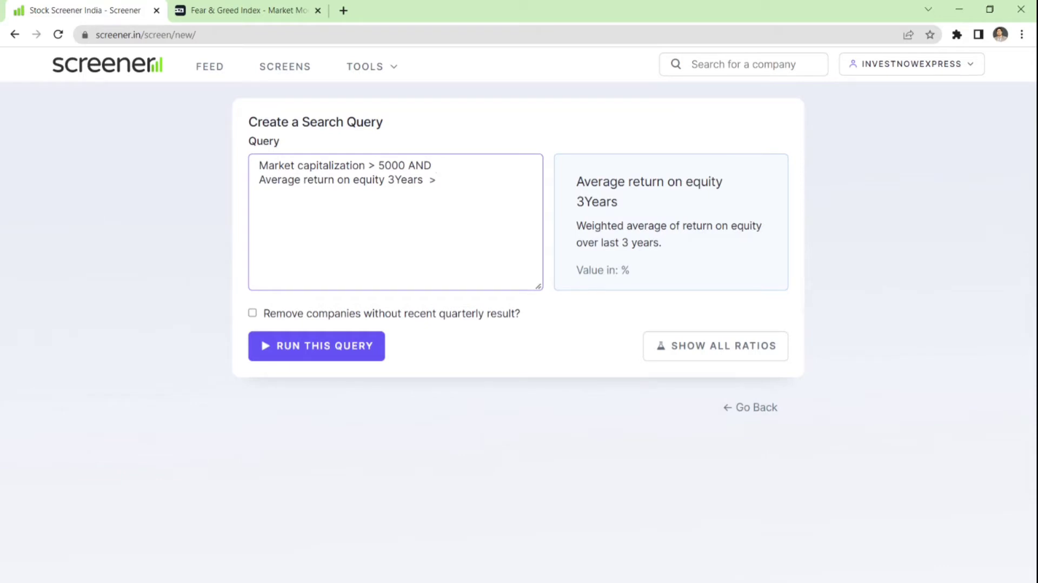
{"action": "type", "text": "="}
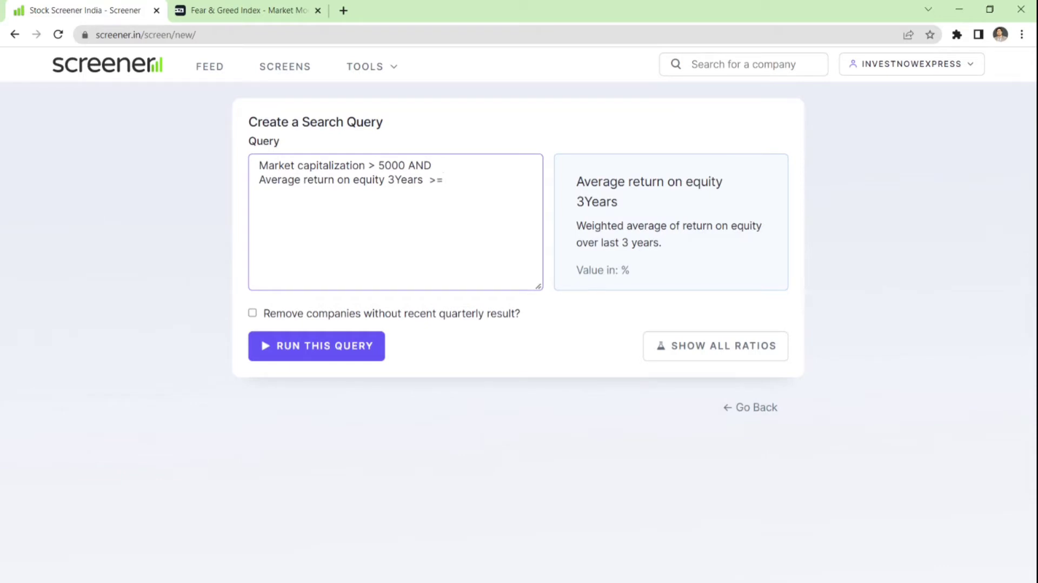
{"action": "type", "text": "15"}
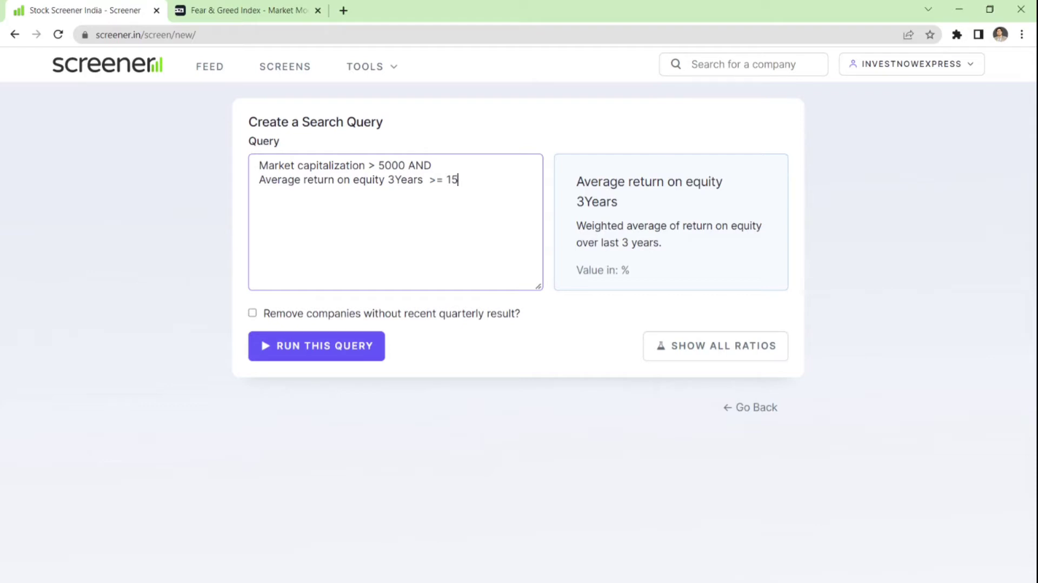
{"action": "key", "text": "Backspace"}
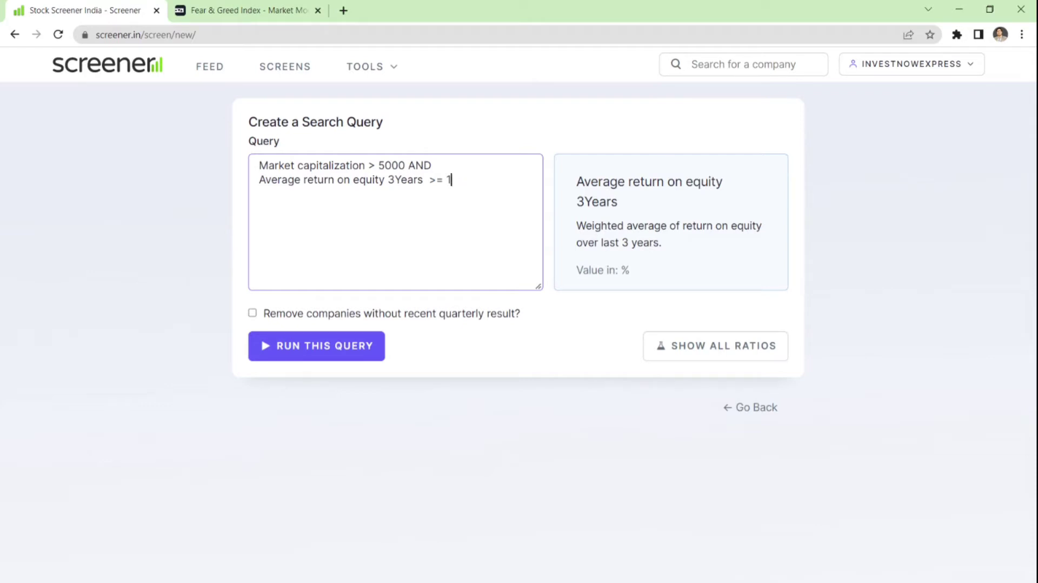
{"action": "type", "text": "0 AN"}
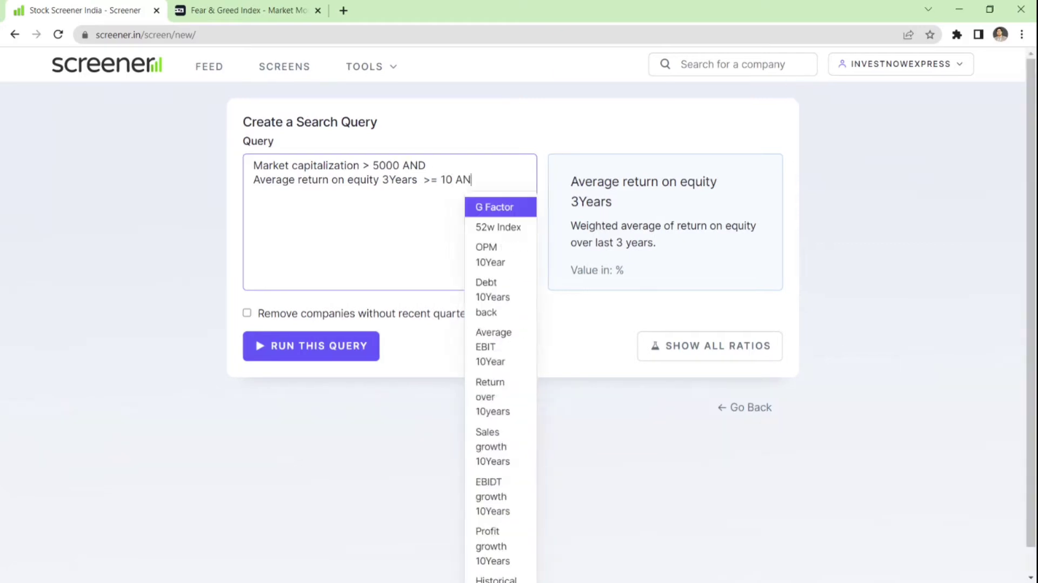
- Add 'Average return on capital employed 3Years >= 10 AND' to the query
{"action": "type", "text": "D"}
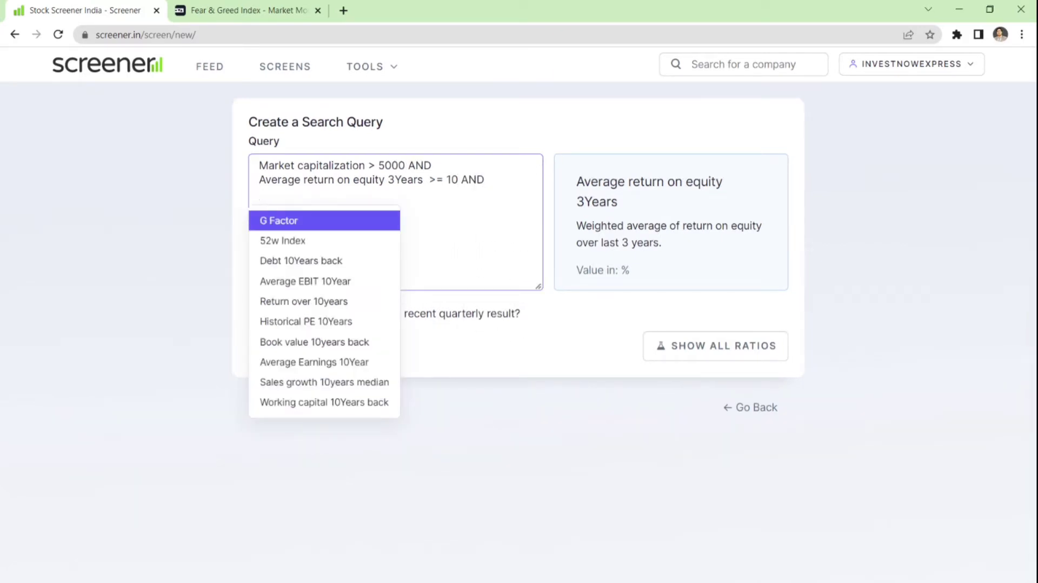
{"action": "type", "text": "r"}
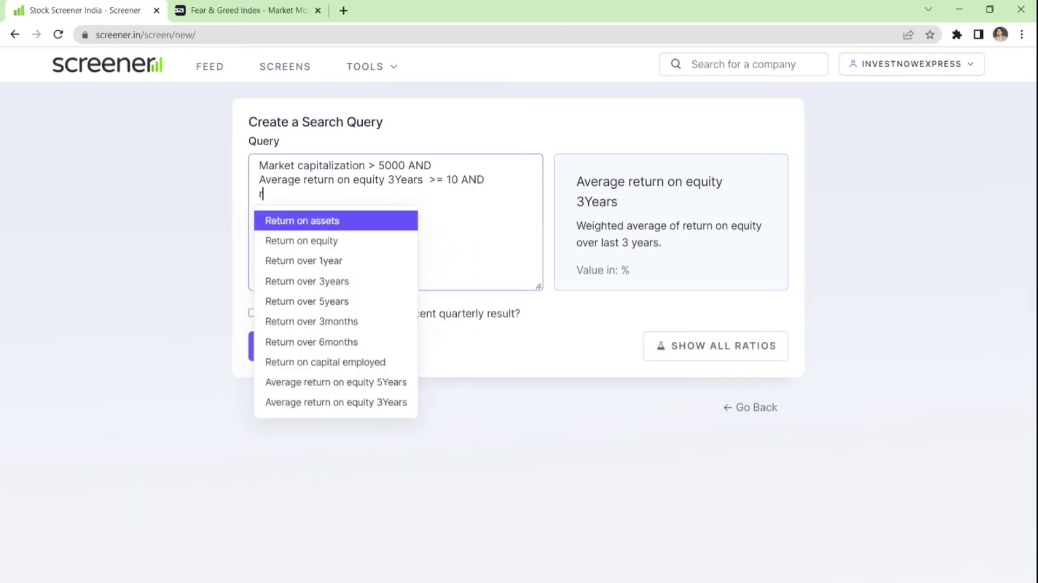
{"action": "type", "text": "oce"}
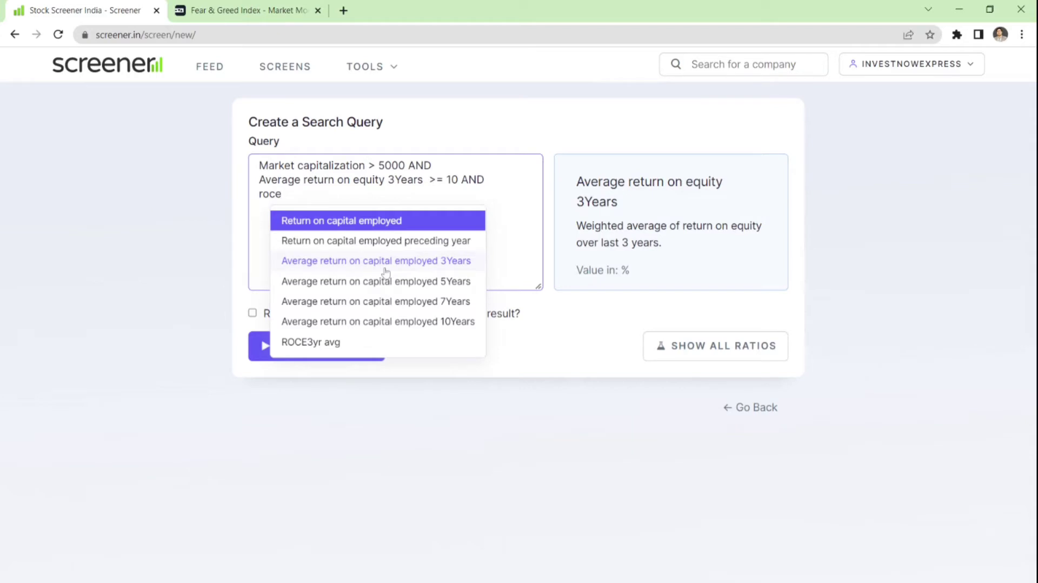
{"action": "mouse_move", "coordinate": [386, 273]}
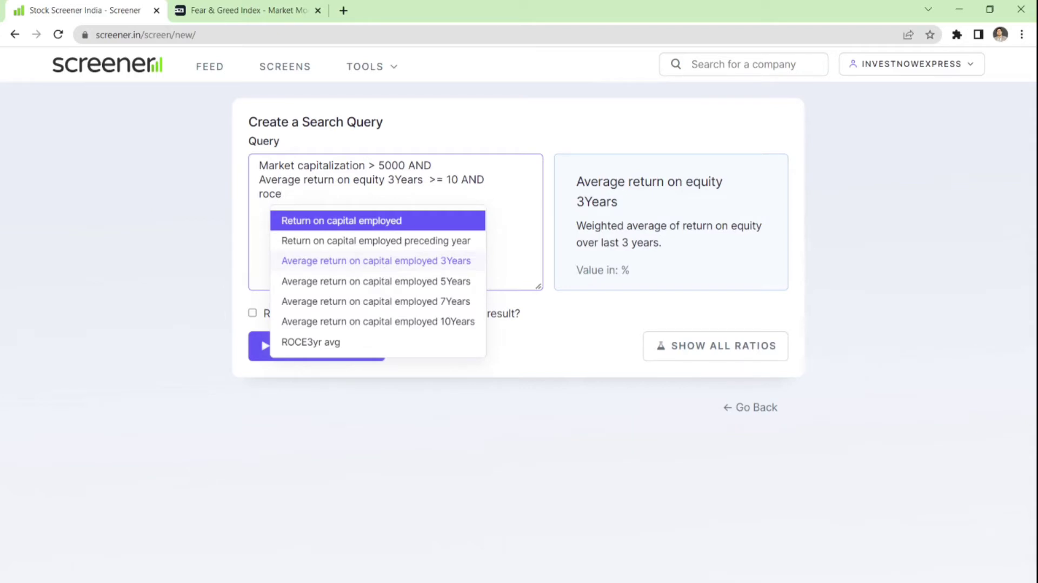
{"action": "left_click", "coordinate": [376, 261]}
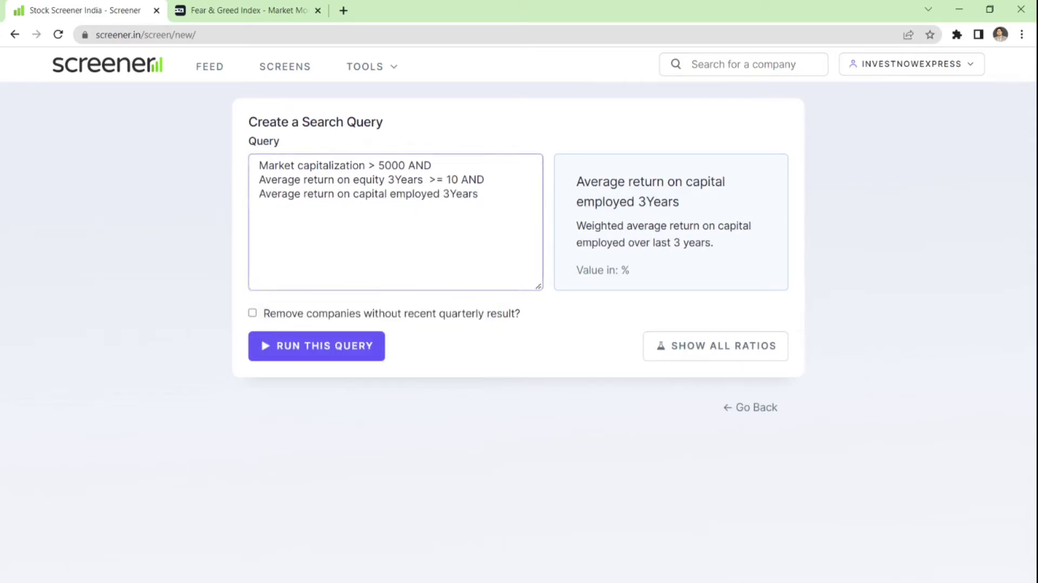
{"action": "type", "text": ">"}
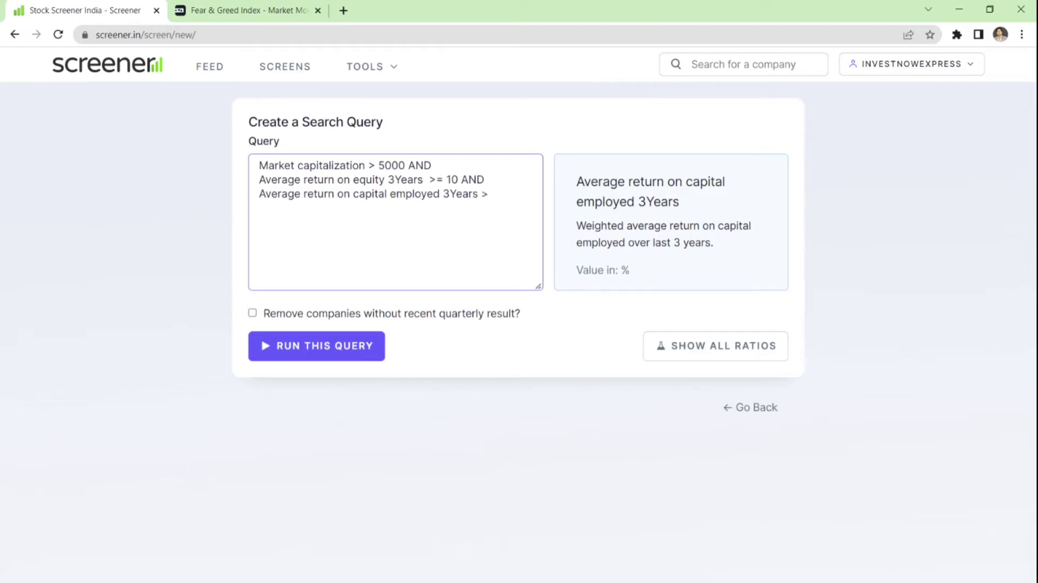
{"action": "type", "text": "= 10"}
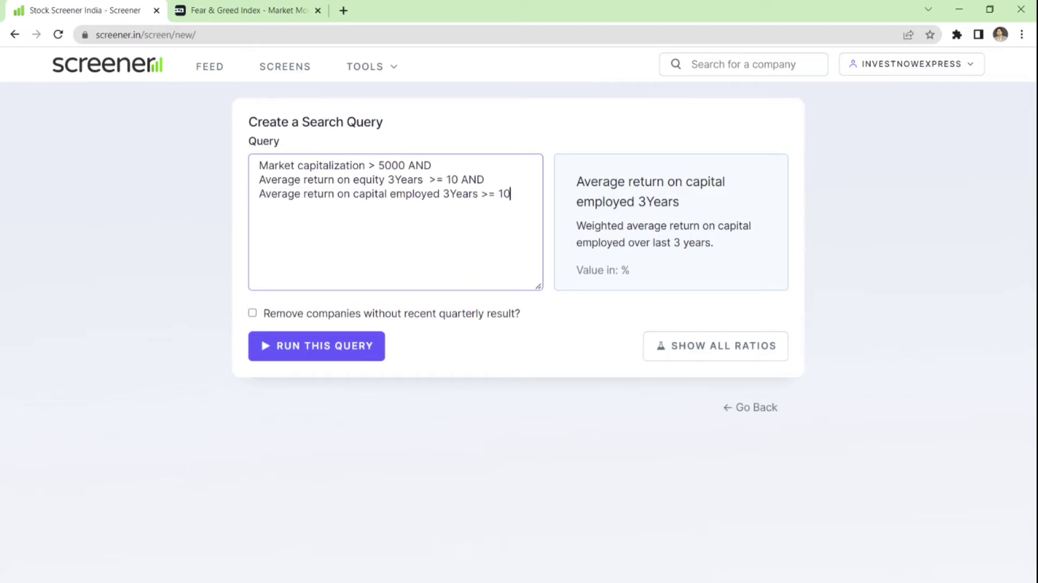
{"action": "type", "text": "AND"}
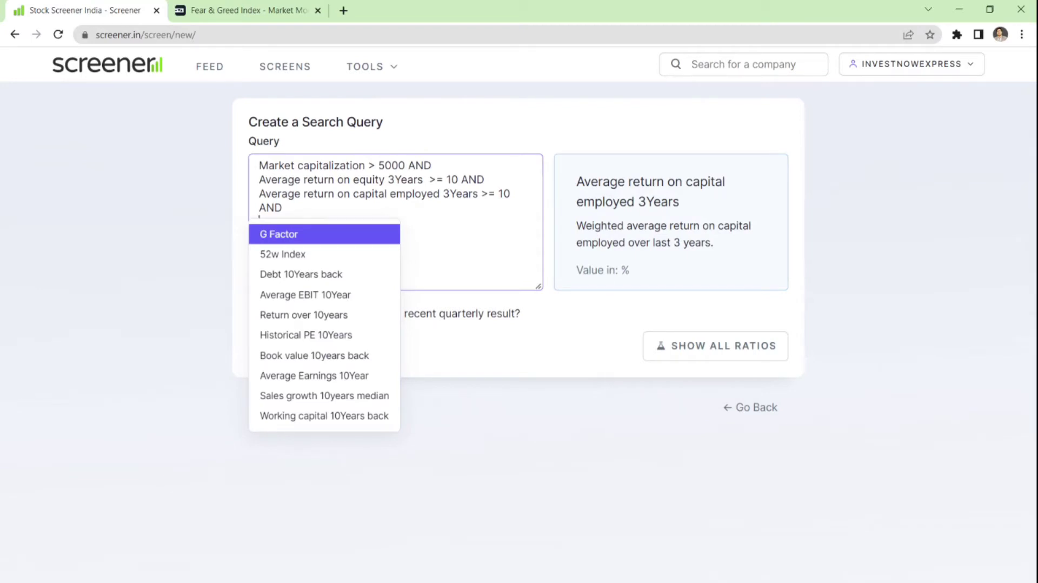
- Add the condition 'Debt to equity <= 0.5 AND' to the query
{"action": "type", "text": "Debt"}
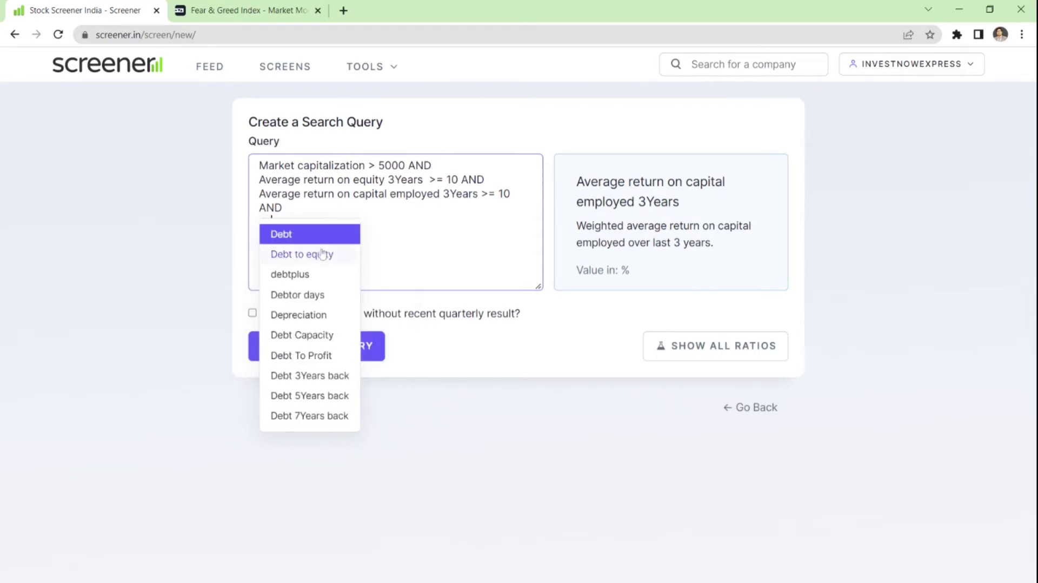
{"action": "left_click", "coordinate": [302, 254]}
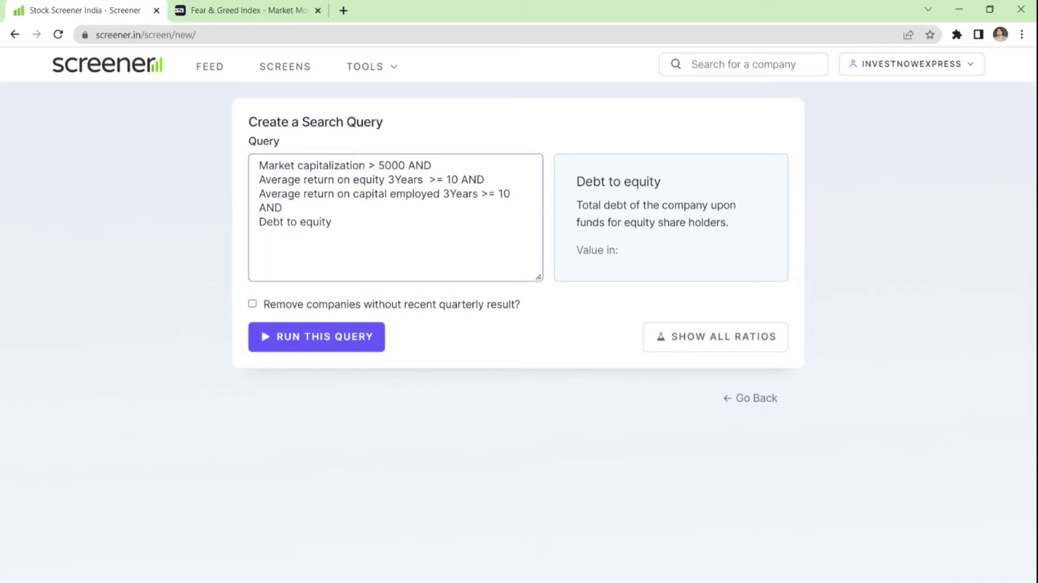
{"action": "type", "text": "<= 0."}
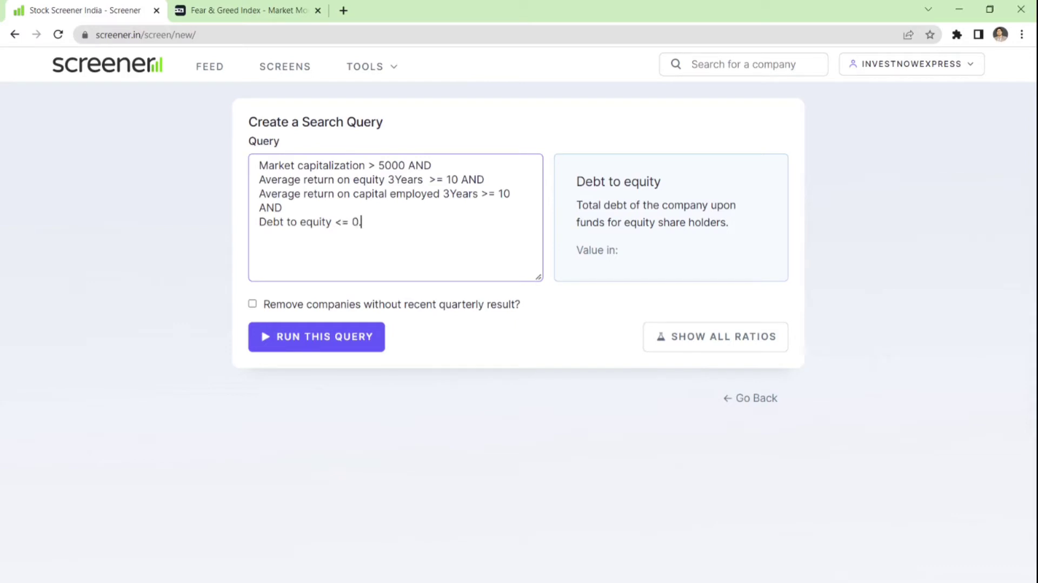
{"action": "type", "text": "5"}
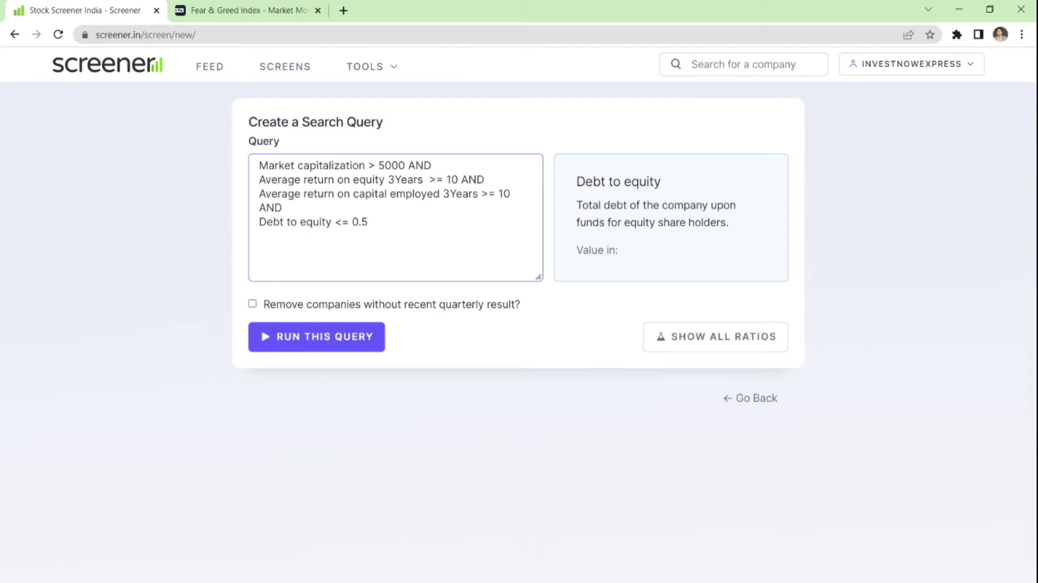
{"action": "left_click", "coordinate": [369, 221]}
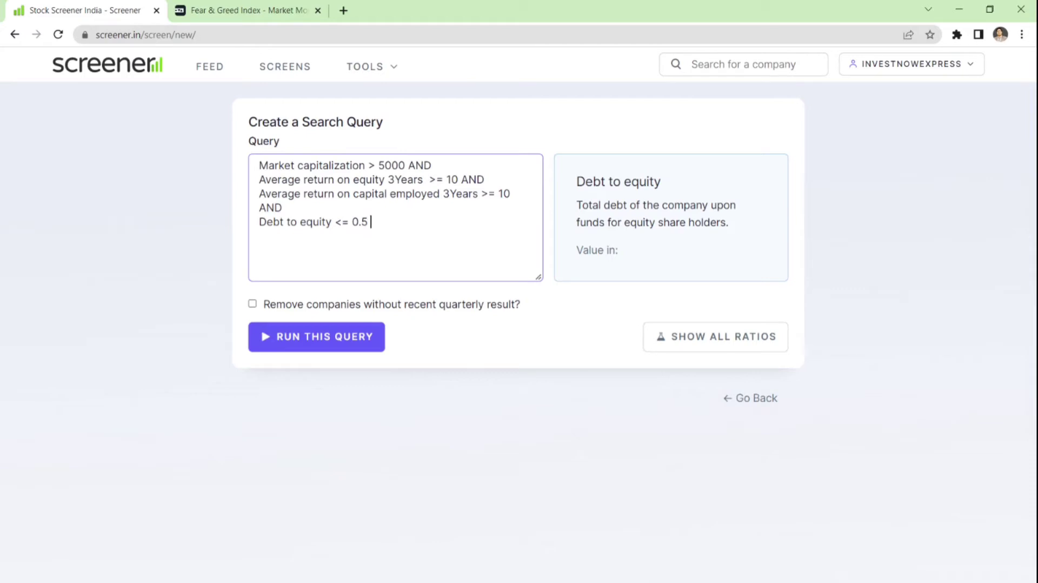
{"action": "type", "text": "AND"}
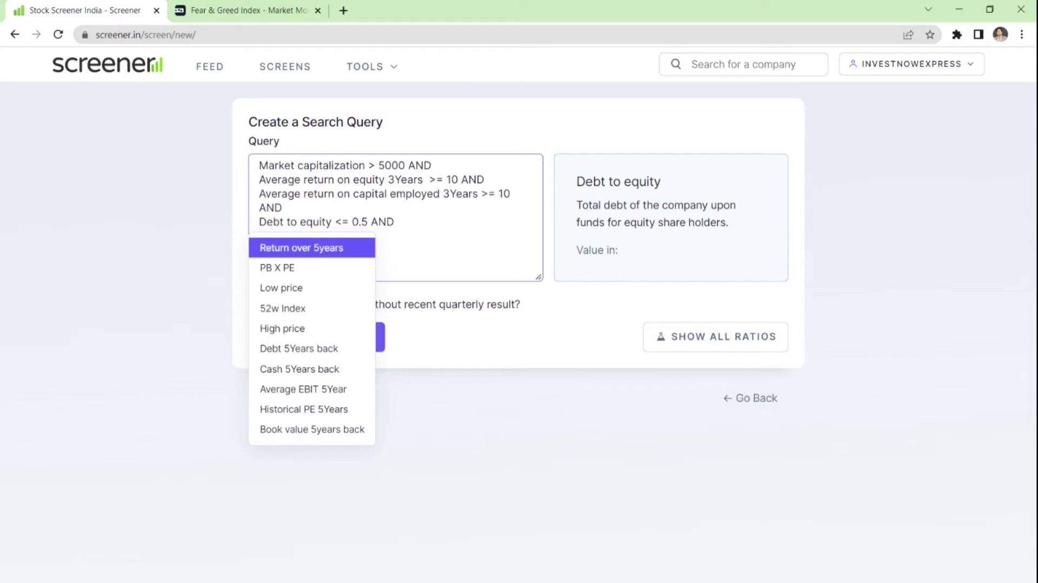
- Add the condition 'Promoter holding > 40% AND' to the query
{"action": "type", "text": "pro"}
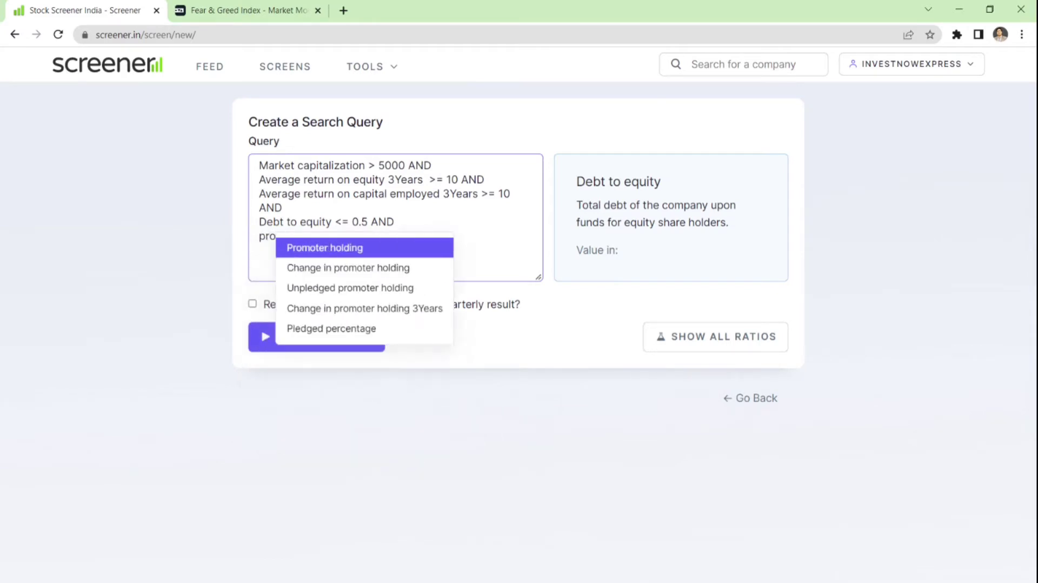
{"action": "left_click", "coordinate": [325, 247]}
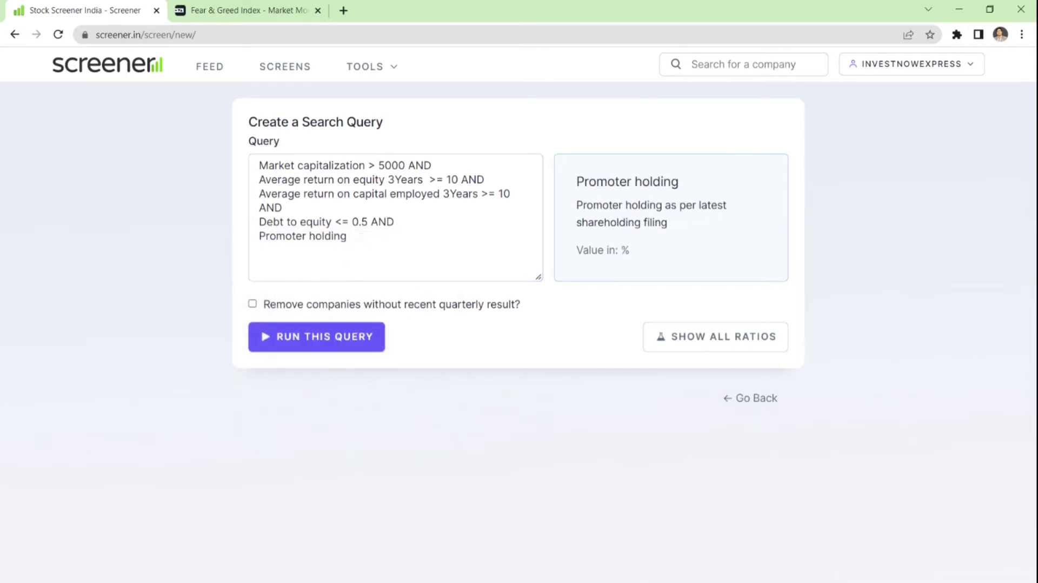
{"action": "type", "text": ">"}
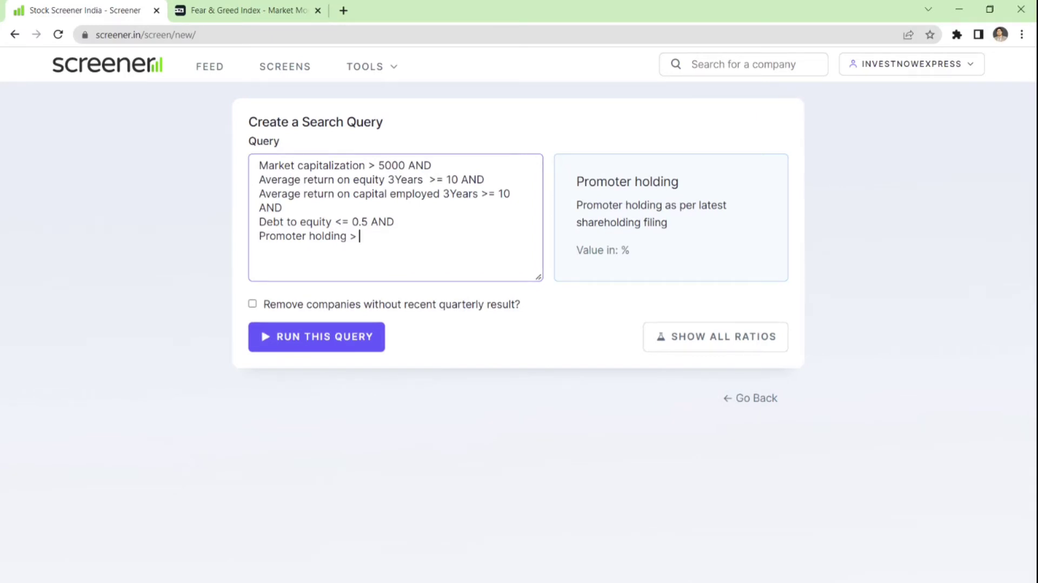
{"action": "type", "text": "40"}
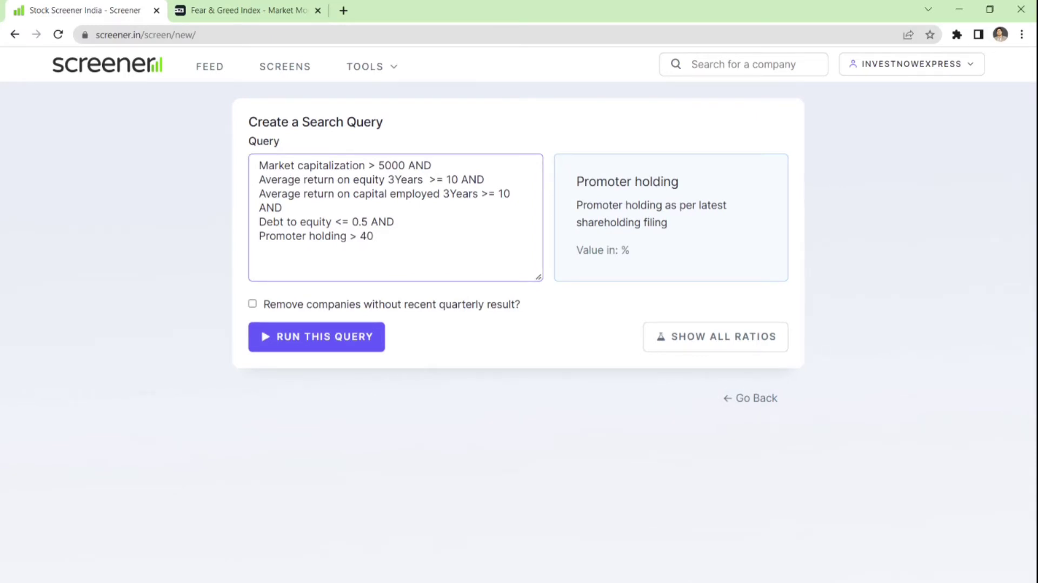
{"action": "type", "text": "%"}
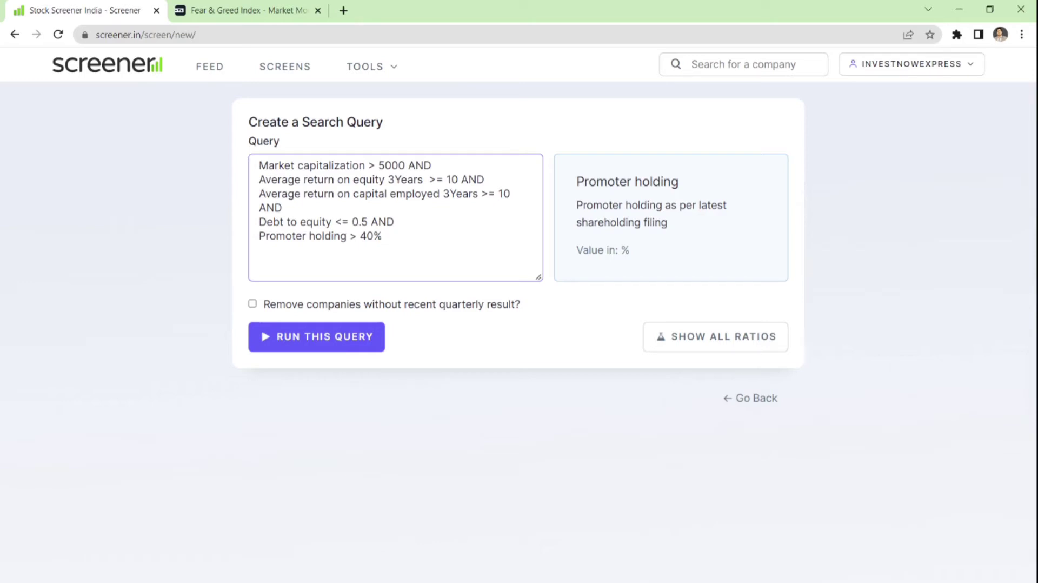
{"action": "left_click", "coordinate": [385, 235]}
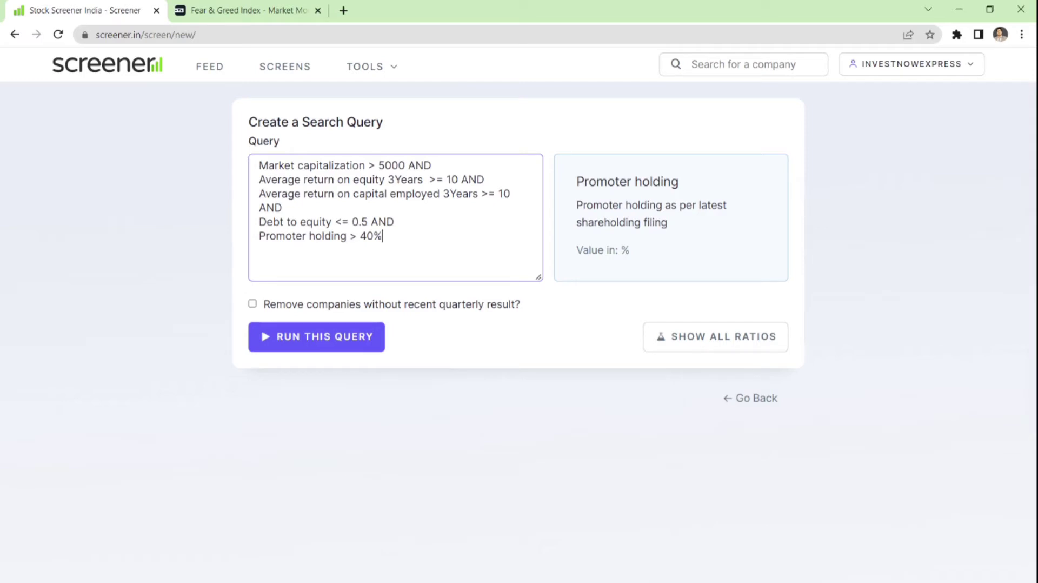
{"action": "type", "text": "AND"}
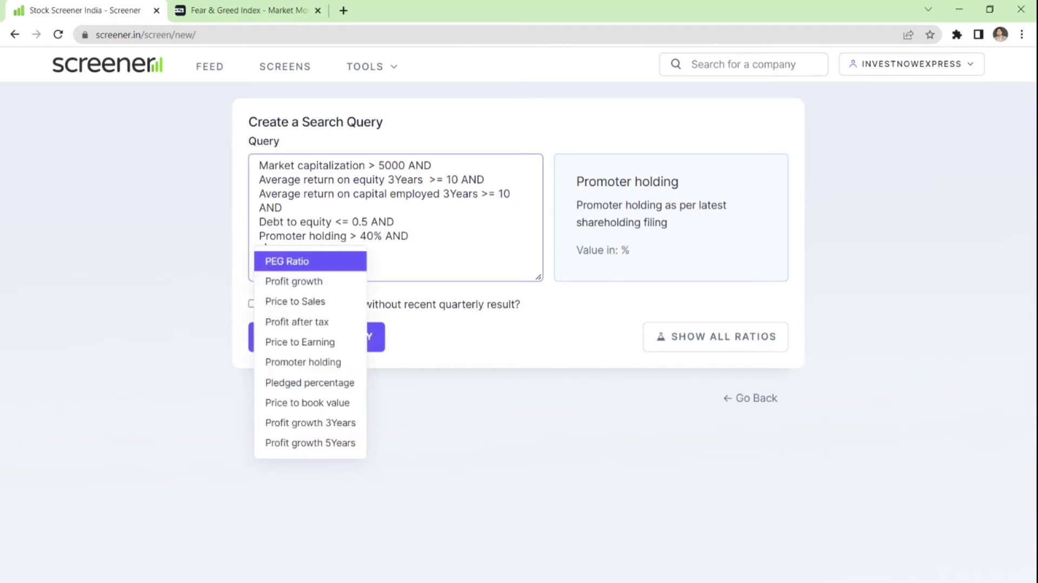
- Add the condition 'Piotroski score > 6 AND' to the query
{"action": "scroll", "scroll_direction": "down", "scroll_amount": 3}
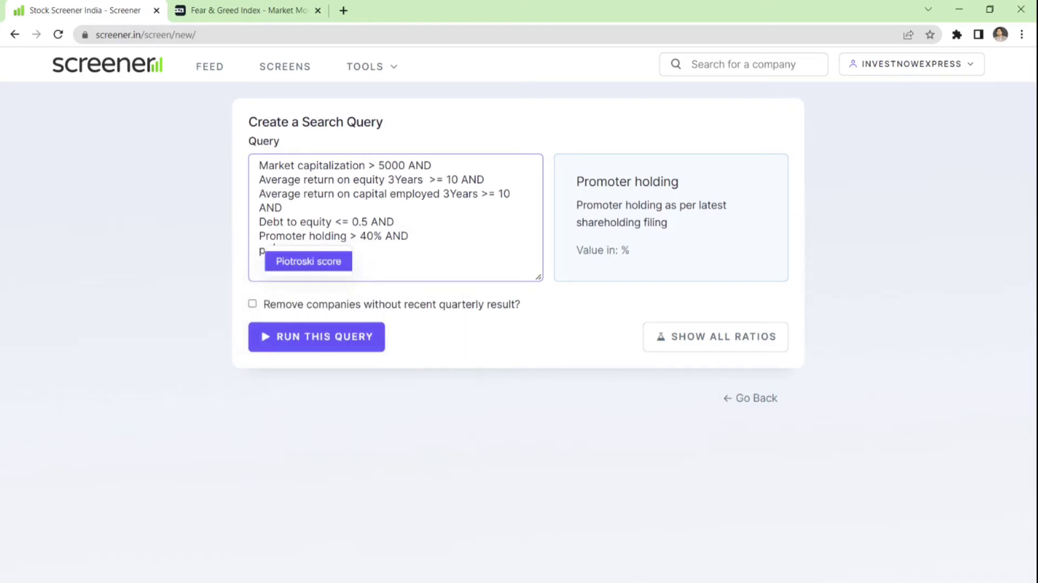
{"action": "left_click", "coordinate": [308, 261]}
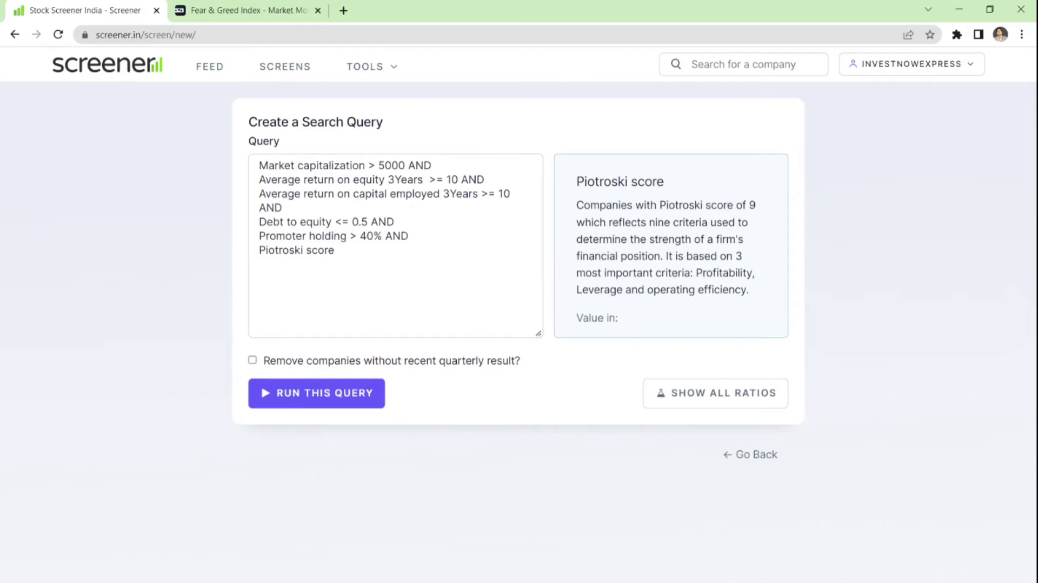
{"action": "left_click_drag", "start_coordinate": [618, 204], "coordinate": [694, 204]}
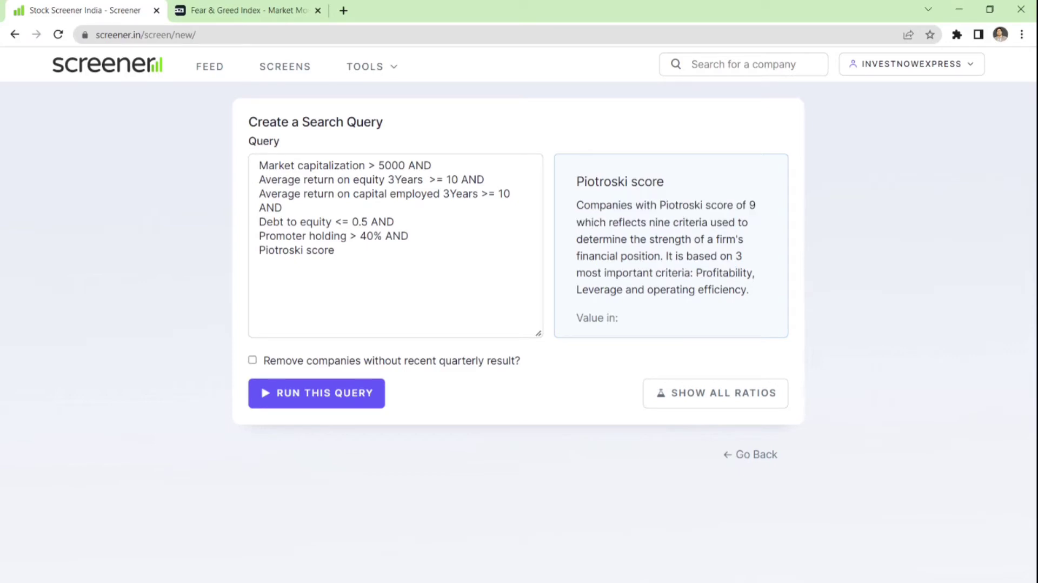
{"action": "double_click", "coordinate": [693, 290]}
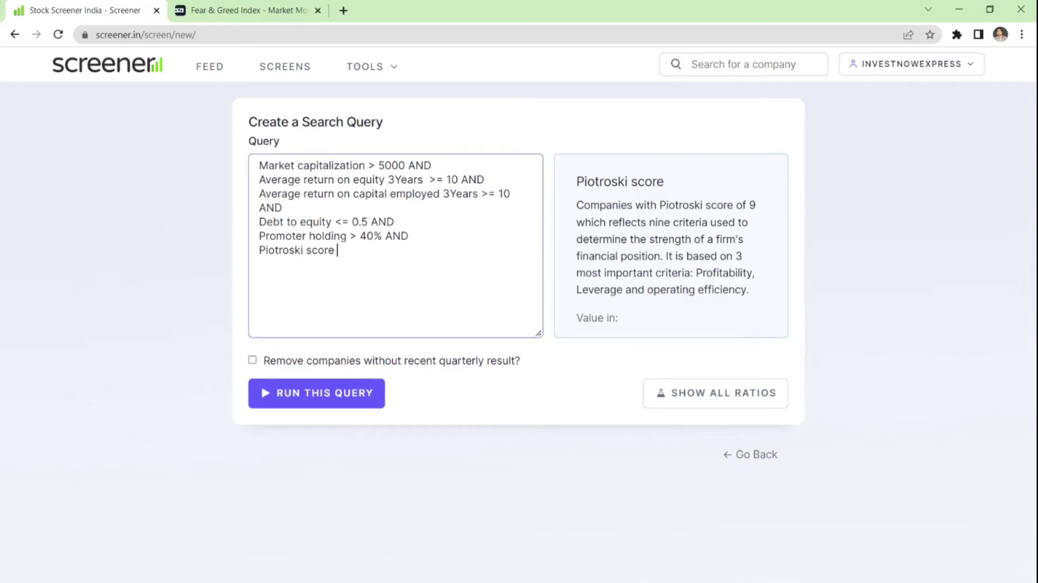
{"action": "type", "text": ">"}
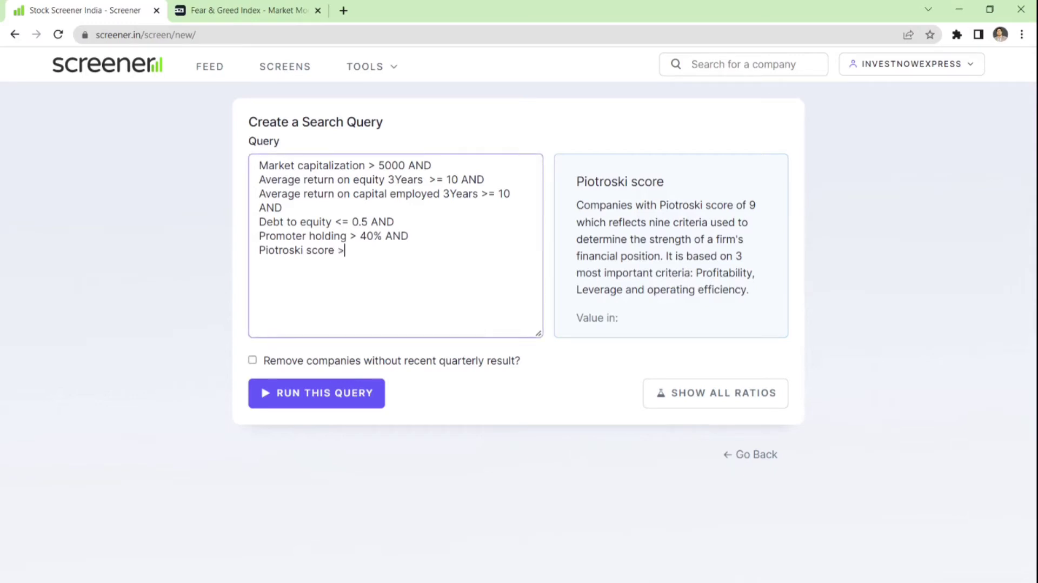
{"action": "type", "text": "6"}
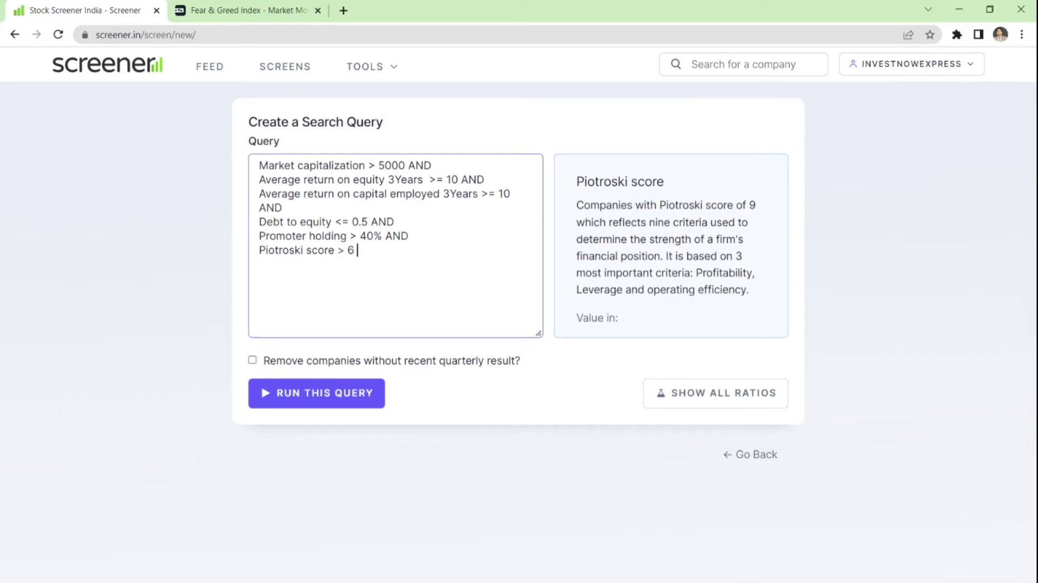
{"action": "type", "text": "AND"}
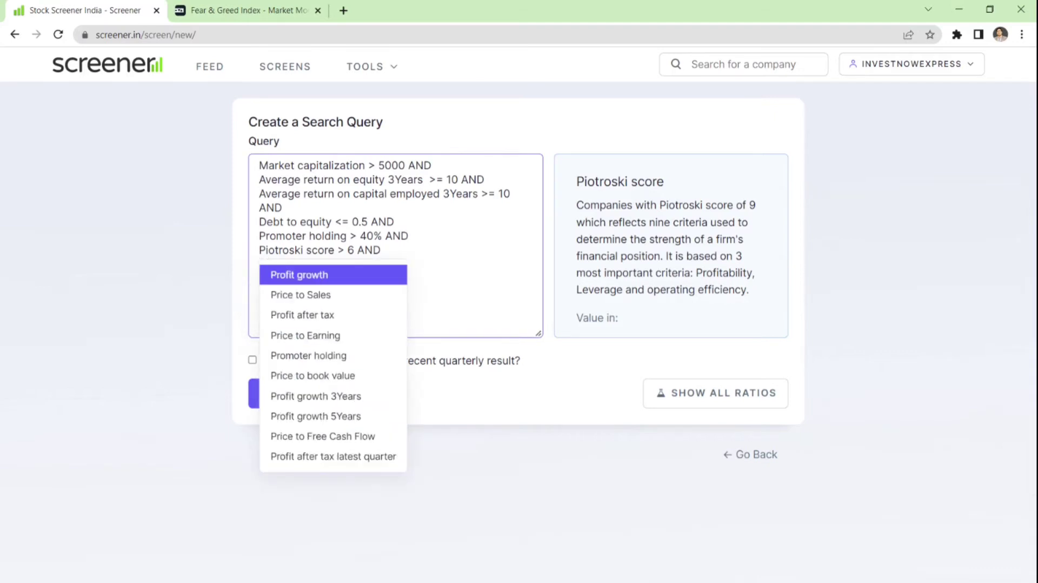
- Add 'Price to book value <= 10' and change the Piotroski threshold to '>= 6'
{"action": "type", "text": "price to"}
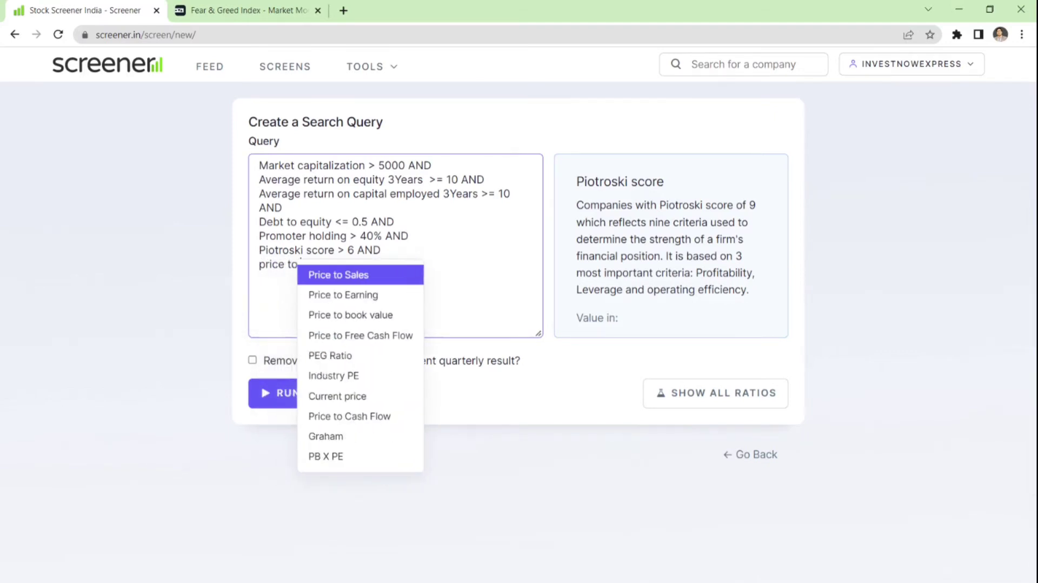
{"action": "left_click", "coordinate": [349, 315]}
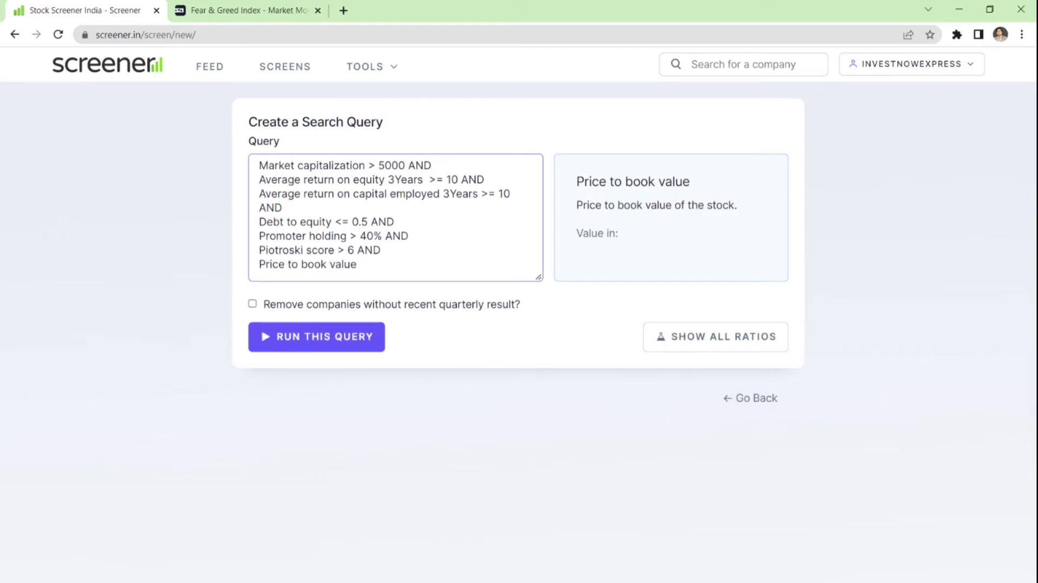
{"action": "type", "text": ">"}
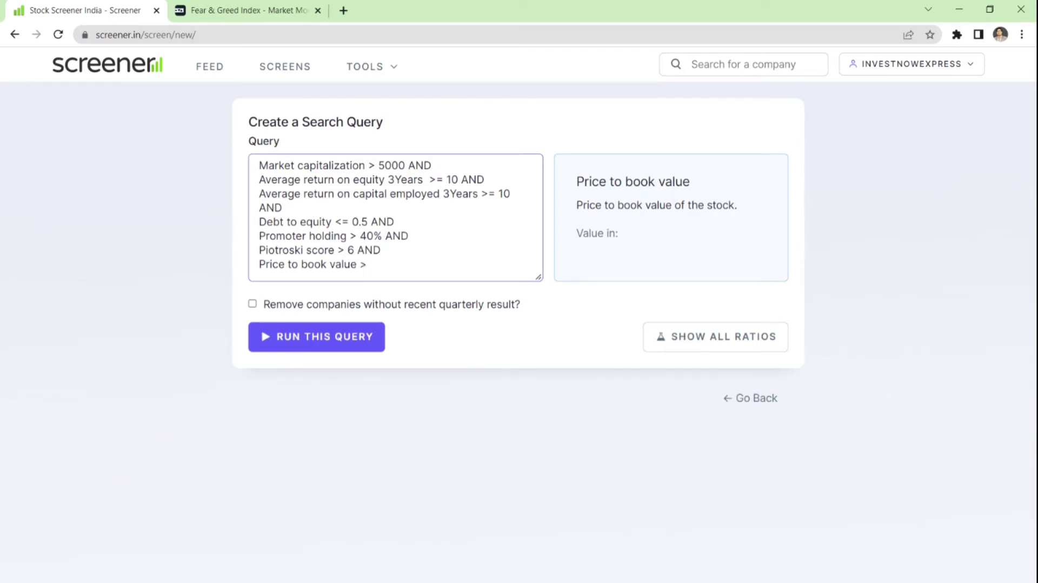
{"action": "type", "text": "="}
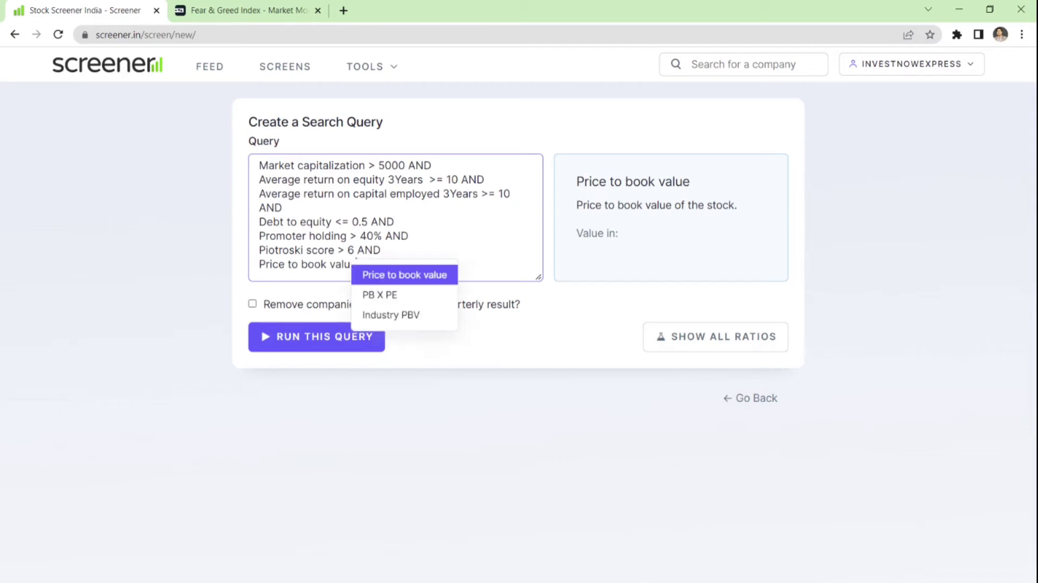
{"action": "left_click", "coordinate": [403, 275]}
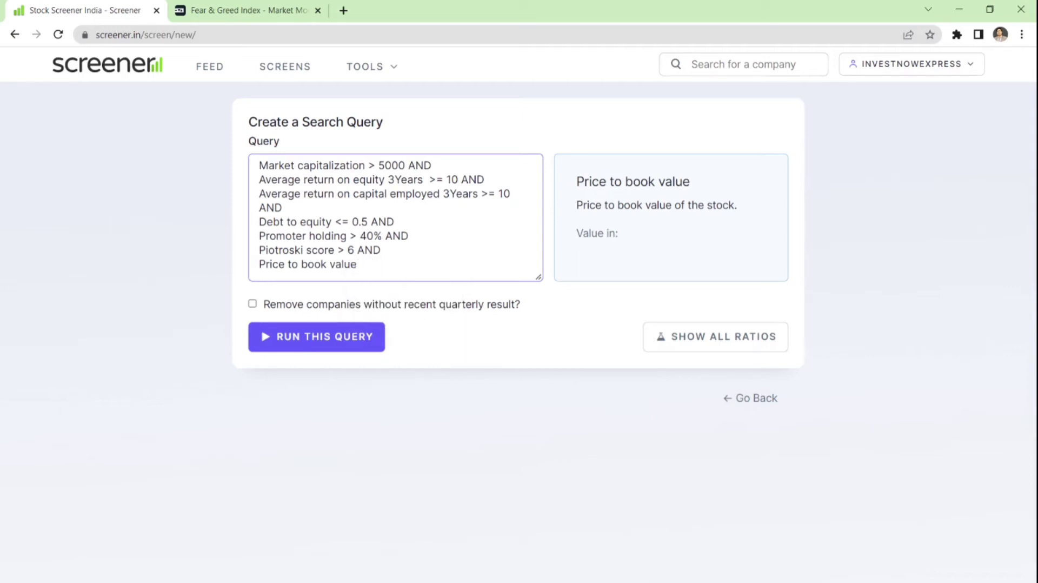
{"action": "type", "text": "<"}
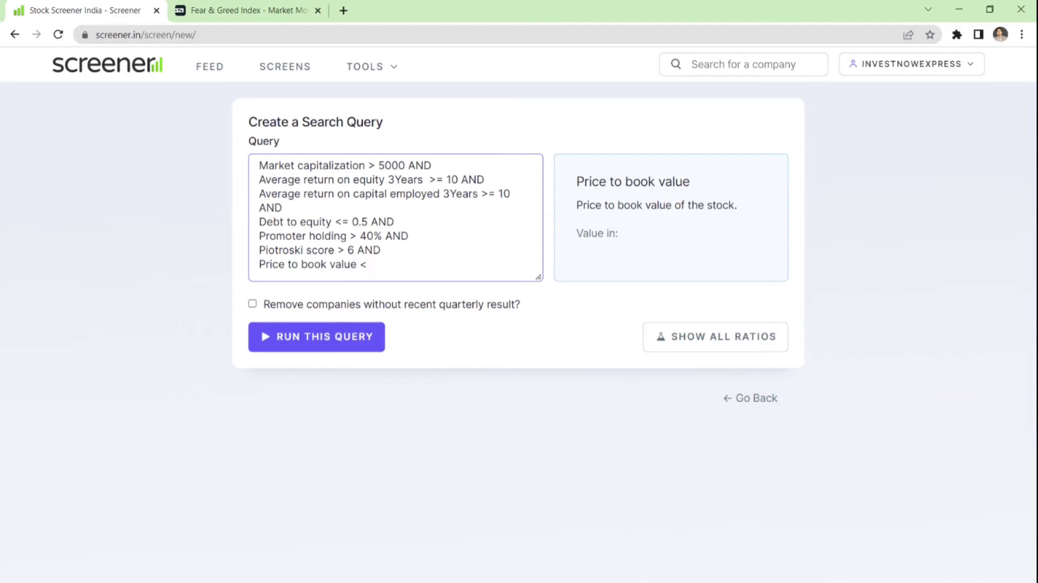
{"action": "type", "text": "="}
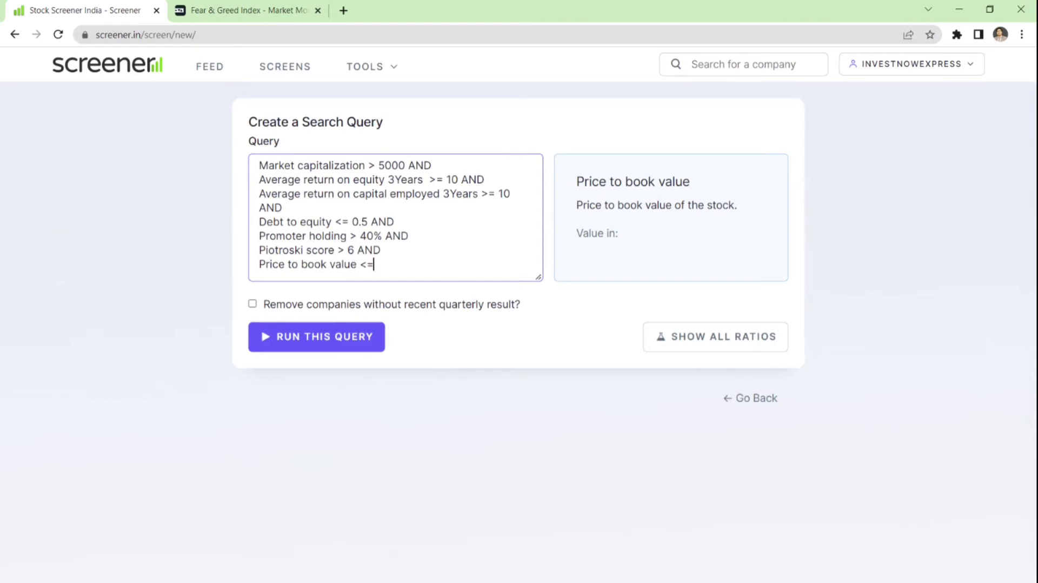
{"action": "type", "text": "10"}
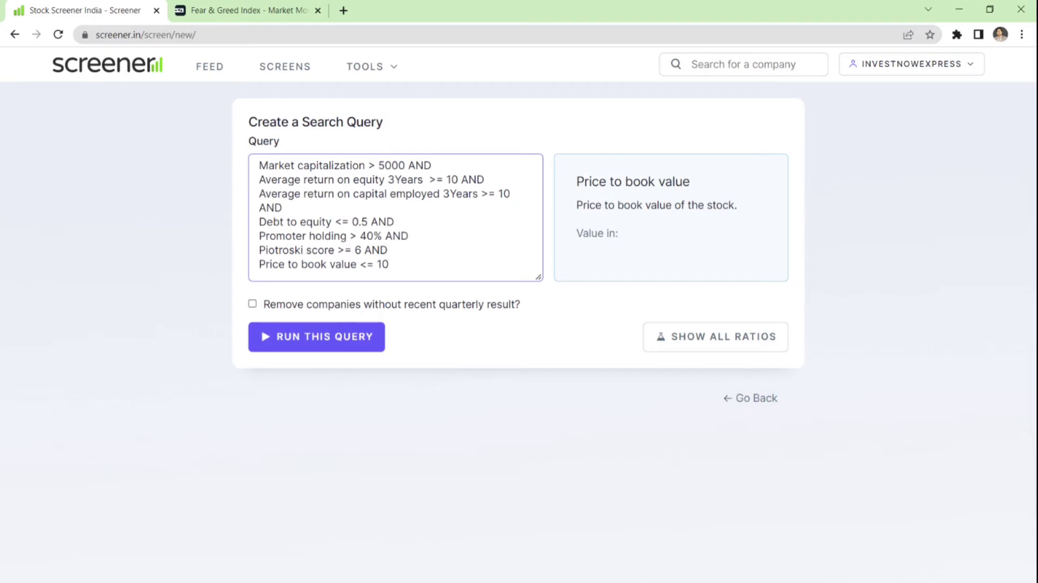
{"action": "left_click", "coordinate": [361, 250]}
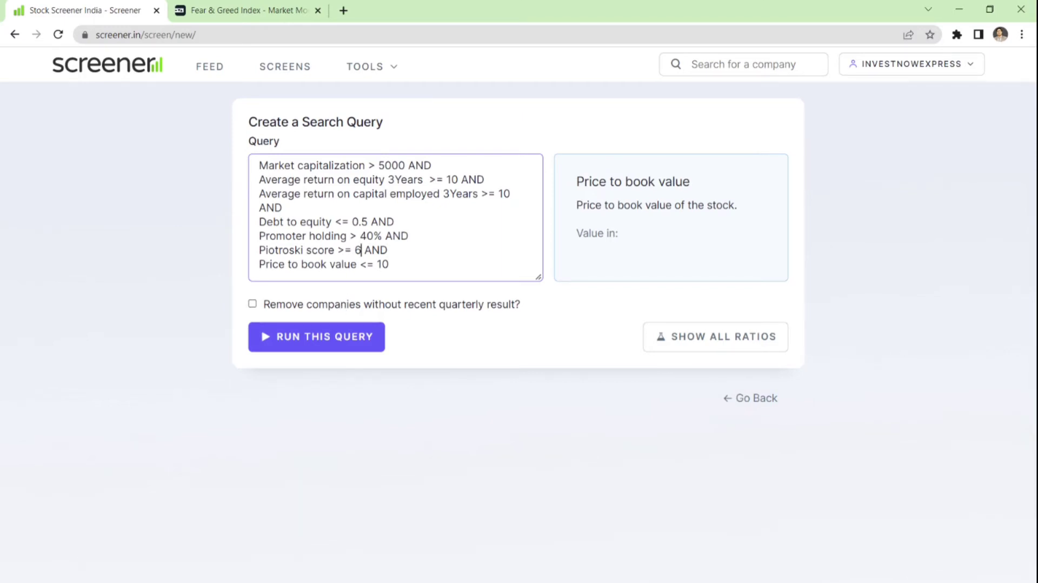
{"action": "double_click", "coordinate": [357, 250]}
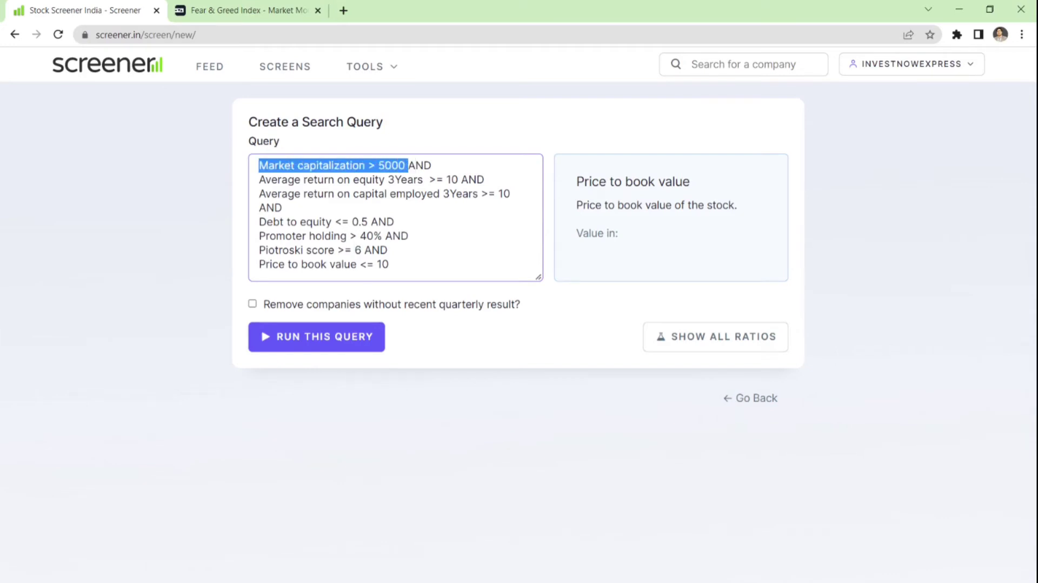
{"action": "left_click_drag", "start_coordinate": [261, 166], "coordinate": [474, 194]}
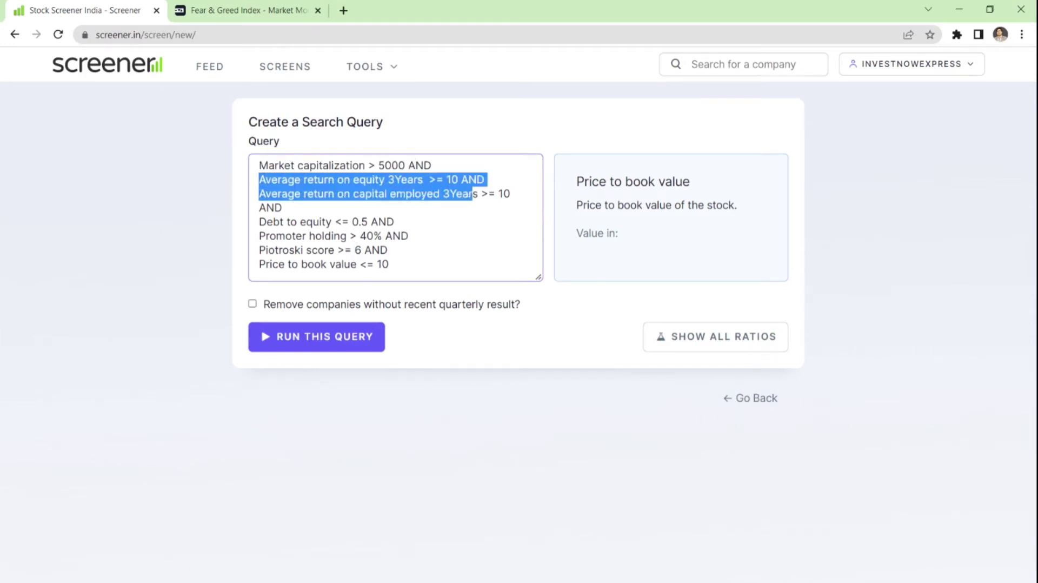
{"action": "left_click_drag", "start_coordinate": [473, 194], "coordinate": [509, 193]}
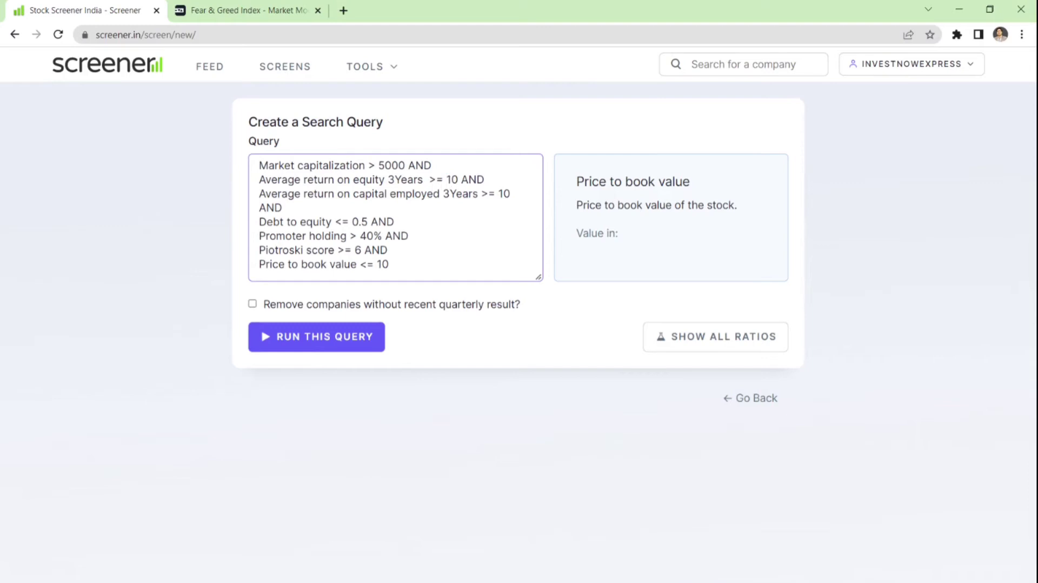
{"action": "double_click", "coordinate": [452, 179]}
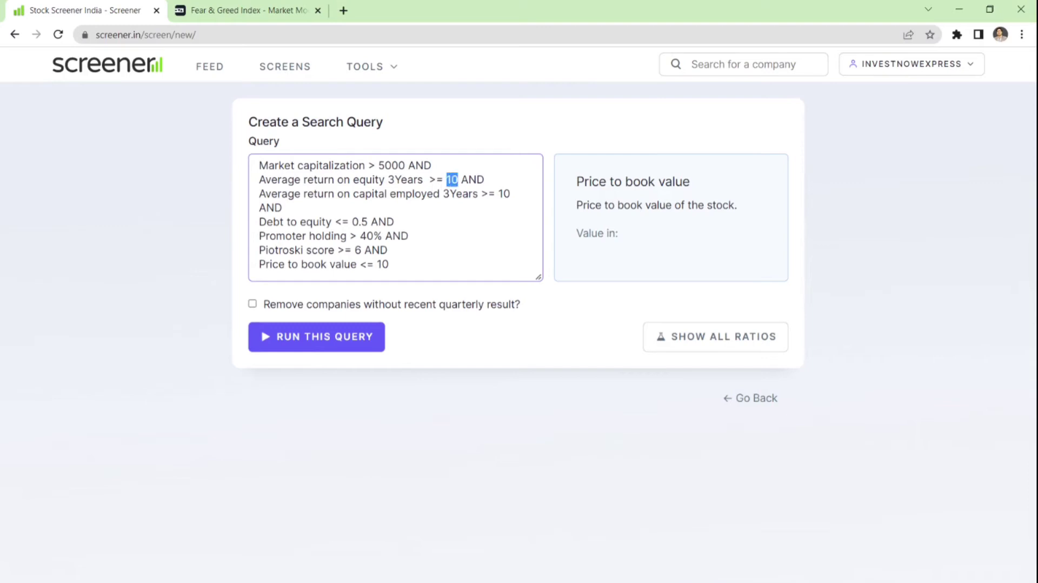
{"action": "double_click", "coordinate": [503, 194]}
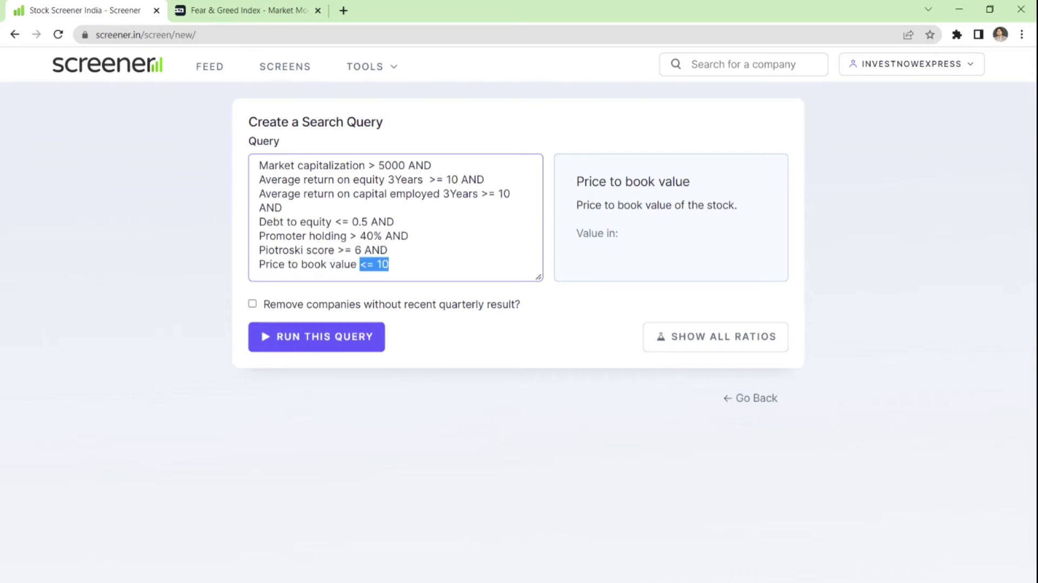
{"action": "key", "text": "ctrl+a"}
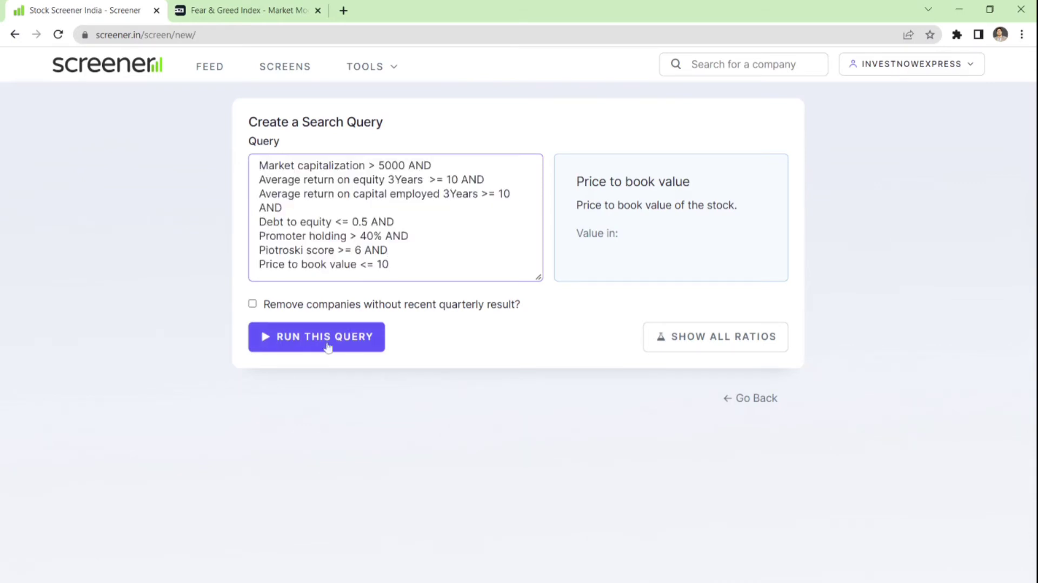
- Run the query and review the 107 matching companies in the results
{"action": "left_click", "coordinate": [317, 337]}
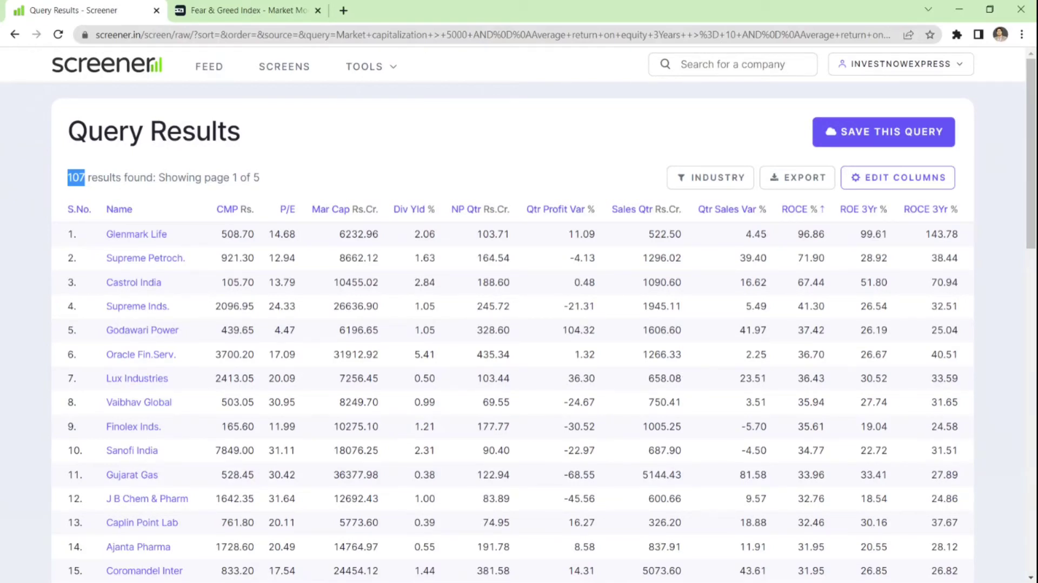
{"action": "mouse_move", "coordinate": [190, 237]}
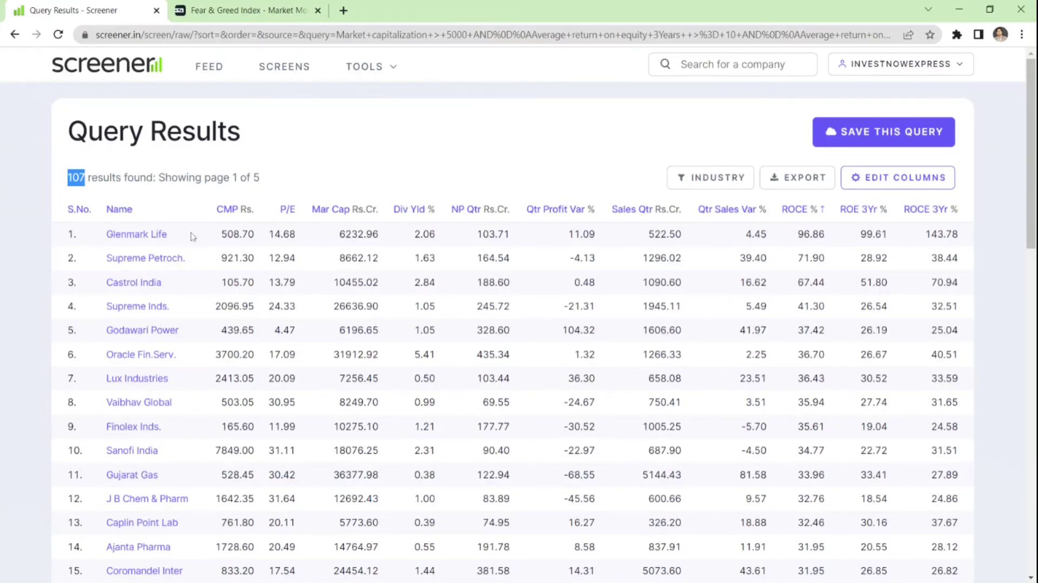
{"action": "scroll", "scroll_direction": "down", "scroll_amount": 3}
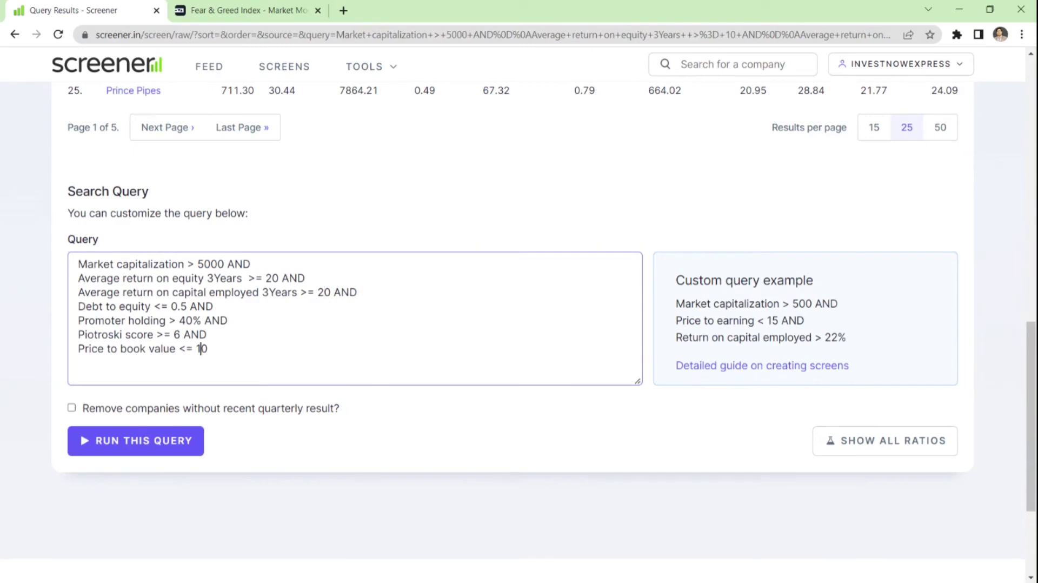
- Change the Price to book value limit from 10 to 5 in the query box
{"action": "key", "text": "Backspace"}
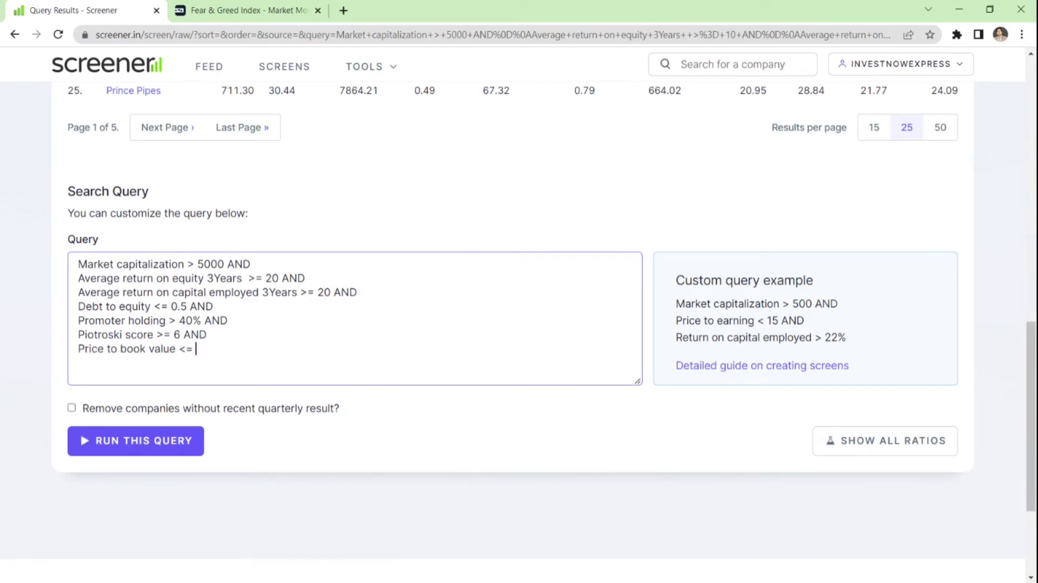
{"action": "type", "text": "5"}
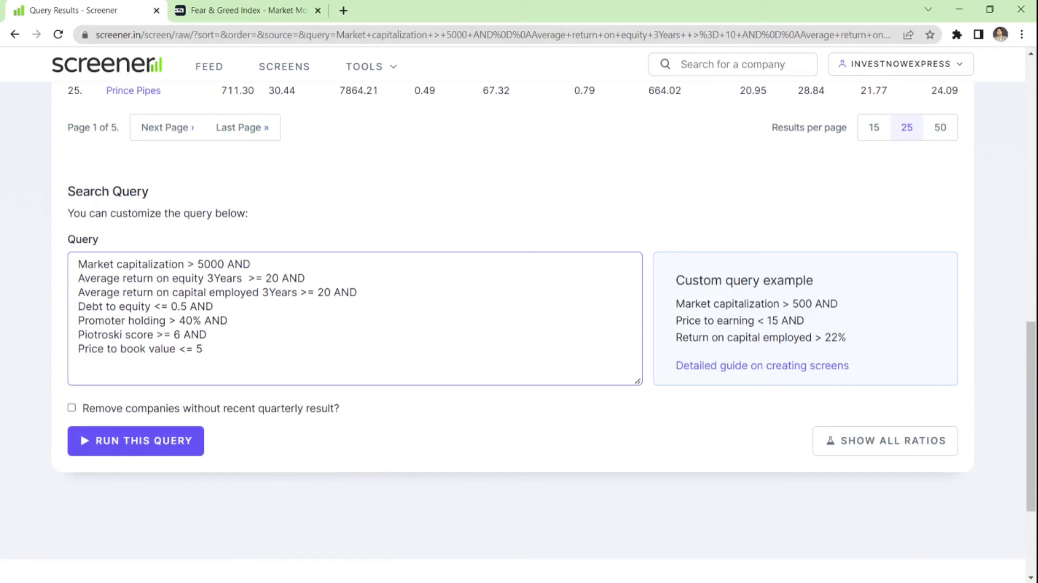
- Add the condition 'Price to Earning <= (Industry PE * 1.02)' to the query
{"action": "type", "text": "pe"}
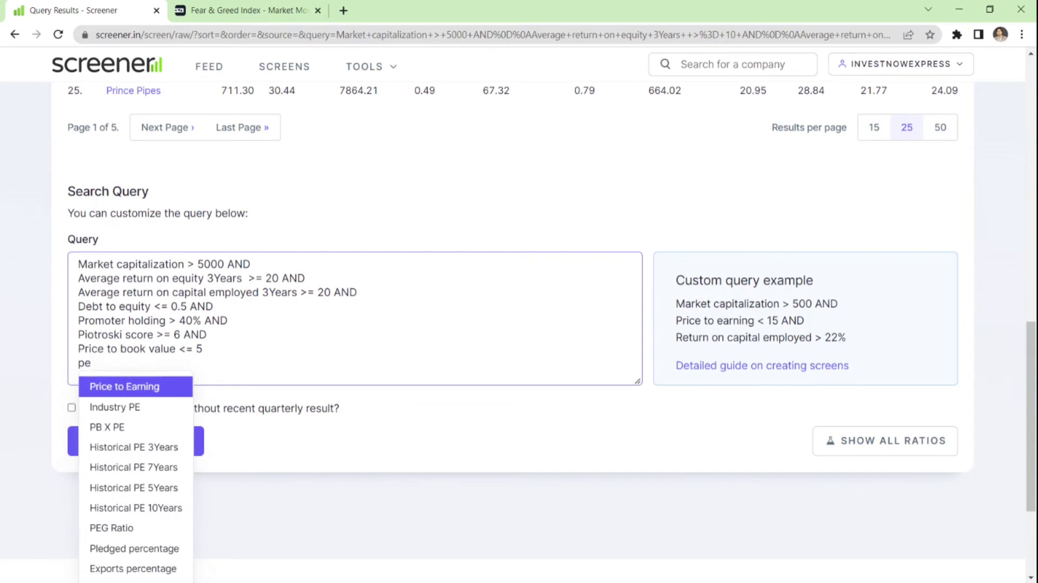
{"action": "left_click", "coordinate": [123, 386]}
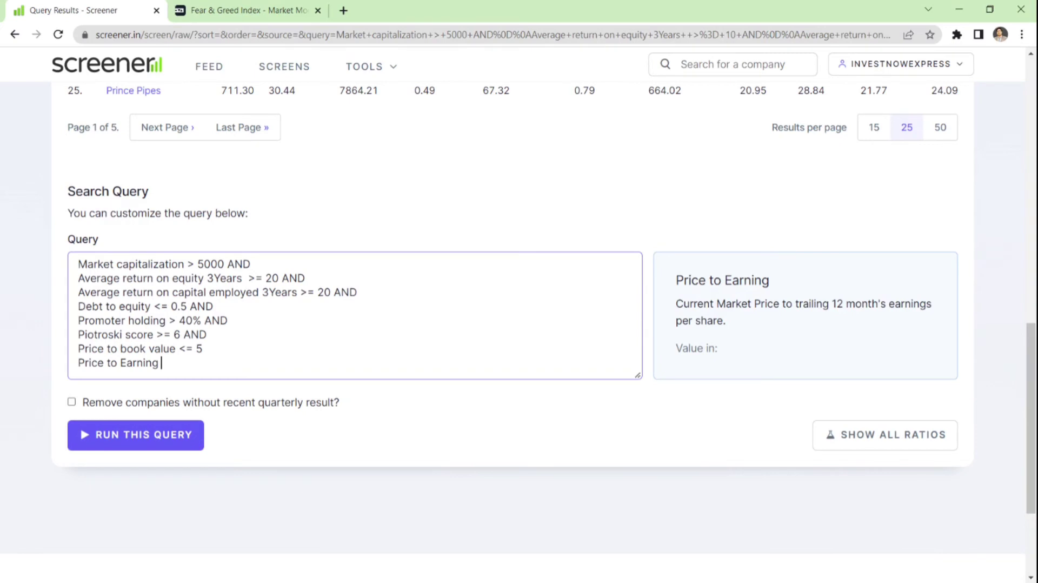
{"action": "type", "text": "<"}
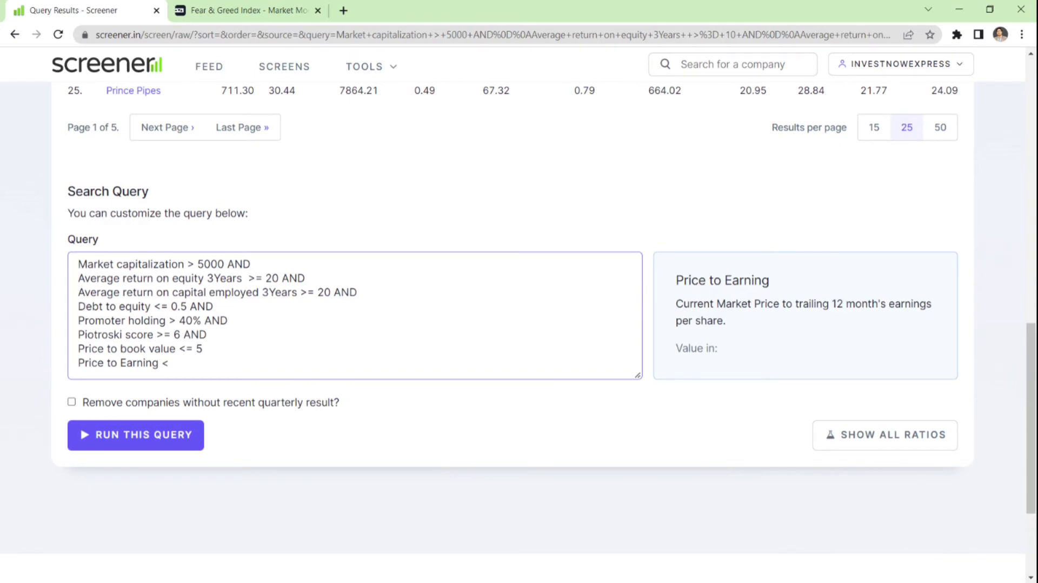
{"action": "type", "text": "="}
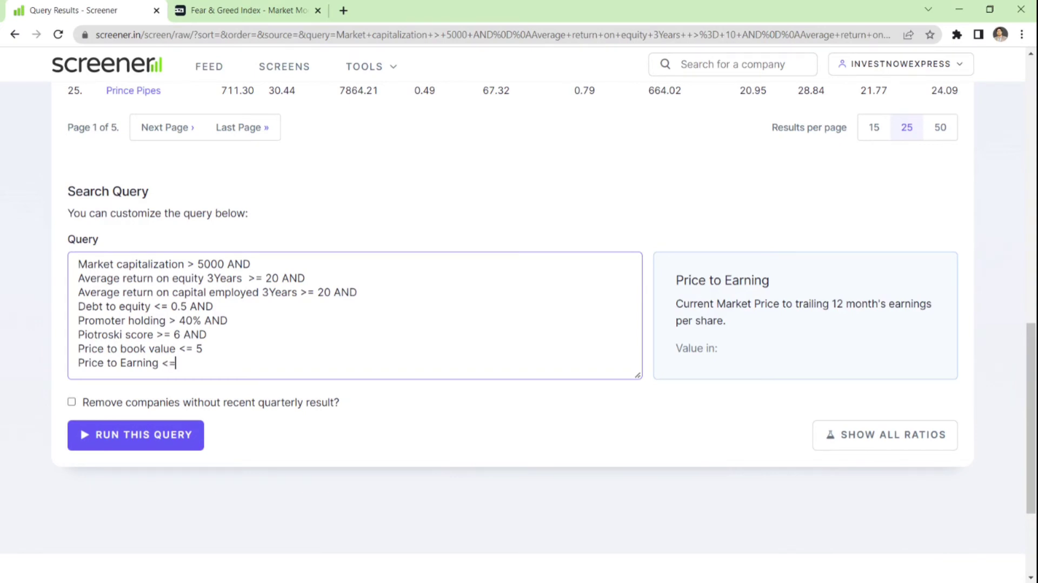
{"action": "type", "text": "("}
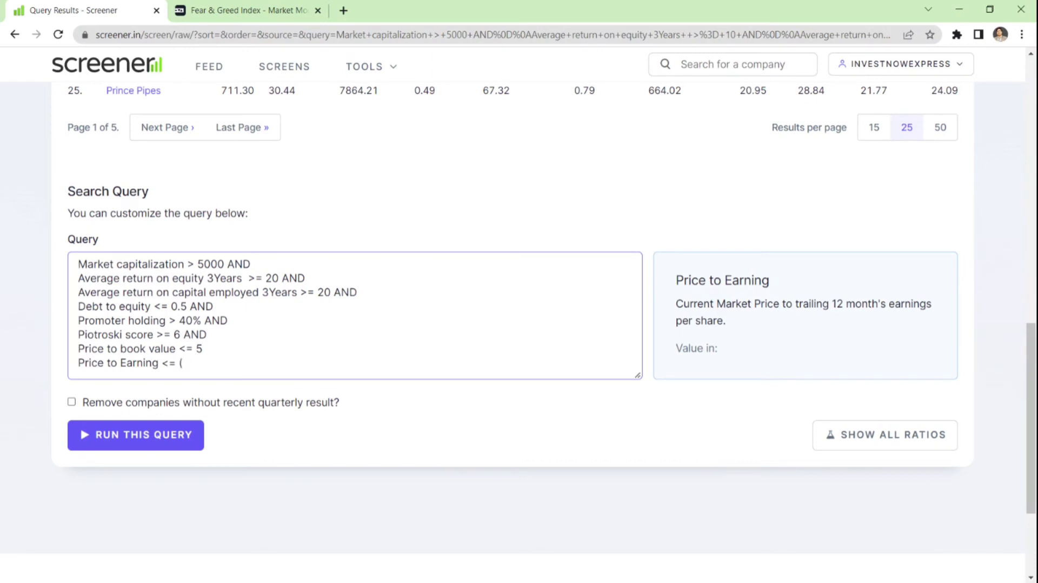
{"action": "type", "text": "In"}
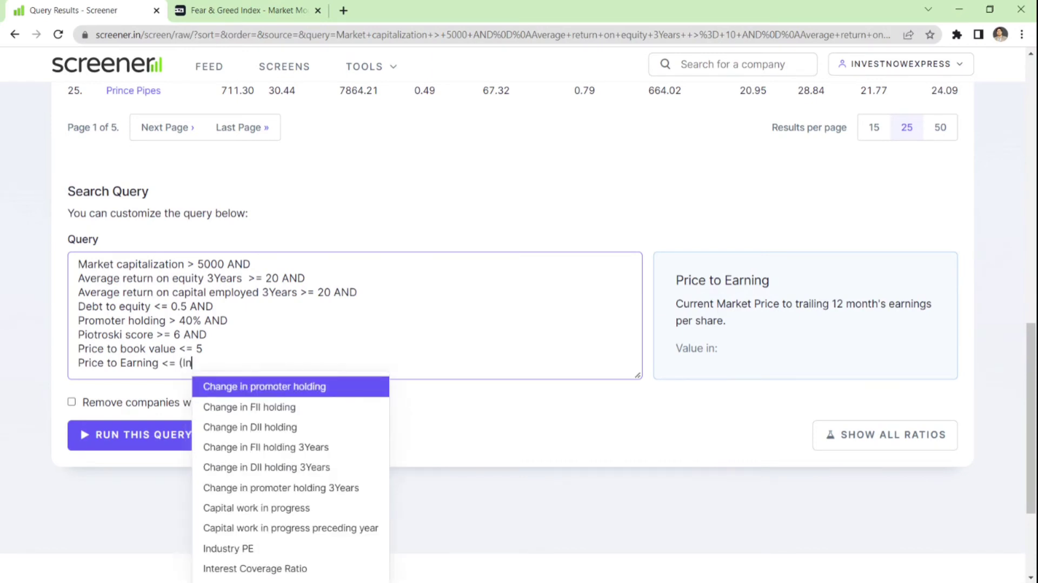
{"action": "left_click", "coordinate": [228, 548]}
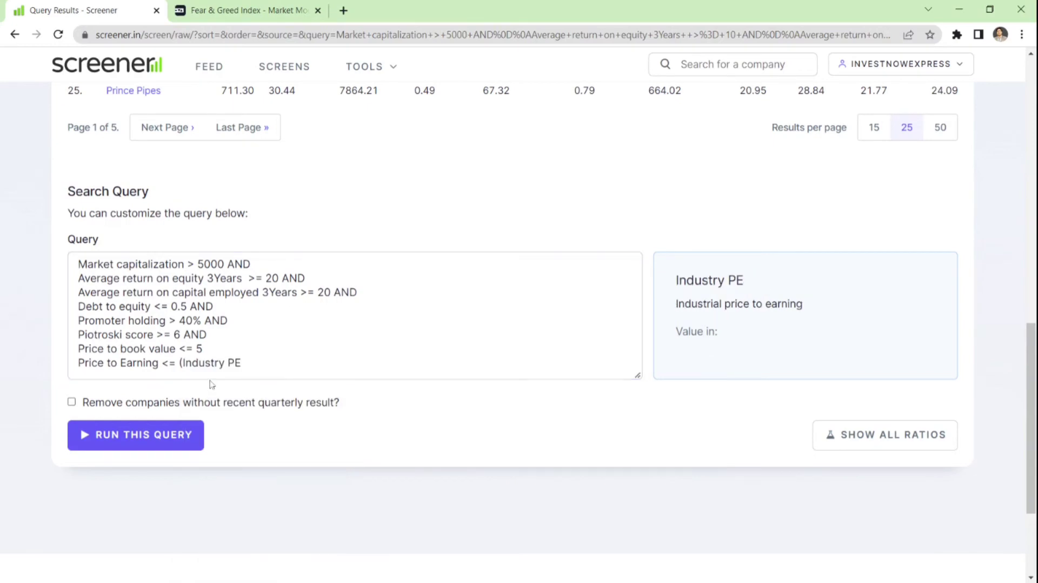
{"action": "type", "text": "*"}
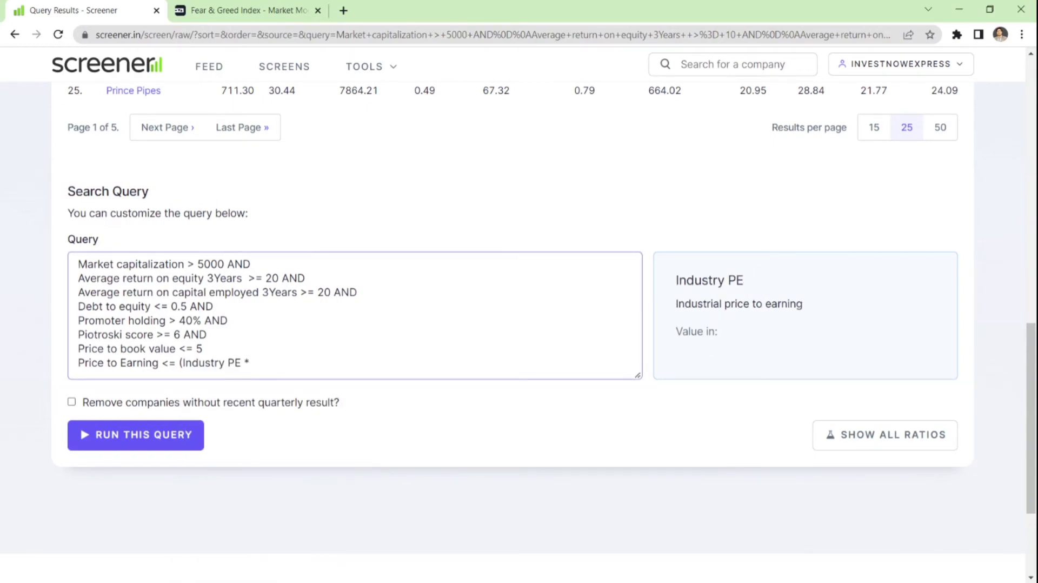
{"action": "type", "text": "1."}
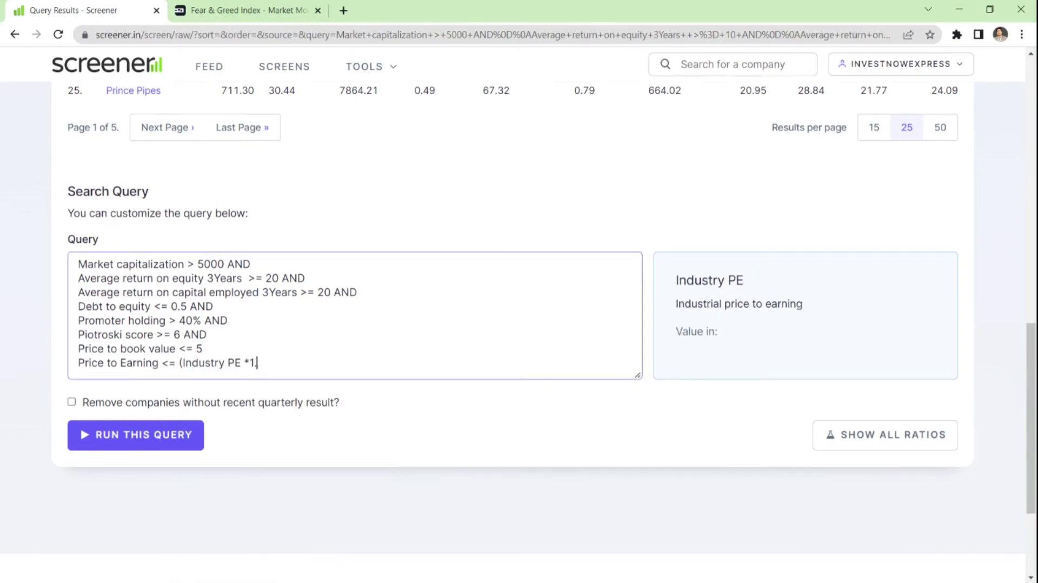
{"action": "type", "text": "02)"}
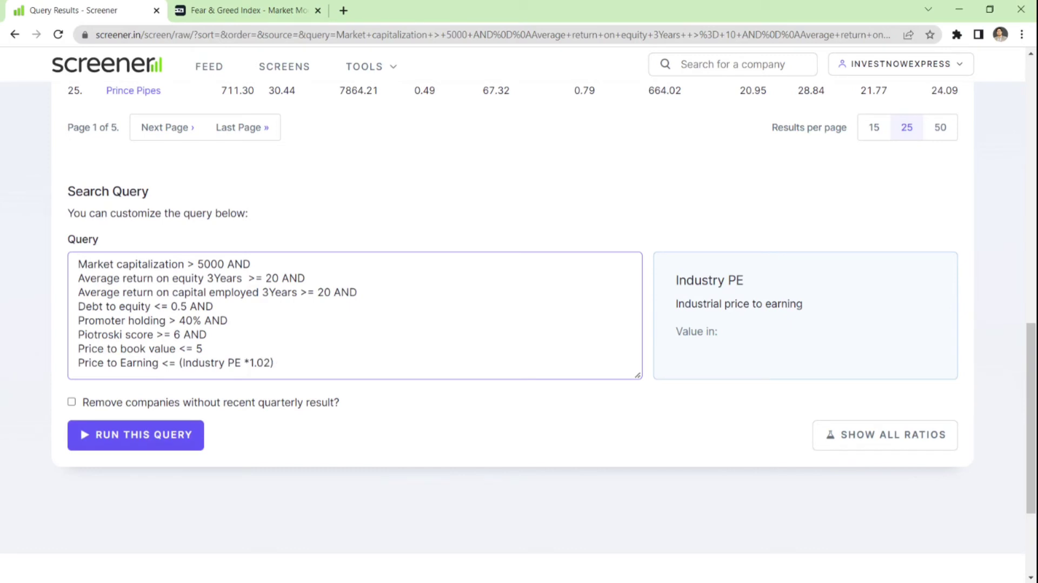
{"action": "double_click", "coordinate": [125, 363]}
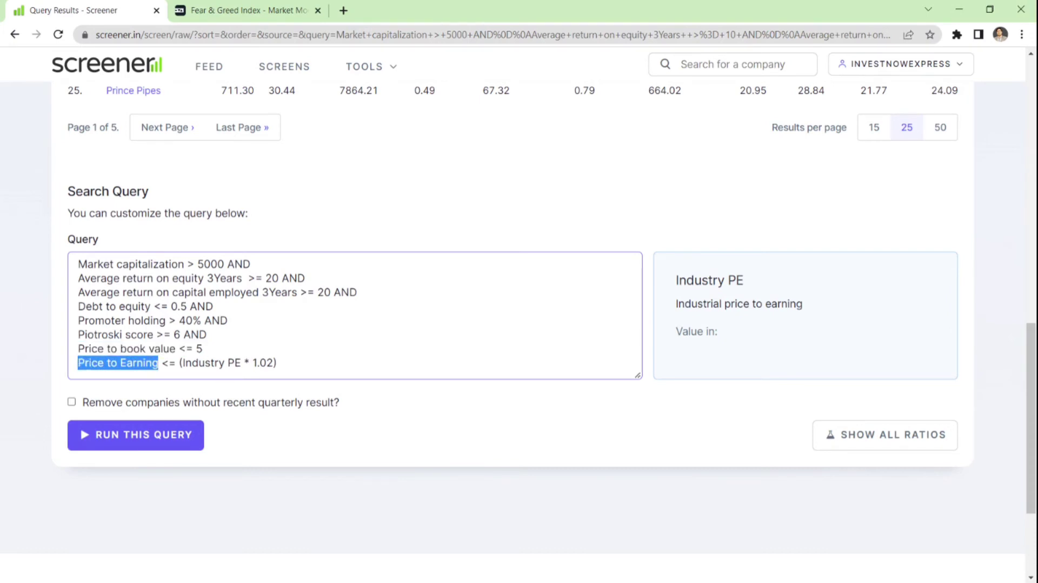
{"action": "mouse_move", "coordinate": [133, 389]}
{"action": "type", "text": " AND"}
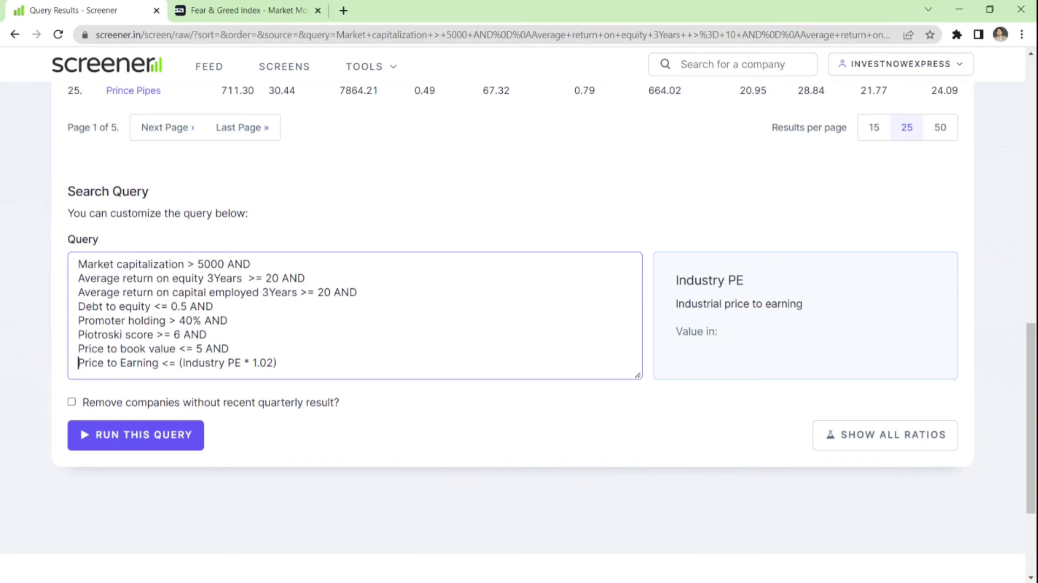
- Run the eight-condition query, review the 13 results, and go to Edit Columns
{"action": "left_click", "coordinate": [135, 434]}
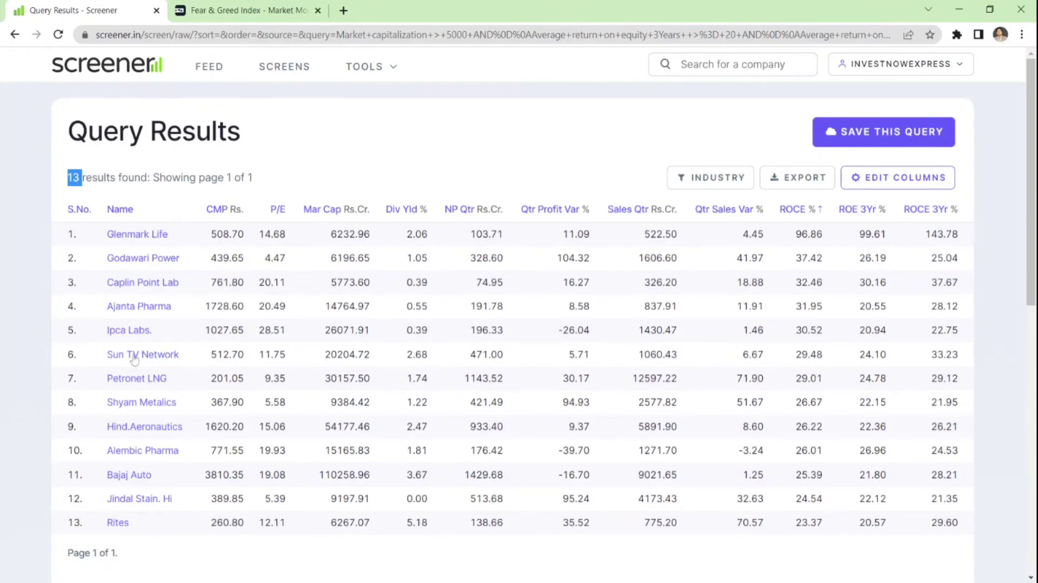
{"action": "mouse_move", "coordinate": [128, 457]}
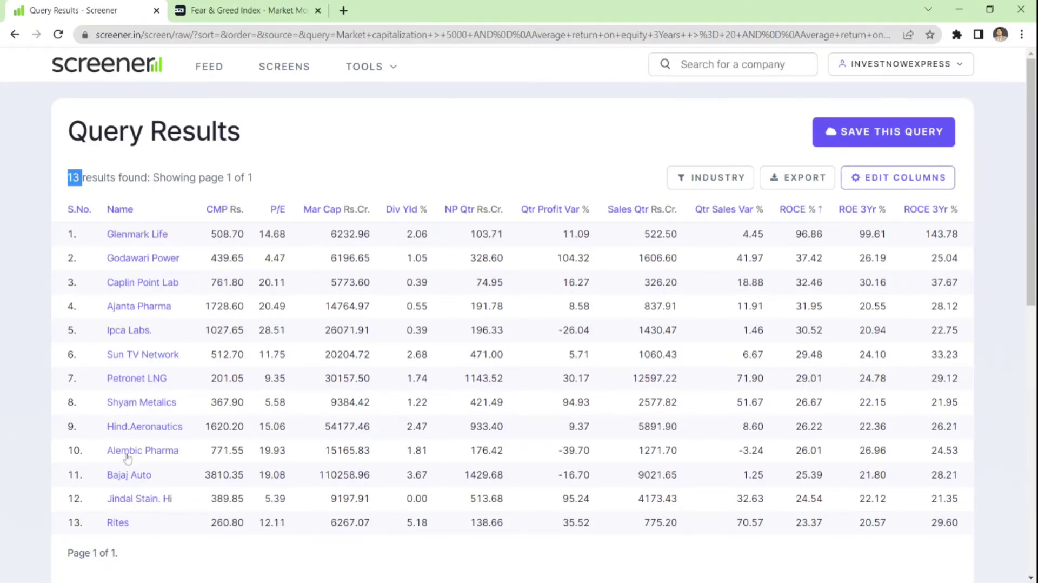
{"action": "mouse_move", "coordinate": [136, 510]}
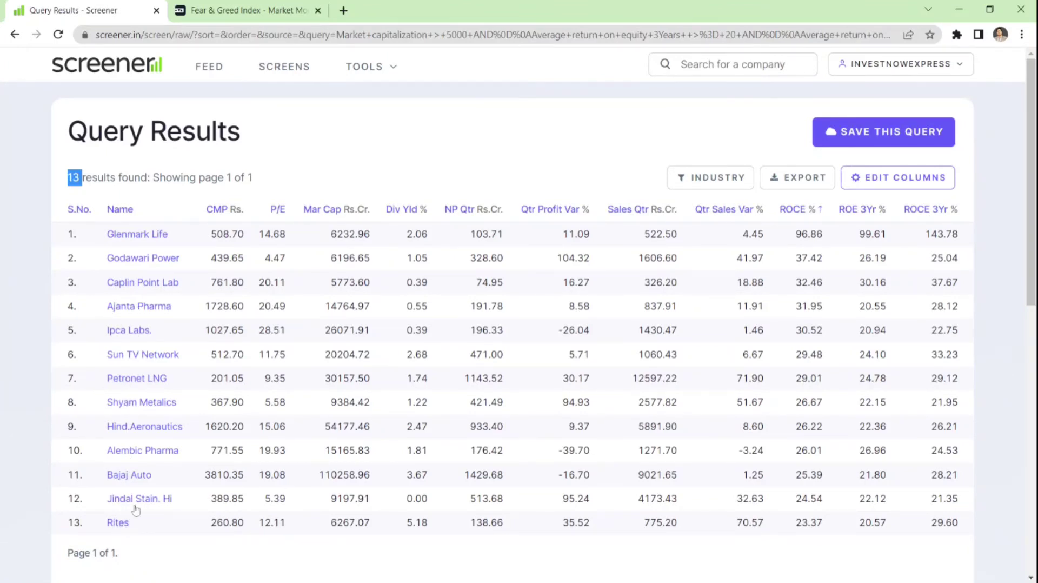
{"action": "scroll", "scroll_direction": "down", "scroll_amount": 3}
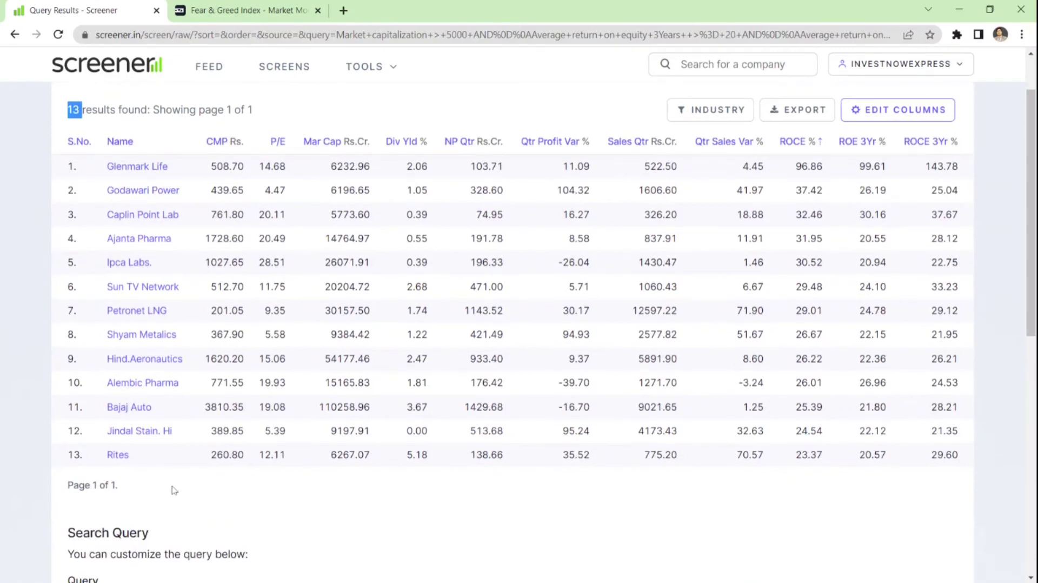
{"action": "mouse_move", "coordinate": [335, 140]}
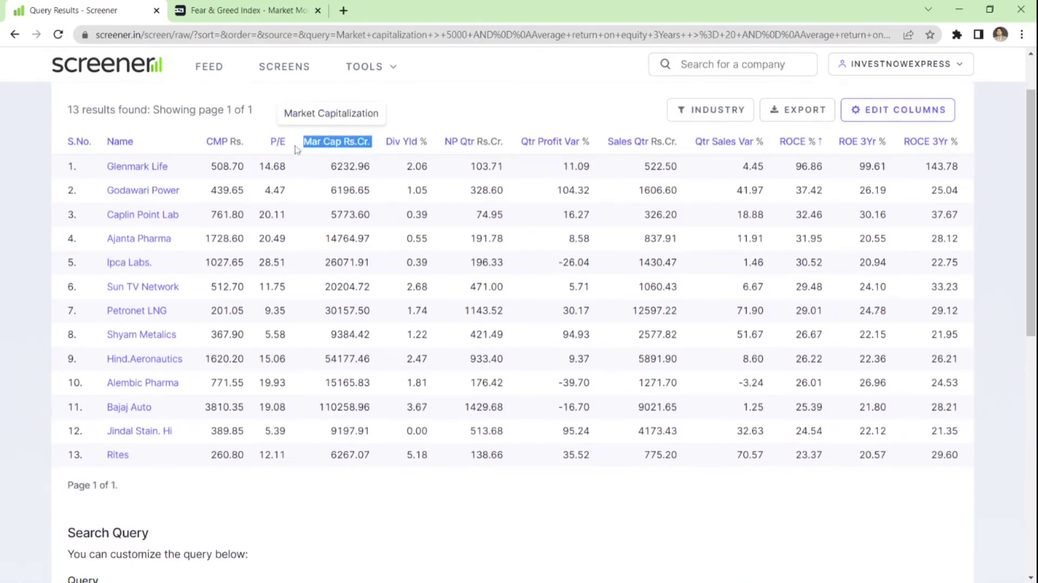
{"action": "mouse_move", "coordinate": [798, 140]}
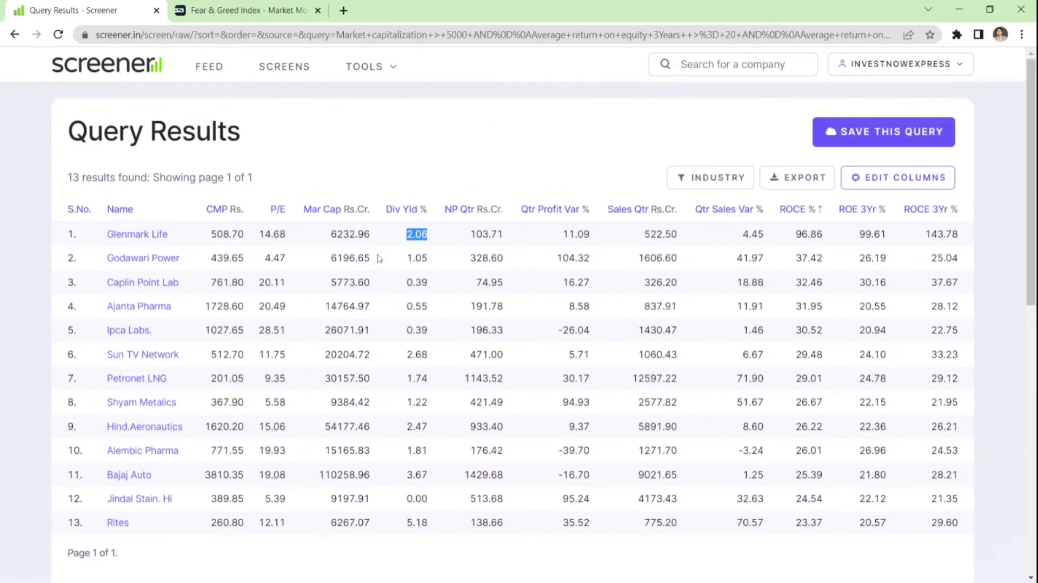
{"action": "mouse_move", "coordinate": [225, 213]}
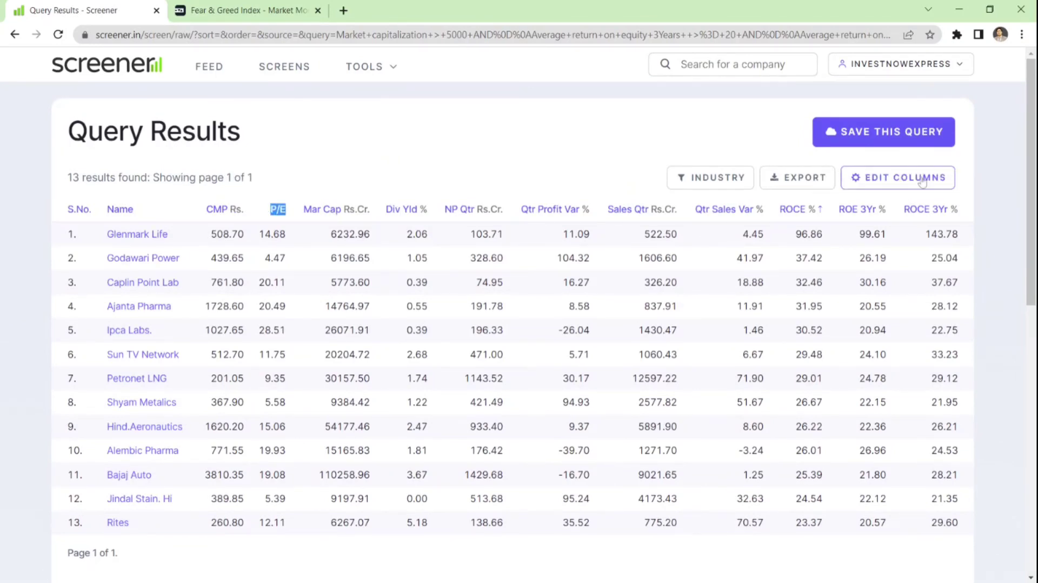
{"action": "left_click", "coordinate": [898, 177]}
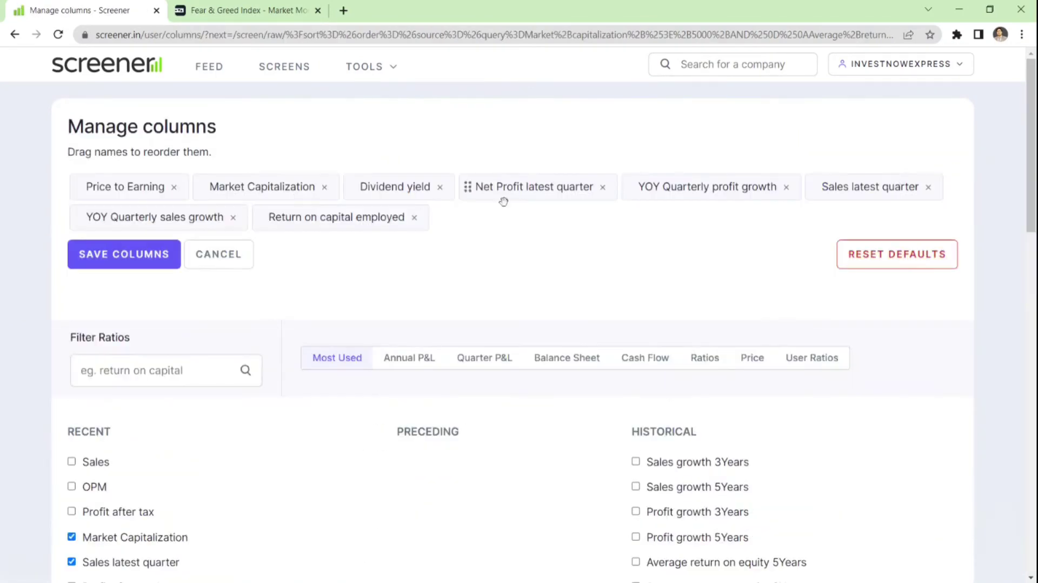
- Untick the YOY Quarterly profit growth and YOY Quarterly sales growth columns
{"action": "scroll", "scroll_direction": "down", "scroll_amount": 3}
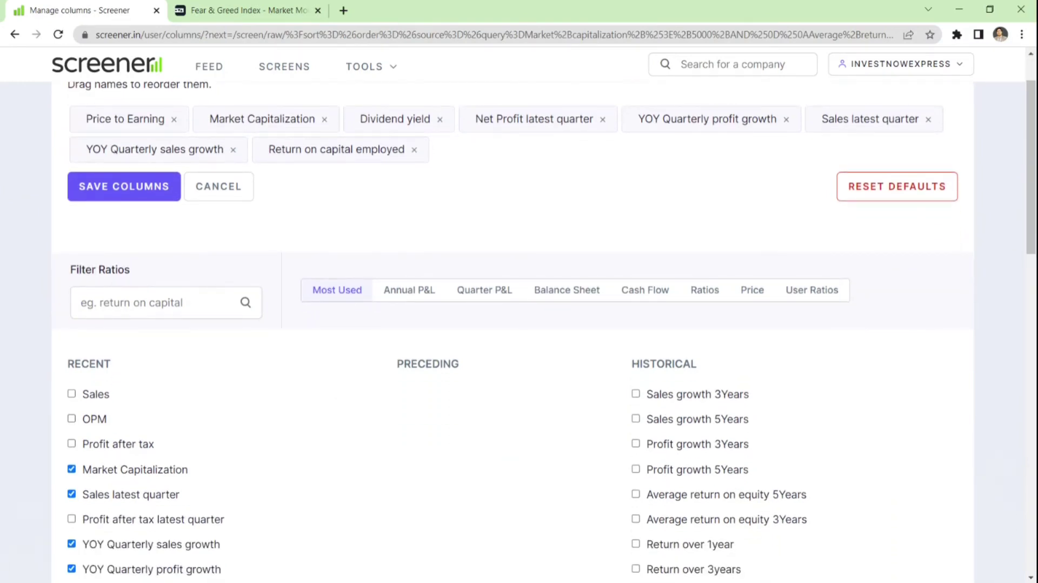
{"action": "scroll", "scroll_direction": "down", "scroll_amount": 3}
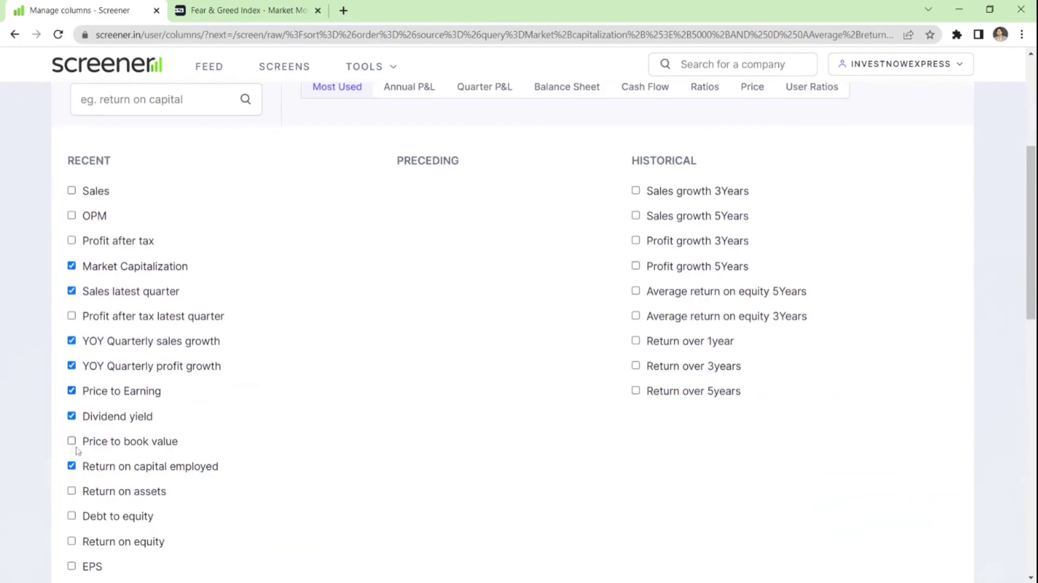
{"action": "left_click", "coordinate": [71, 365]}
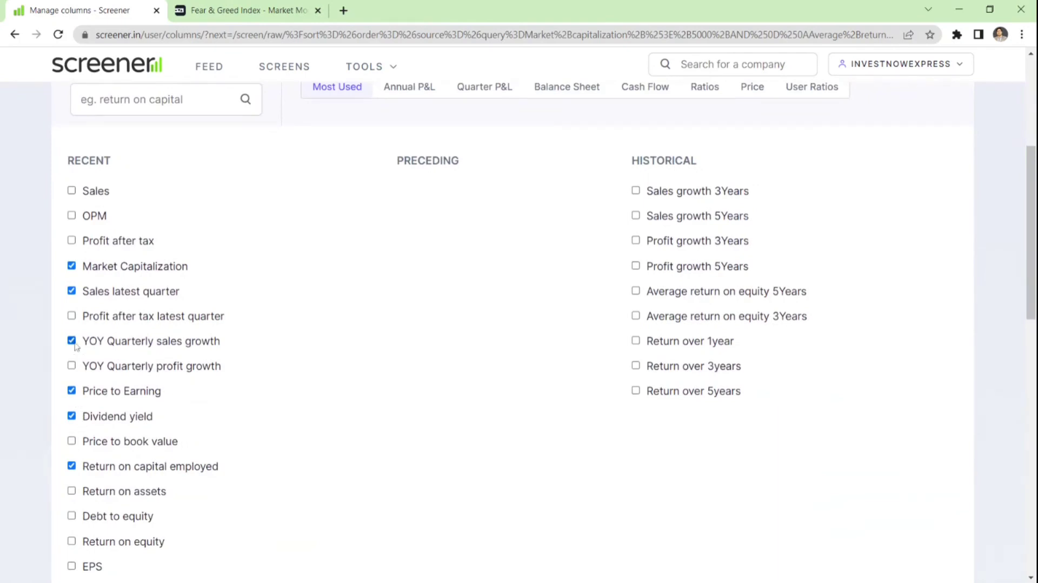
{"action": "left_click", "coordinate": [71, 290]}
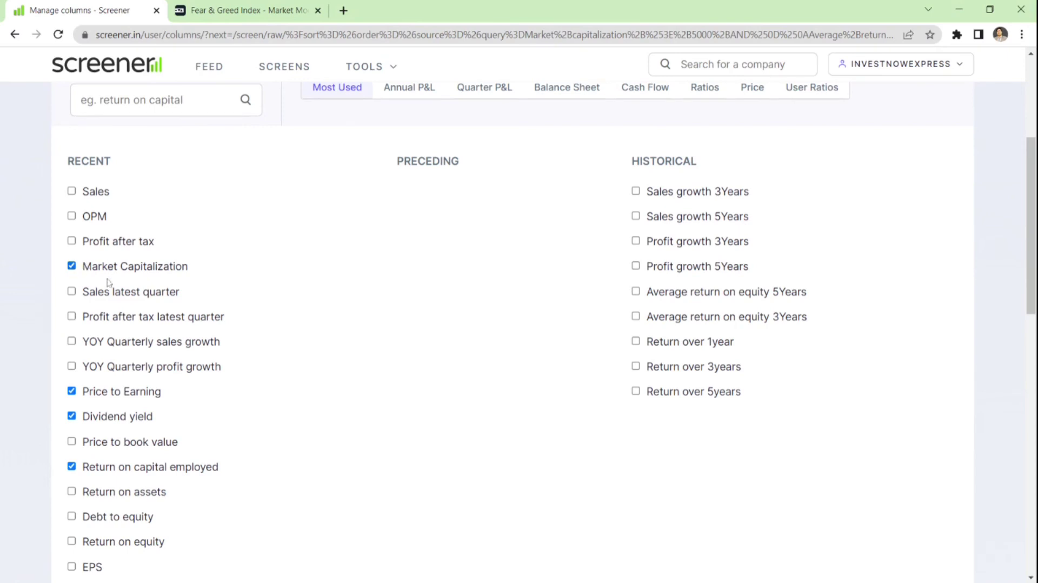
{"action": "scroll", "scroll_direction": "down", "scroll_amount": 3}
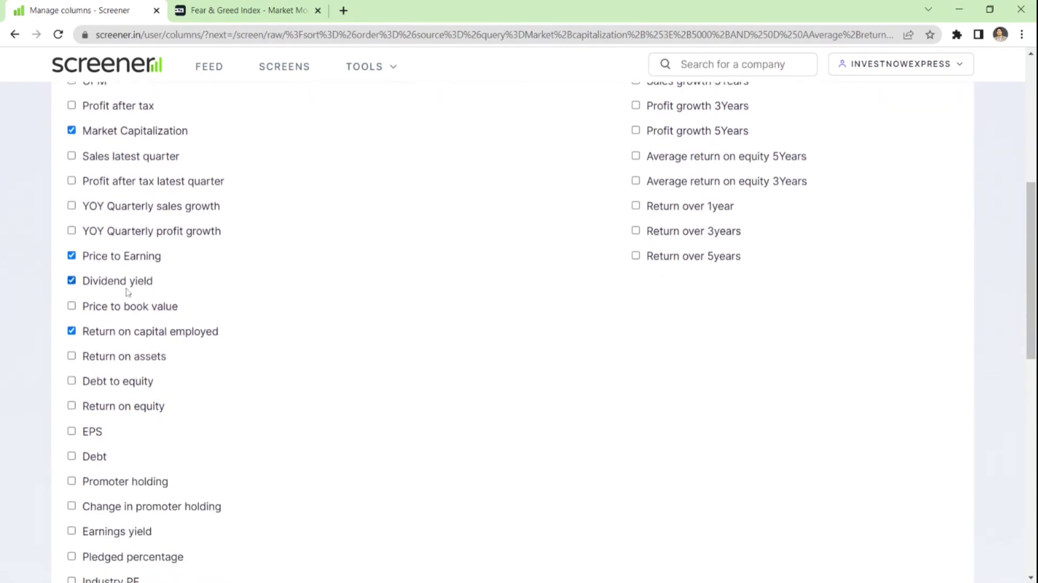
{"action": "scroll", "scroll_direction": "down", "scroll_amount": 3}
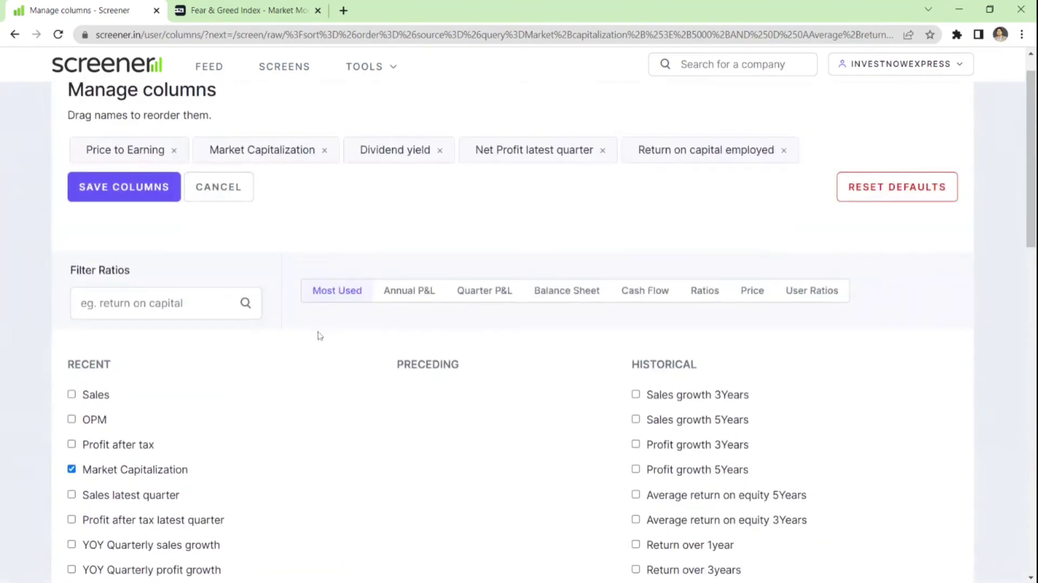
- Add the DMA 200 and High price all time columns via the ratio filter
{"action": "left_click", "coordinate": [165, 303]}
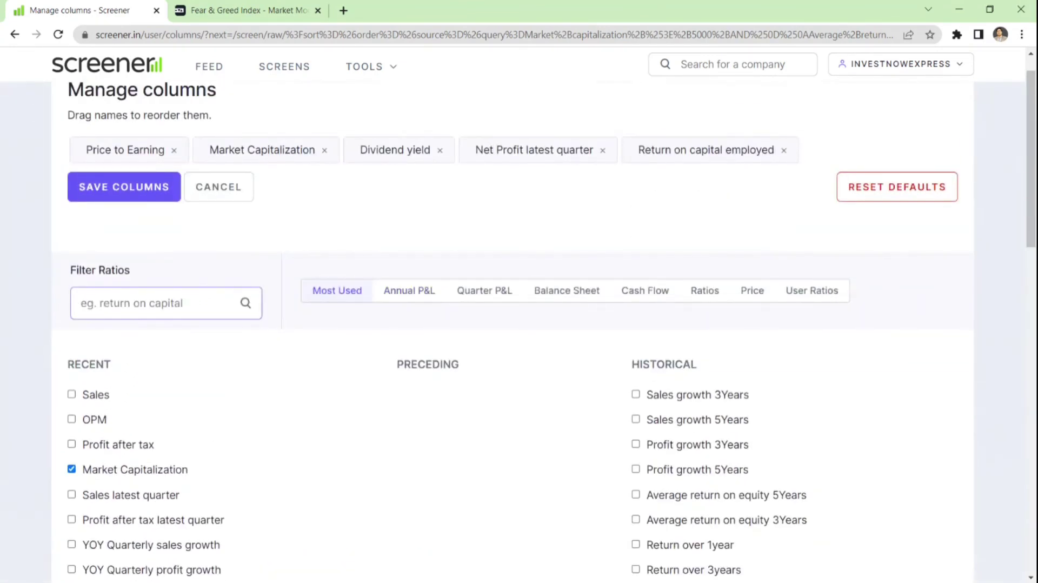
{"action": "type", "text": "200"}
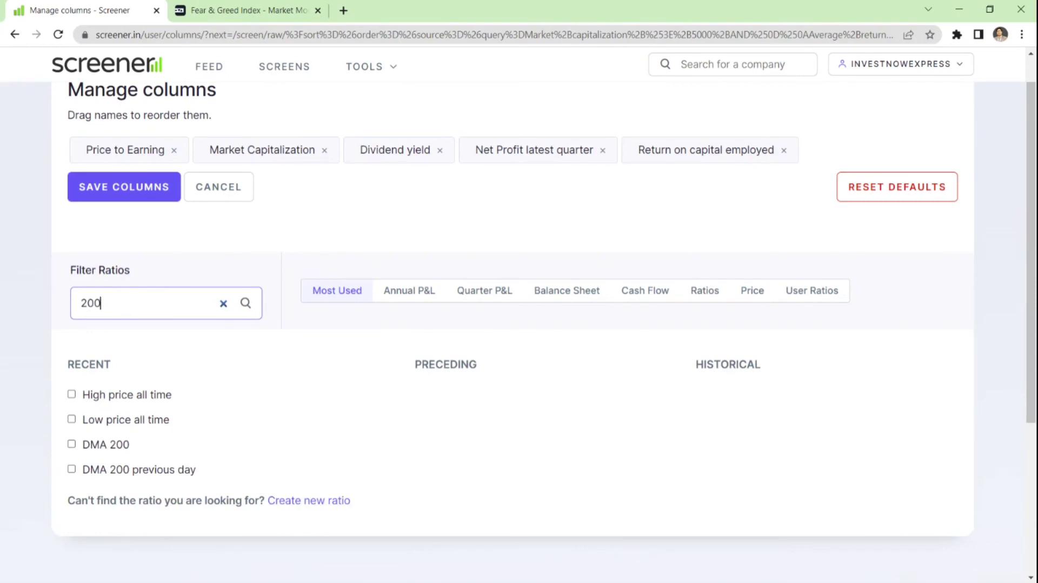
{"action": "left_click", "coordinate": [71, 445]}
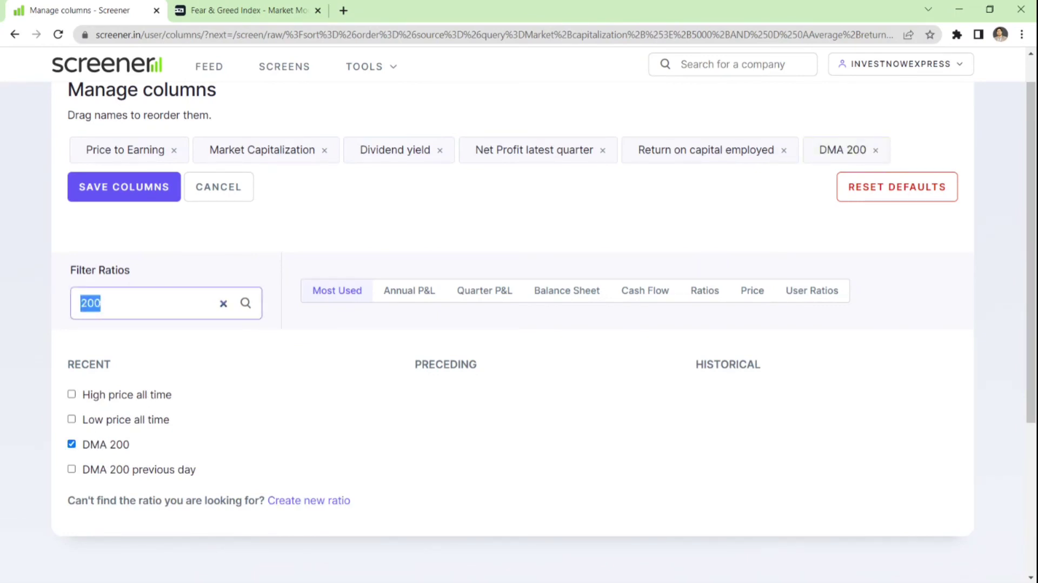
{"action": "type", "text": "hi"}
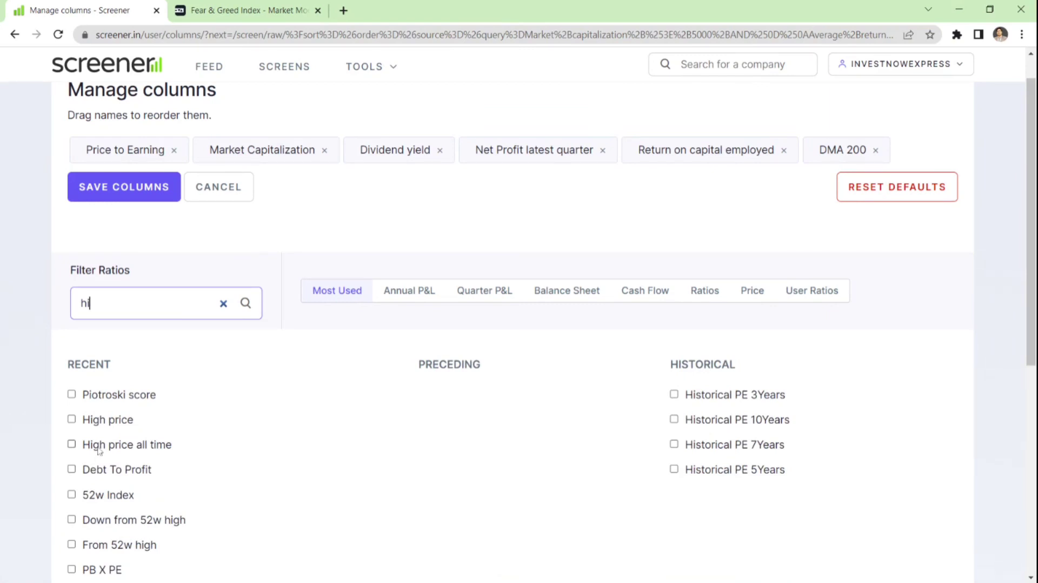
{"action": "left_click", "coordinate": [71, 444]}
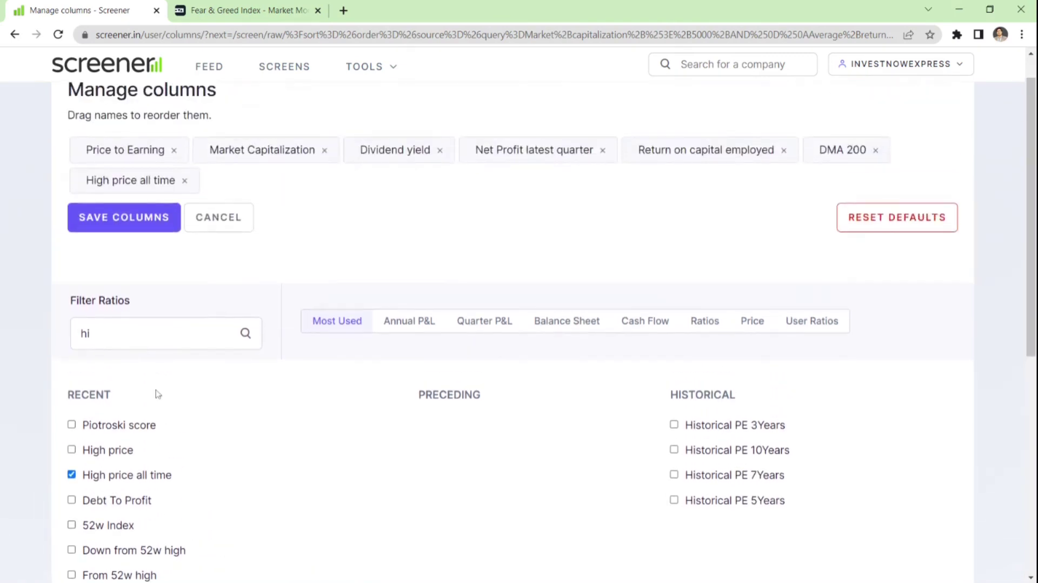
{"action": "mouse_move", "coordinate": [137, 361]}
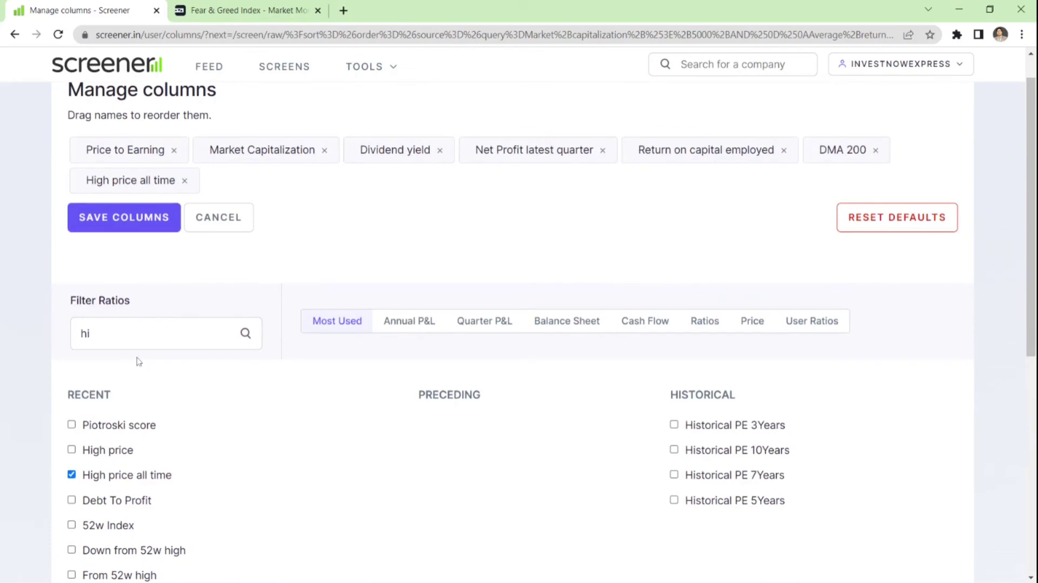
- Clear the ratio filter and save the chosen columns
{"action": "left_click", "coordinate": [159, 333]}
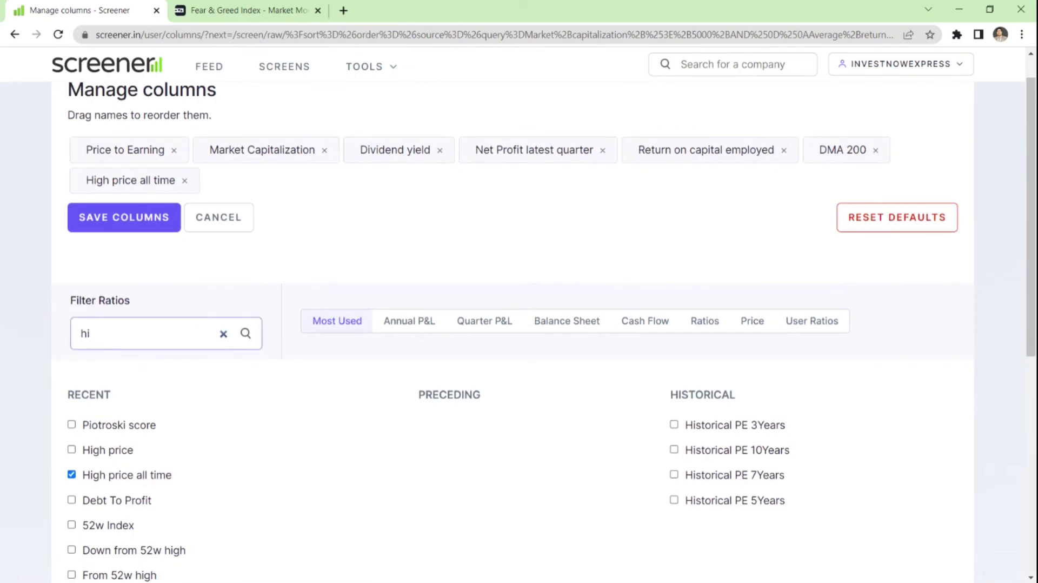
{"action": "left_click", "coordinate": [223, 333]}
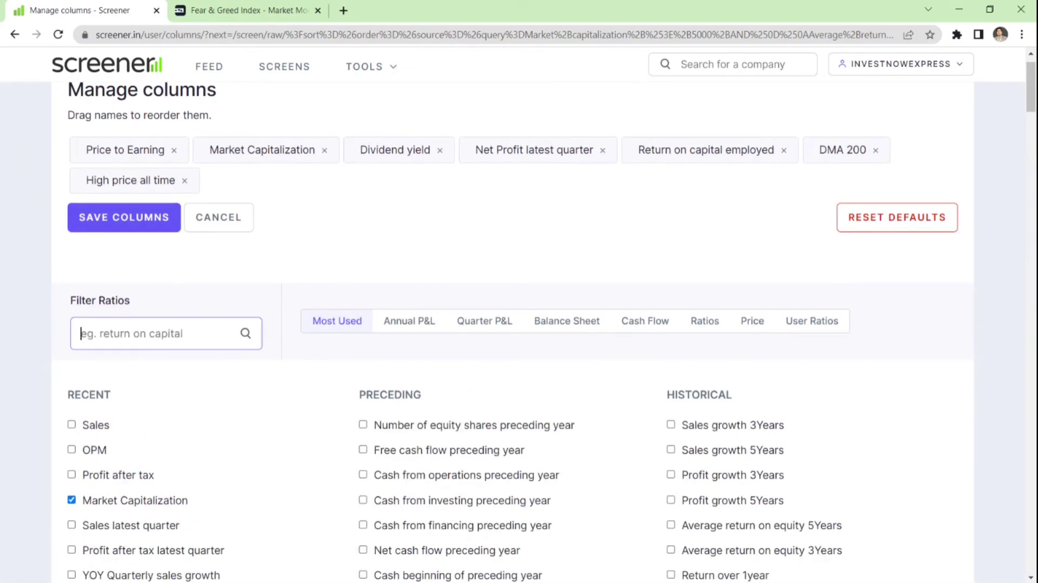
{"action": "mouse_move", "coordinate": [262, 405]}
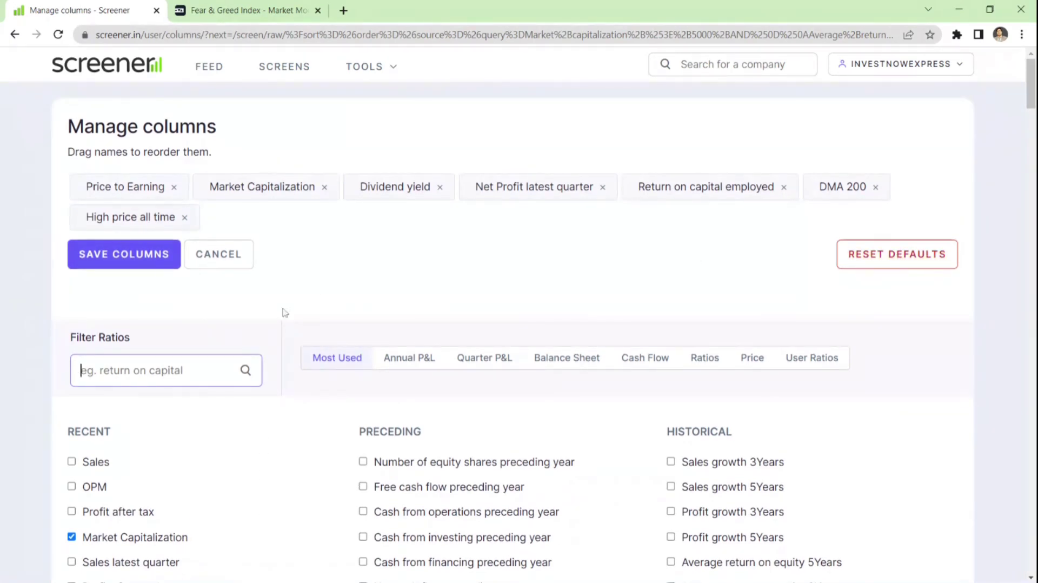
{"action": "left_click", "coordinate": [124, 254]}
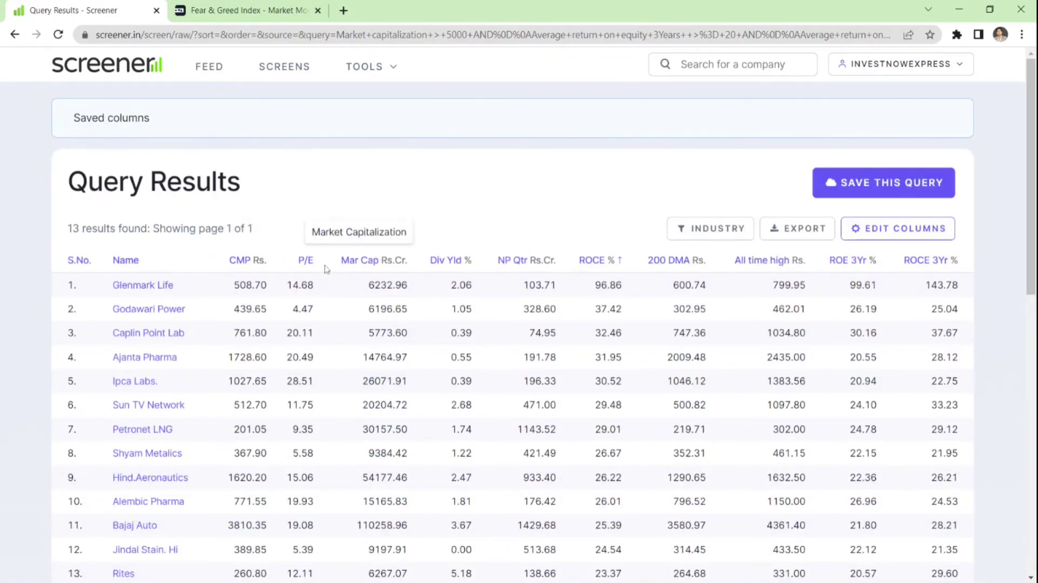
{"action": "scroll", "scroll_direction": "down", "scroll_amount": 3}
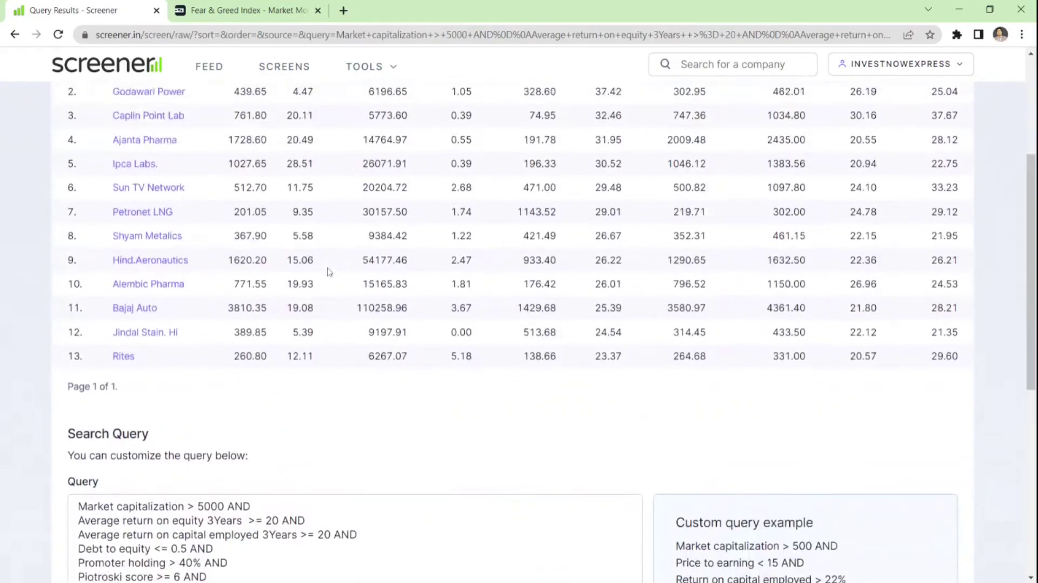
{"action": "scroll", "scroll_direction": "up", "scroll_amount": 3}
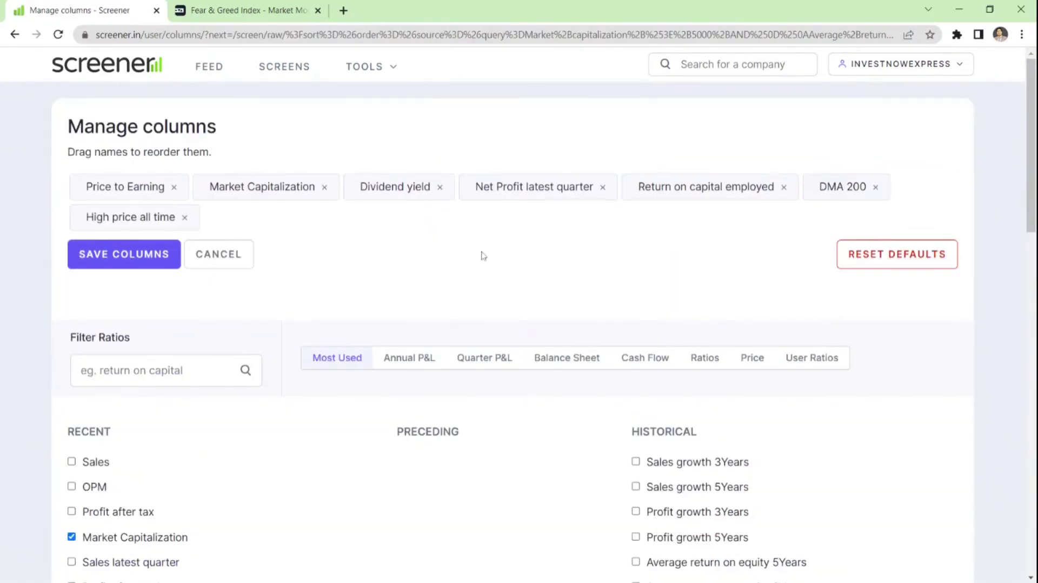
{"action": "mouse_move", "coordinate": [130, 216]}
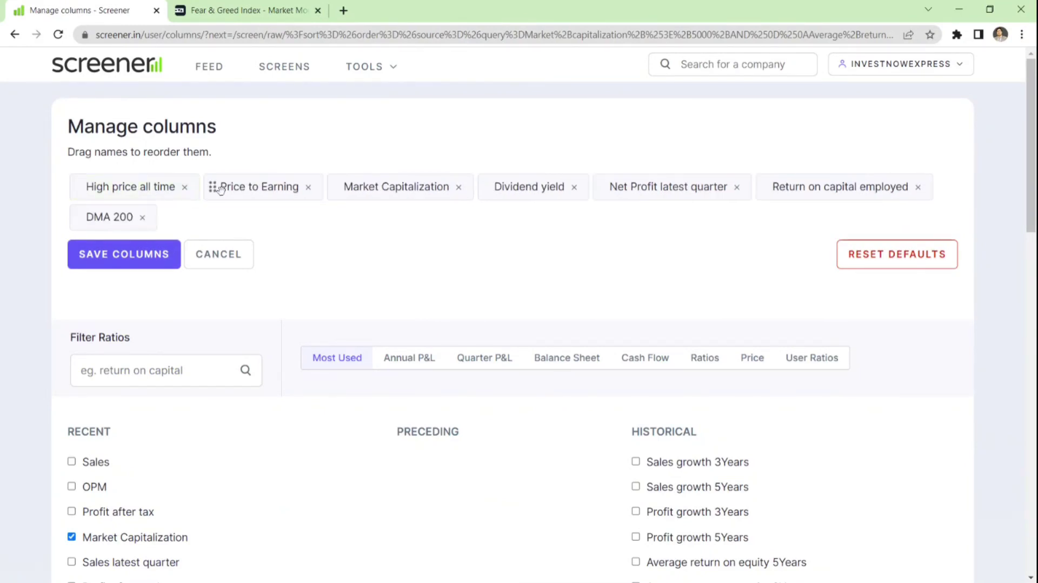
- Drag DMA 200 to the front of the column order and save it
{"action": "left_click_drag", "start_coordinate": [109, 216], "coordinate": [109, 186]}
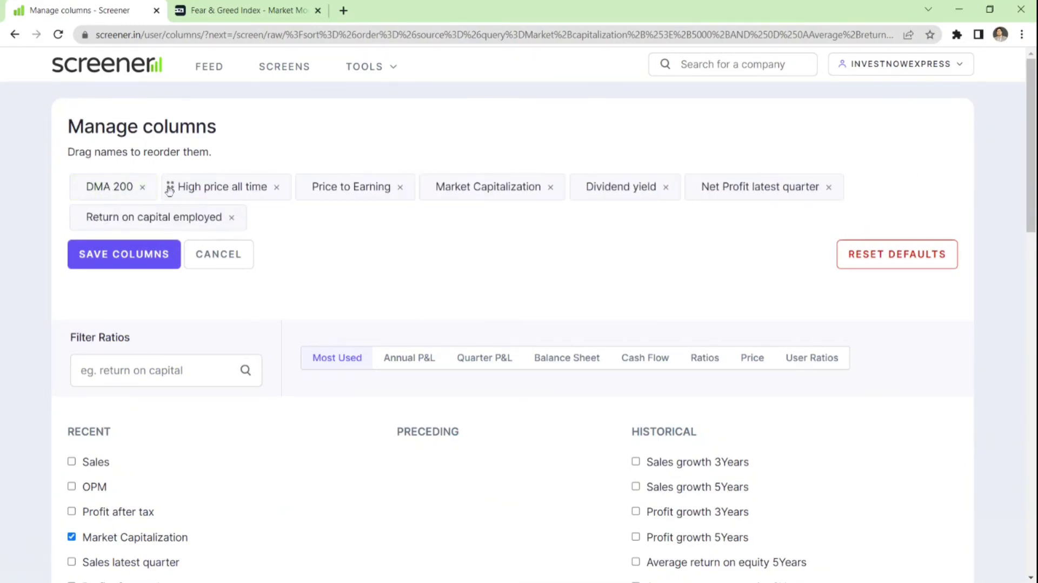
{"action": "left_click", "coordinate": [123, 254]}
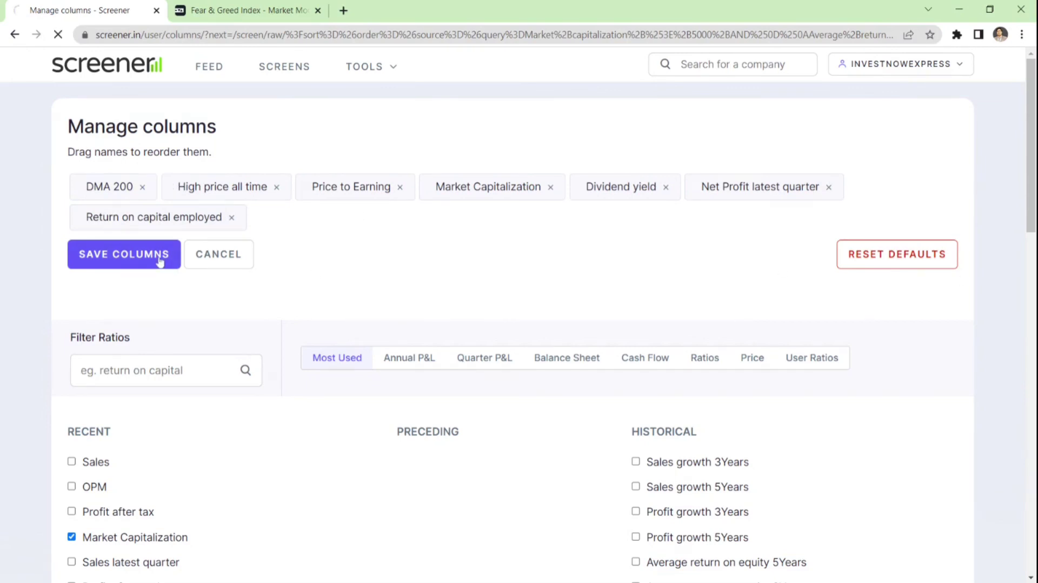
{"action": "left_click", "coordinate": [123, 255]}
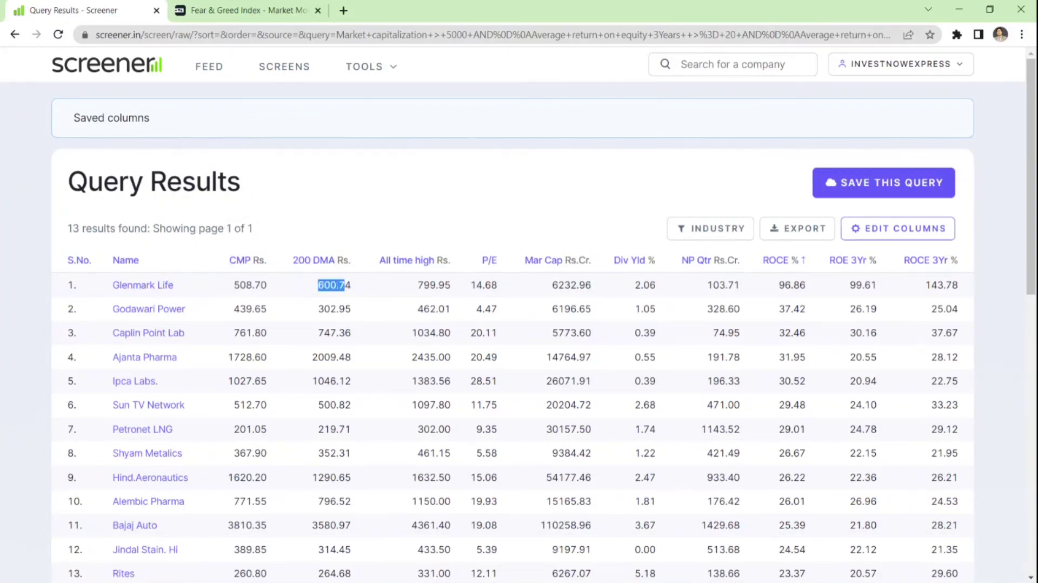
{"action": "left_click", "coordinate": [434, 285]}
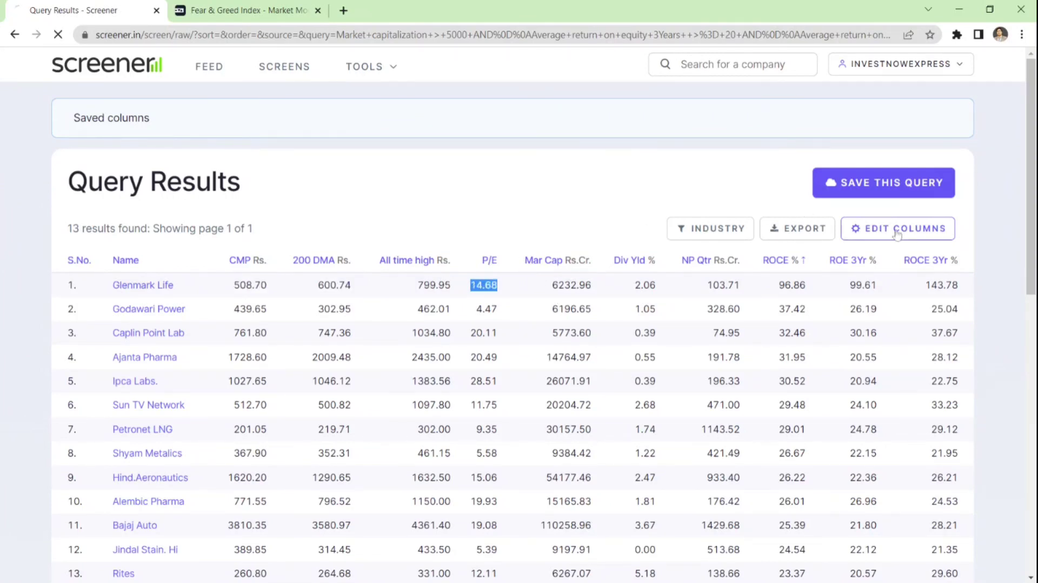
{"action": "left_click", "coordinate": [898, 228]}
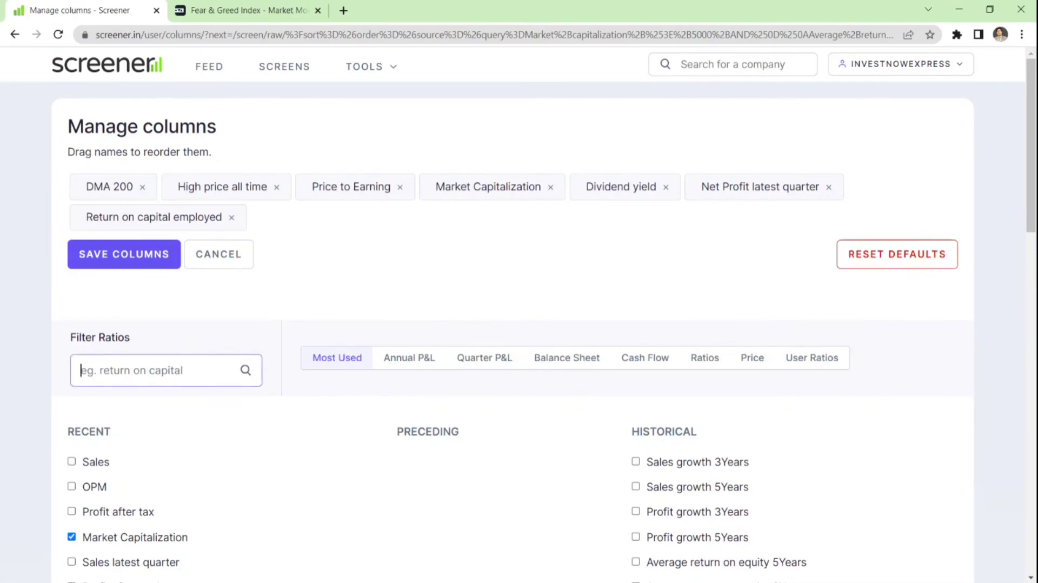
- Add Industry PE, place it right after Price to Earning, and save the columns
{"action": "type", "text": "indu"}
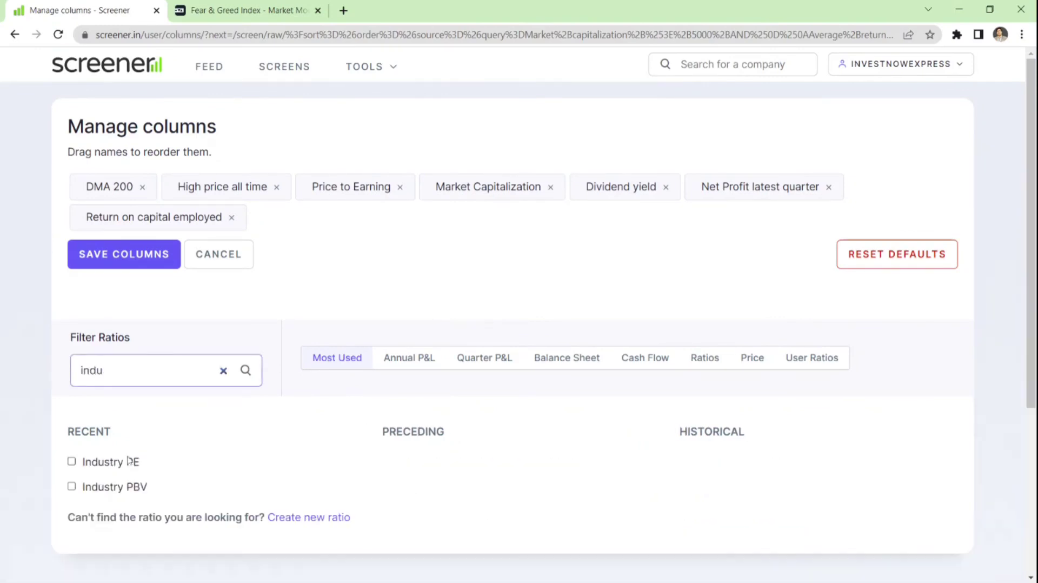
{"action": "left_click", "coordinate": [71, 461]}
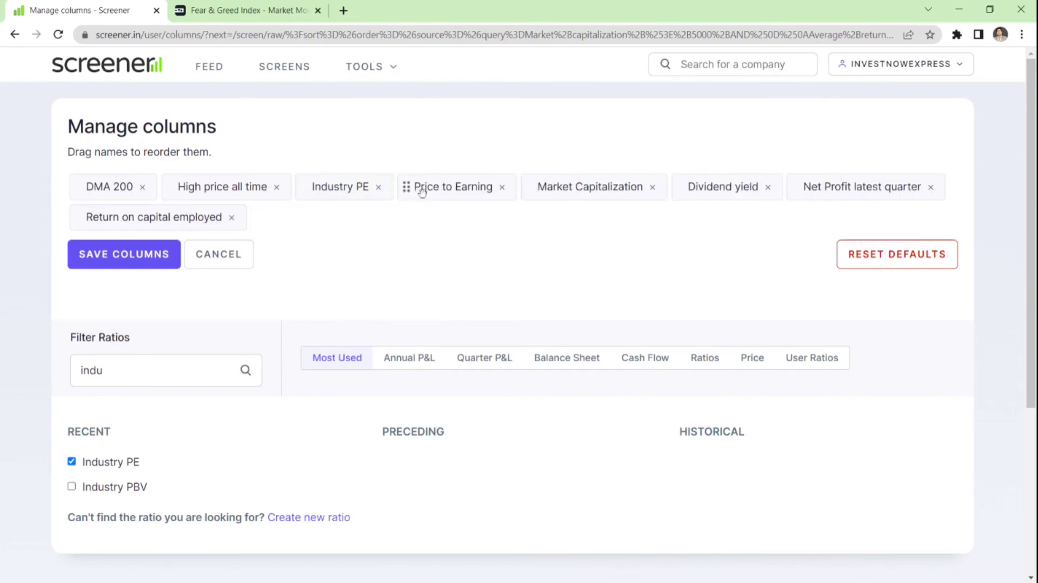
{"action": "left_click_drag", "start_coordinate": [453, 186], "coordinate": [341, 186]}
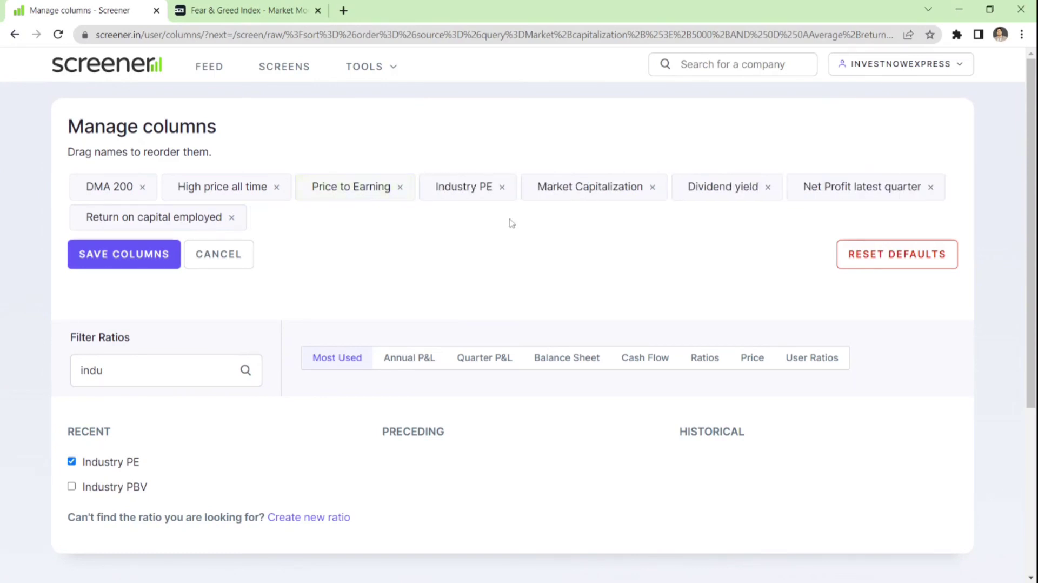
{"action": "left_click", "coordinate": [123, 254]}
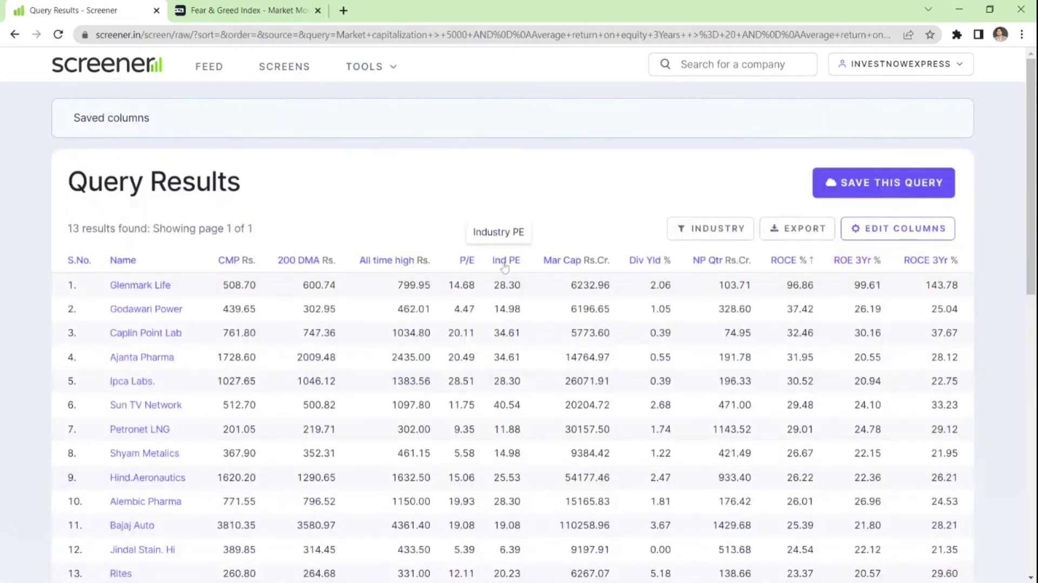
{"action": "mouse_move", "coordinate": [468, 260]}
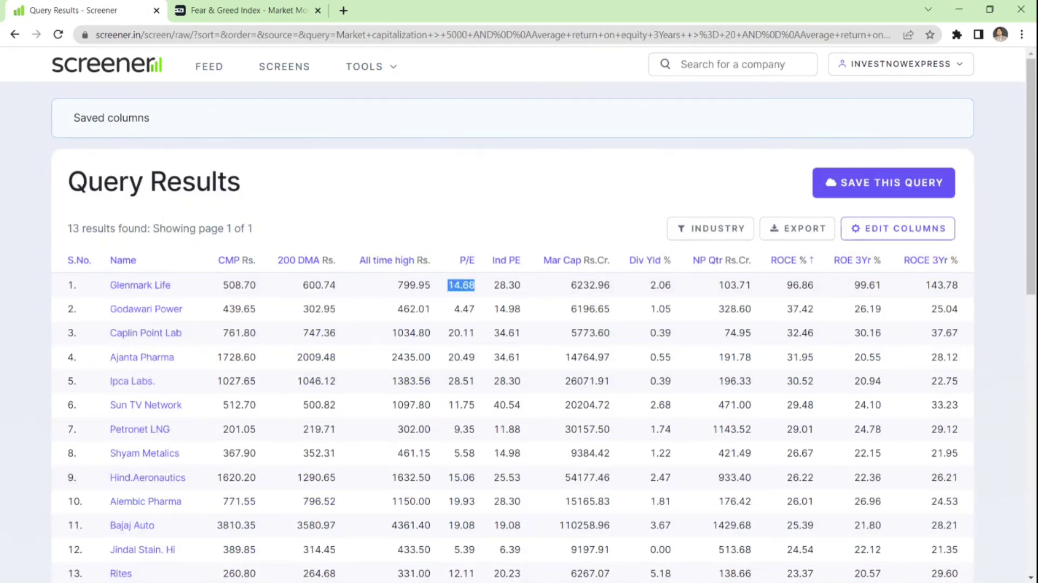
{"action": "mouse_move", "coordinate": [506, 259]}
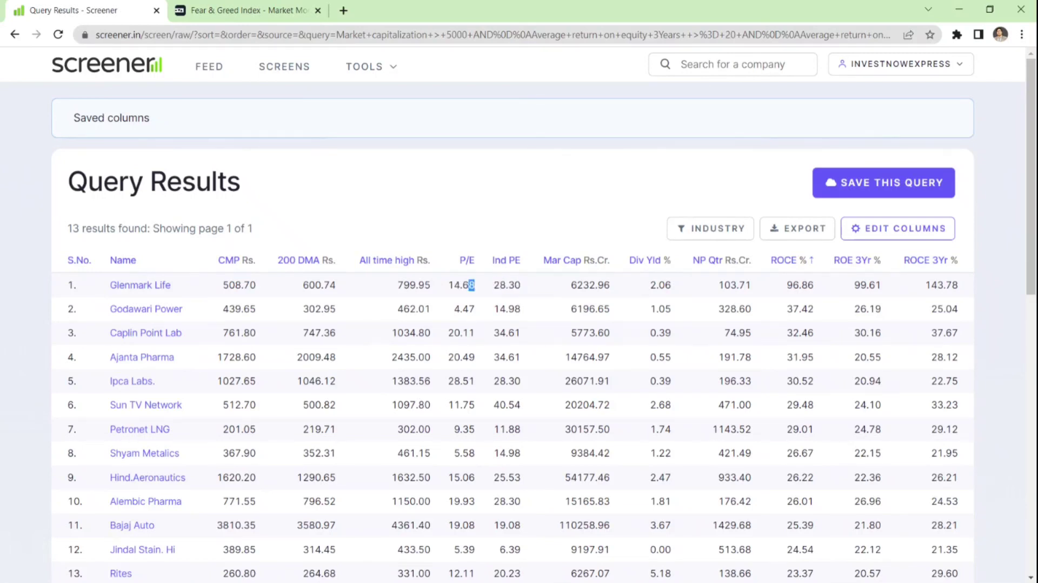
{"action": "double_click", "coordinate": [238, 284]}
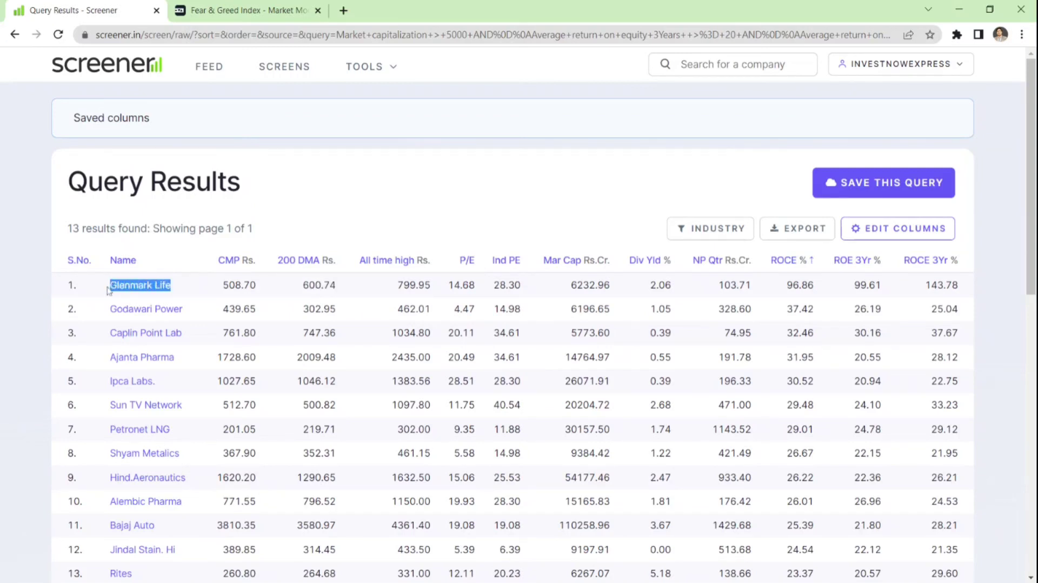
{"action": "mouse_move", "coordinate": [115, 315]}
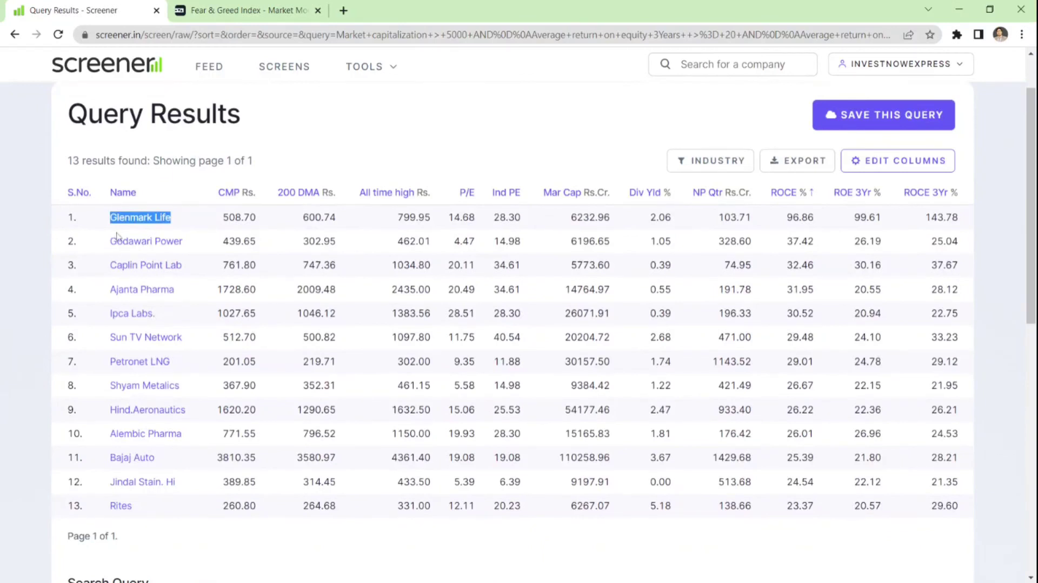
{"action": "mouse_move", "coordinate": [125, 237]}
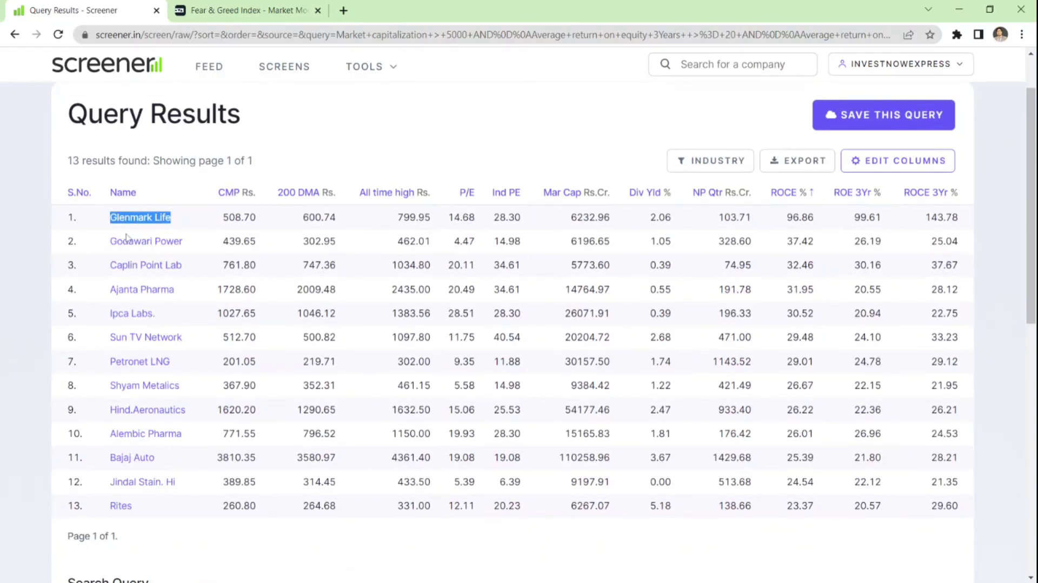
{"action": "mouse_move", "coordinate": [551, 142]}
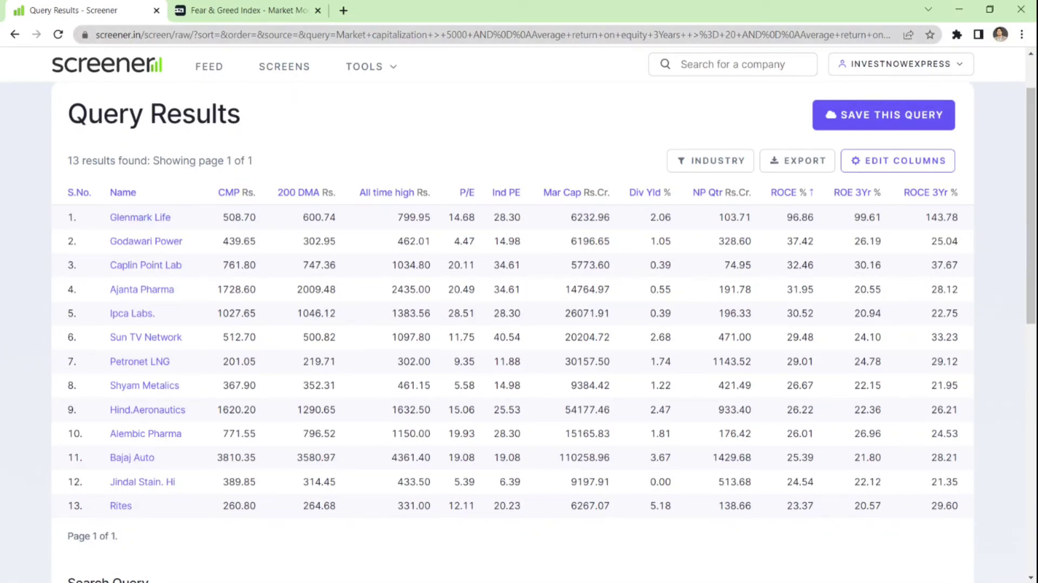
{"action": "mouse_move", "coordinate": [413, 126]}
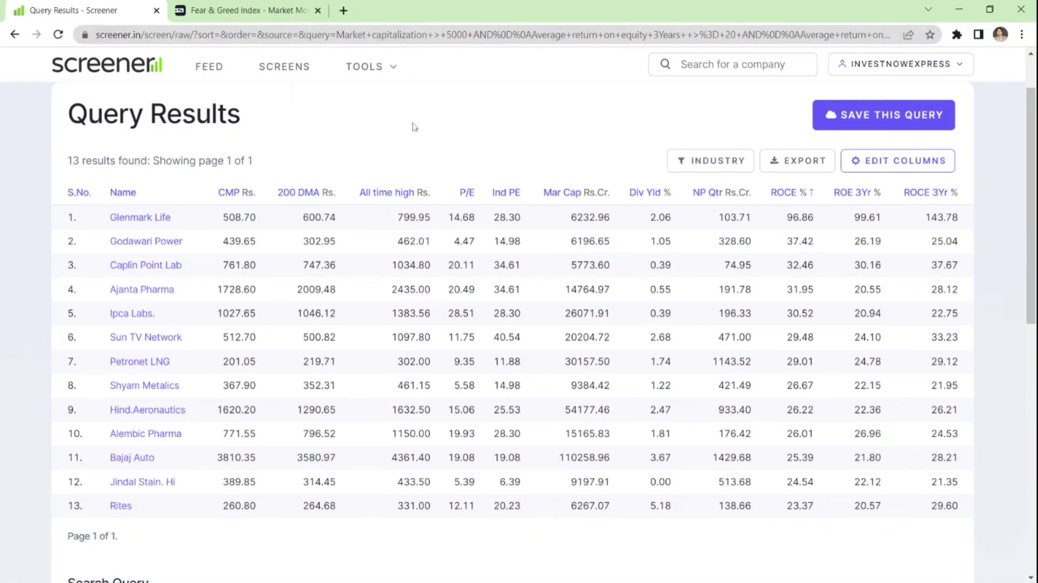
{"action": "mouse_move", "coordinate": [432, 123]}
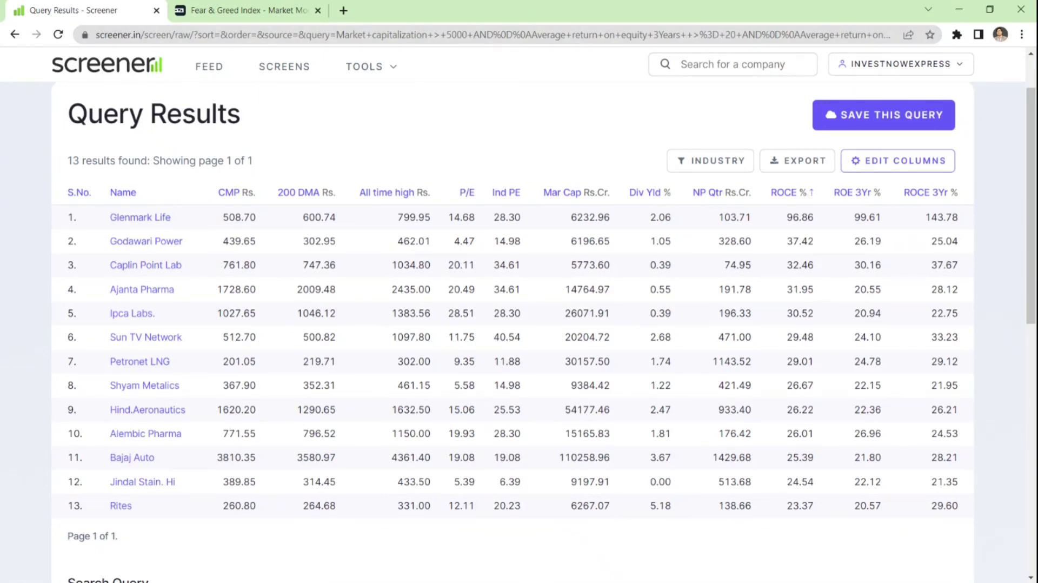
{"action": "mouse_move", "coordinate": [196, 529]}
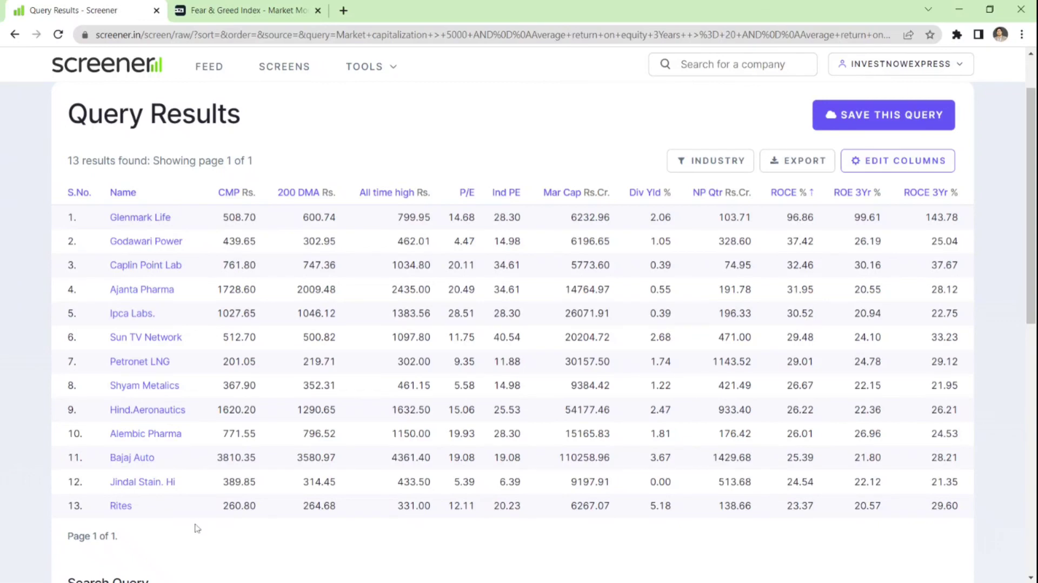
{"action": "mouse_move", "coordinate": [317, 167]}
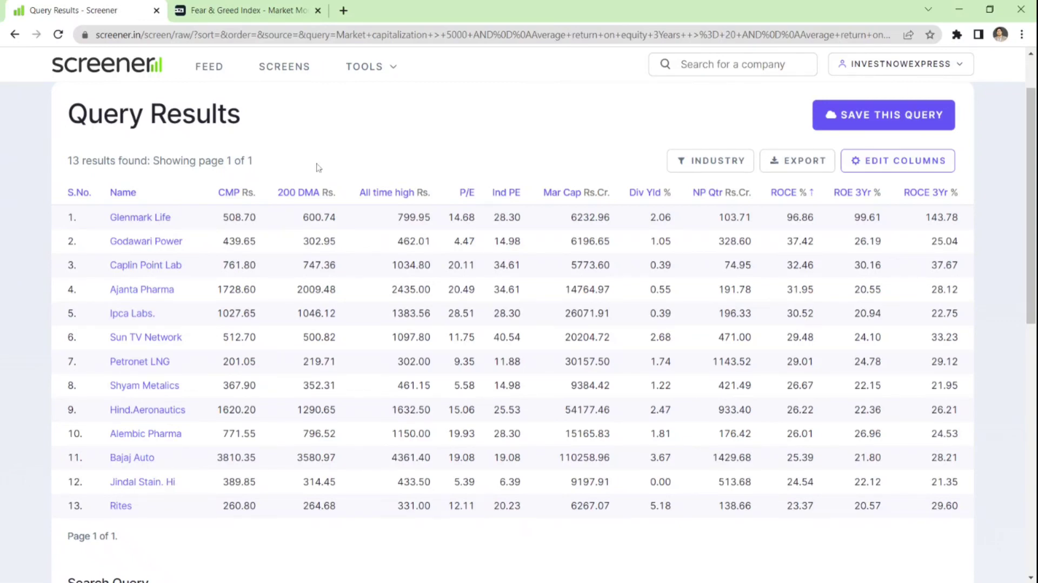